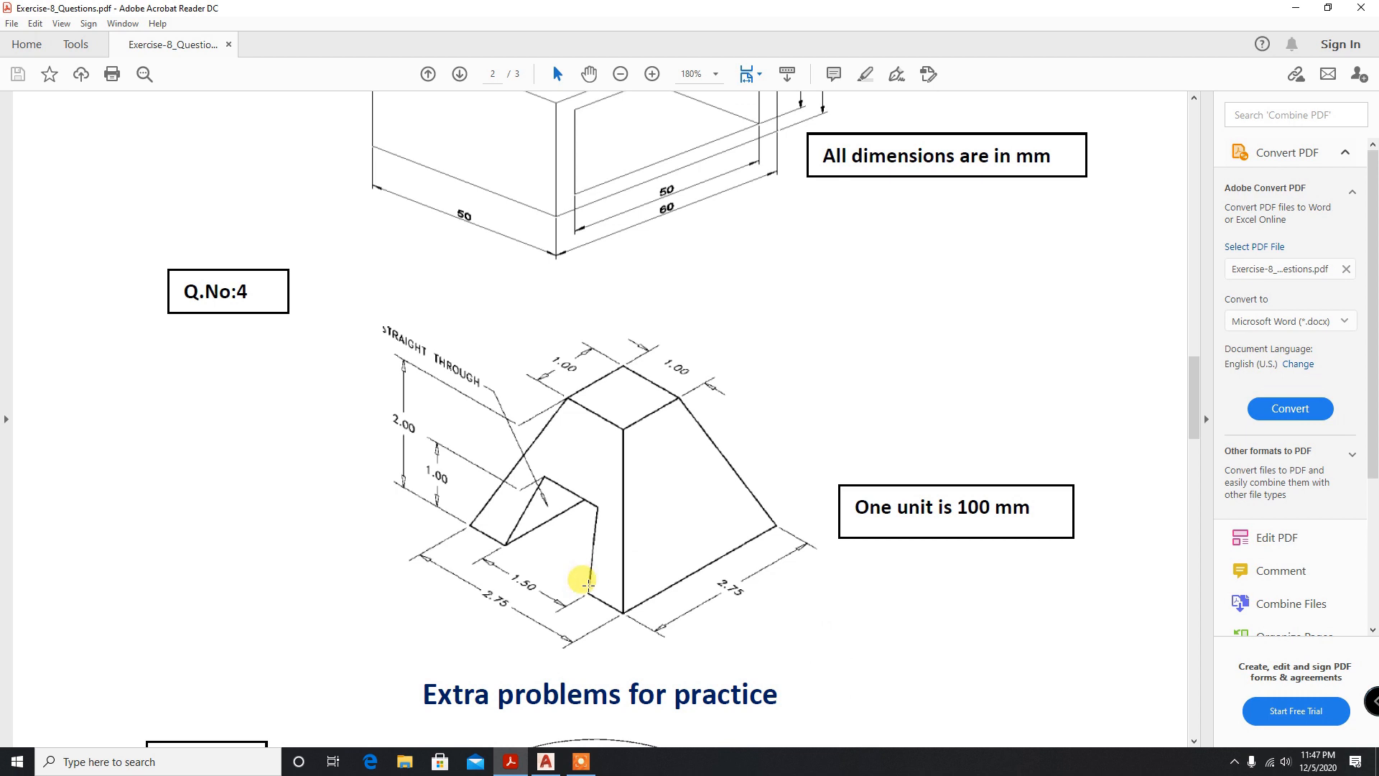
{"action": "mouse_move", "coordinate": [689, 576]}
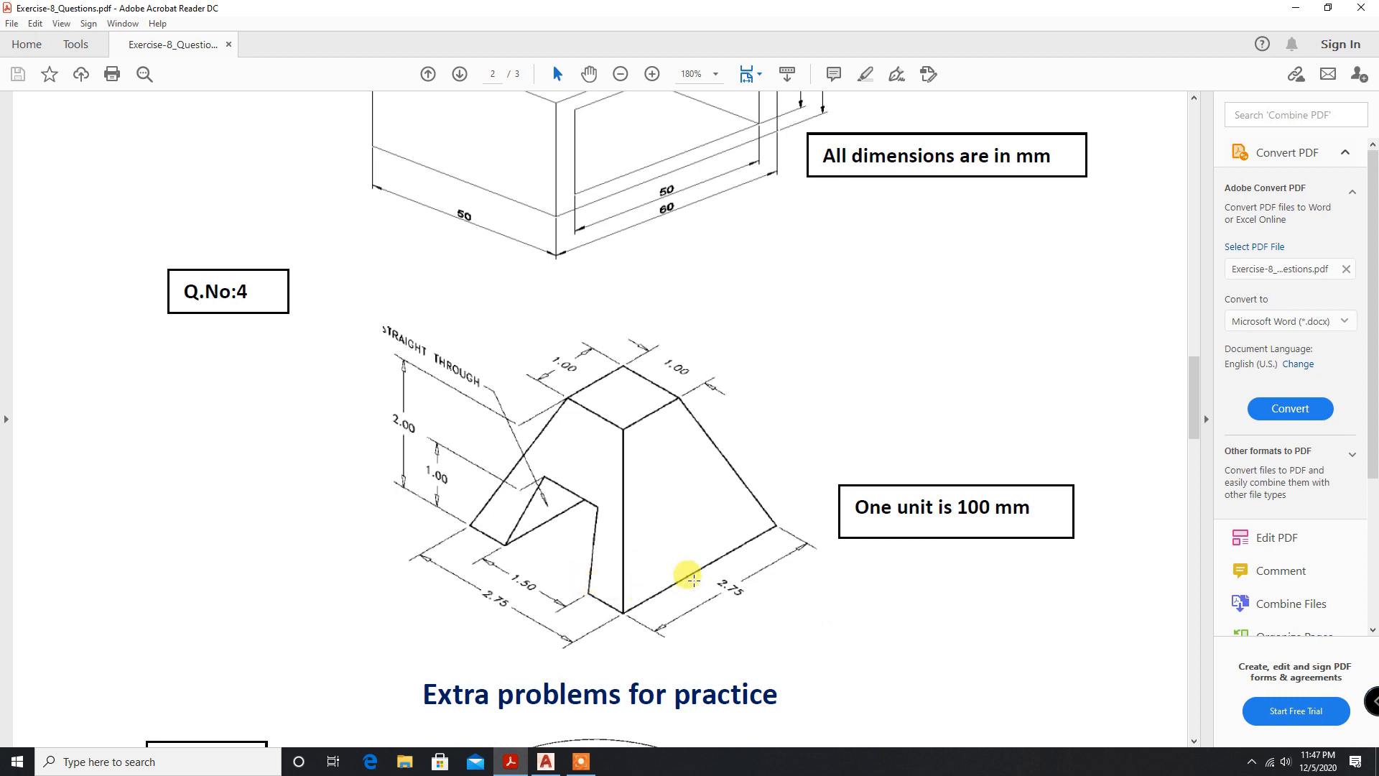
{"action": "mouse_move", "coordinate": [686, 451]}
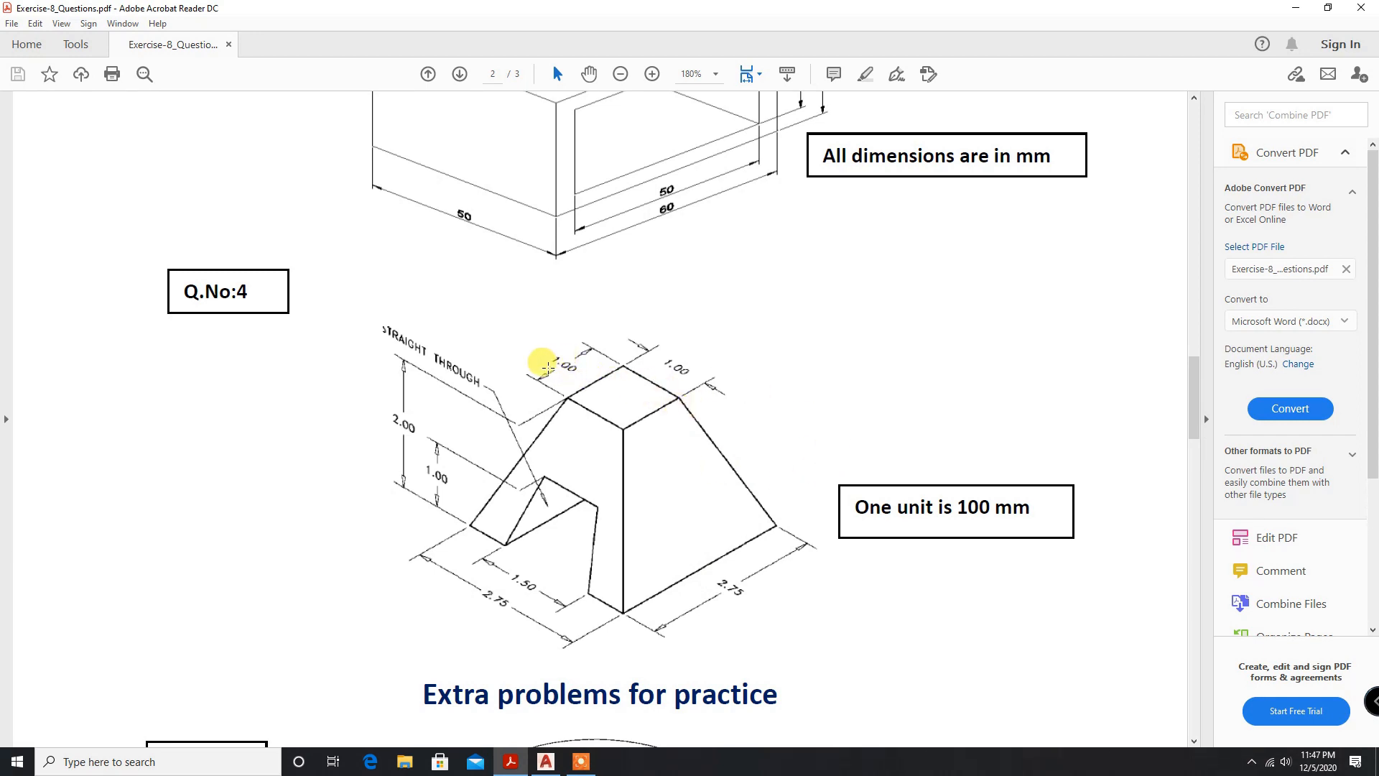
{"action": "mouse_move", "coordinate": [1010, 499]}
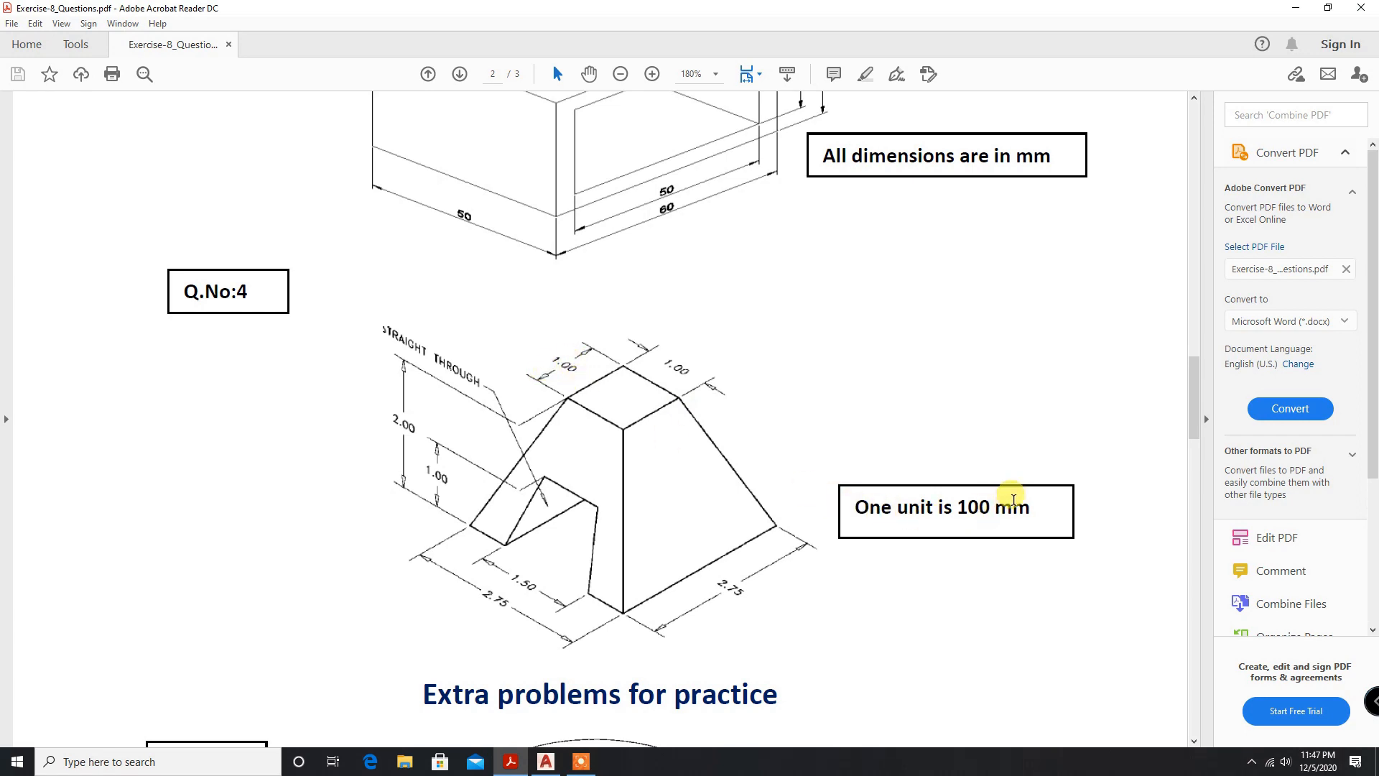
{"action": "mouse_move", "coordinate": [734, 595]}
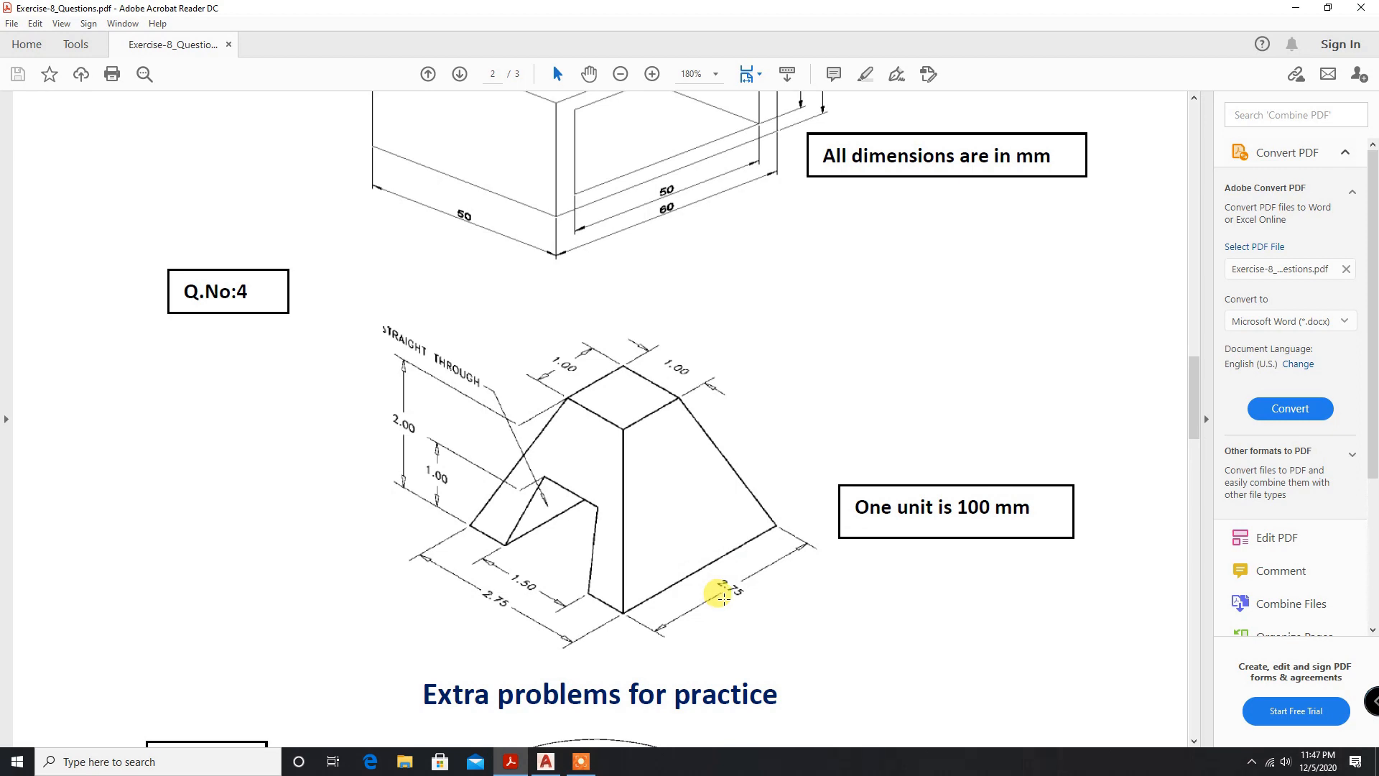
{"action": "mouse_move", "coordinate": [732, 592]}
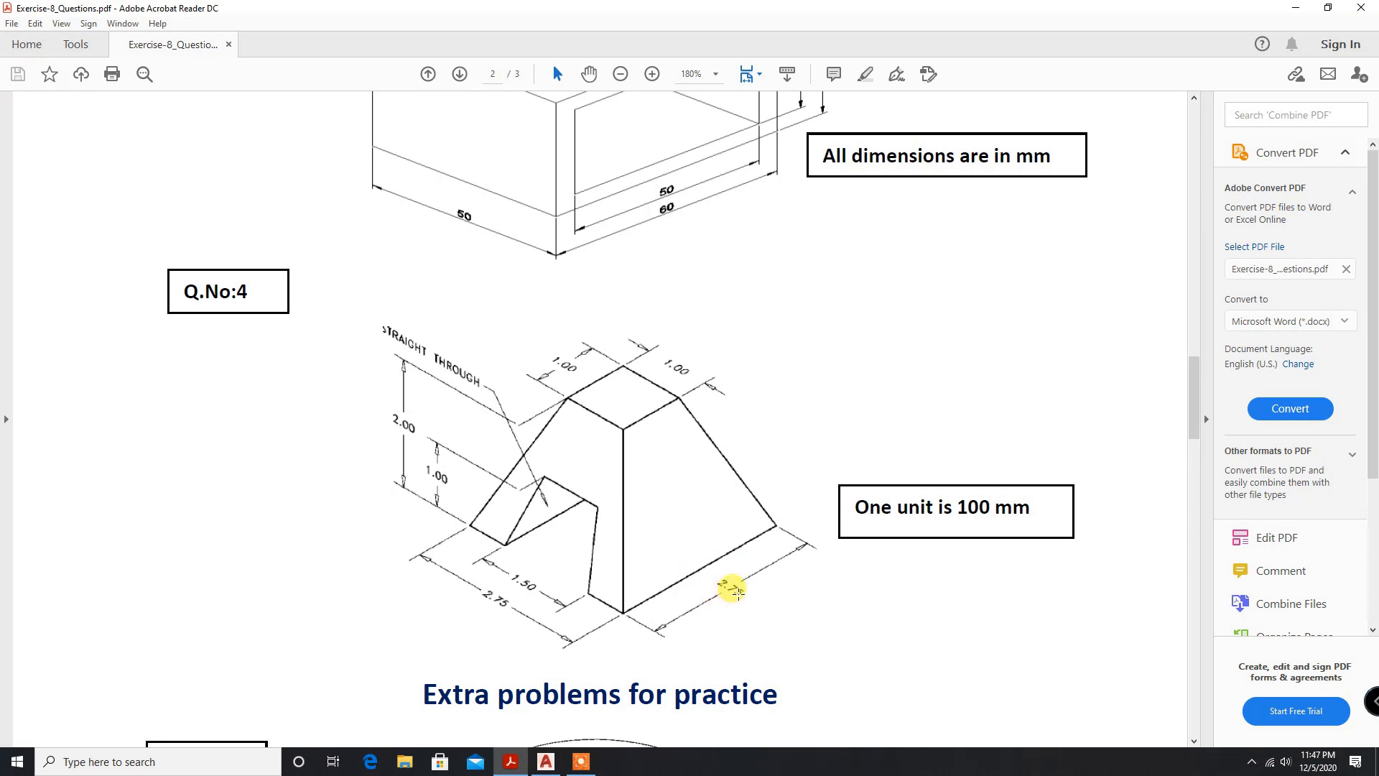
{"action": "mouse_move", "coordinate": [537, 585]}
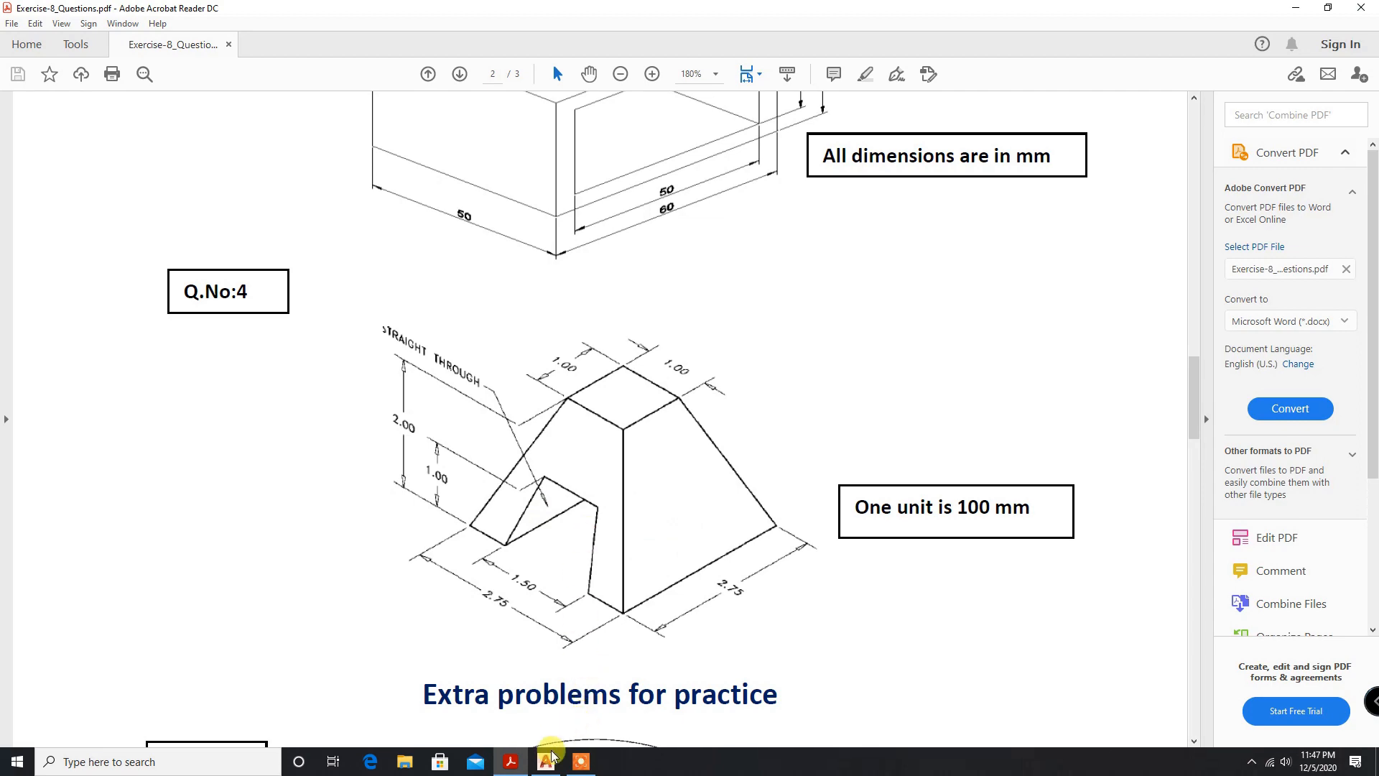
Set the drawing's insertion scale to millimetres through the UNITS dialog.
{"action": "left_click", "coordinate": [544, 761]}
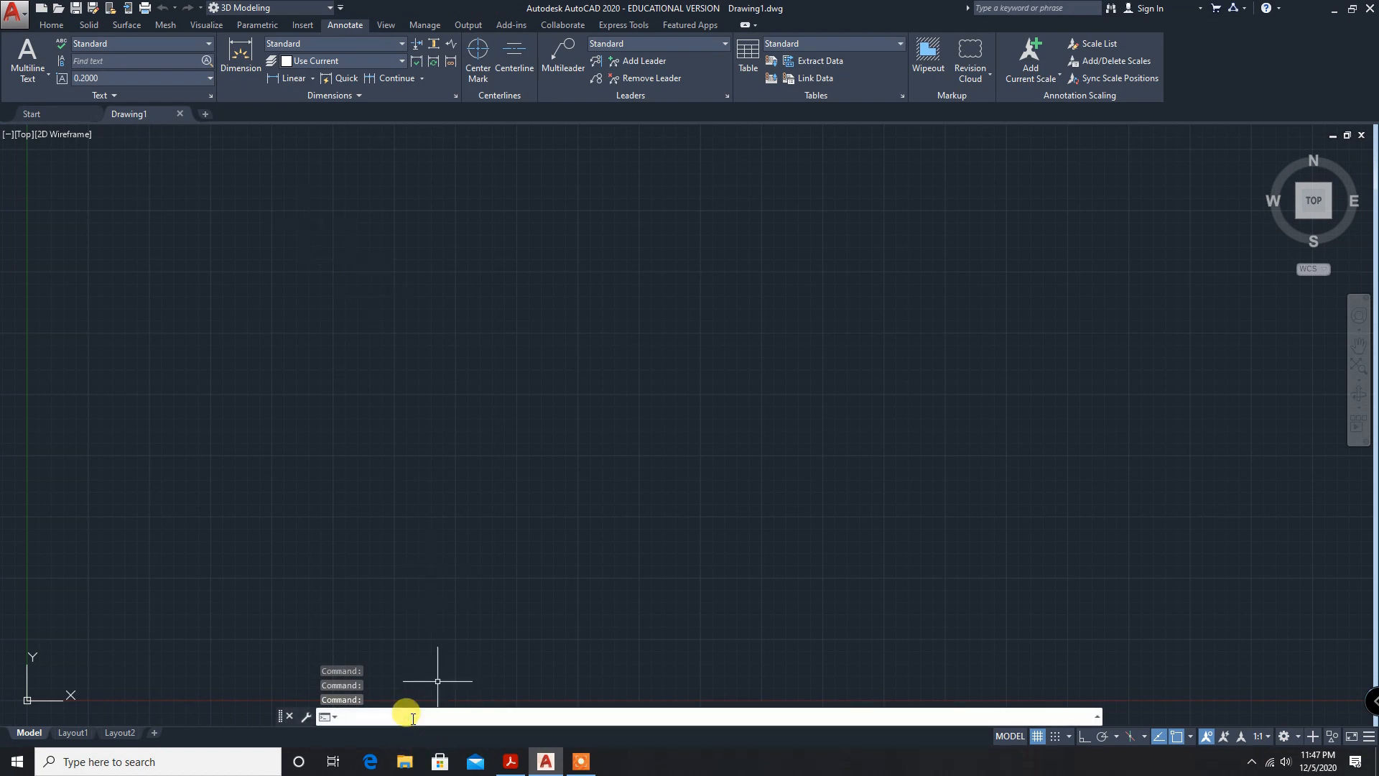
{"action": "type", "text": "units"}
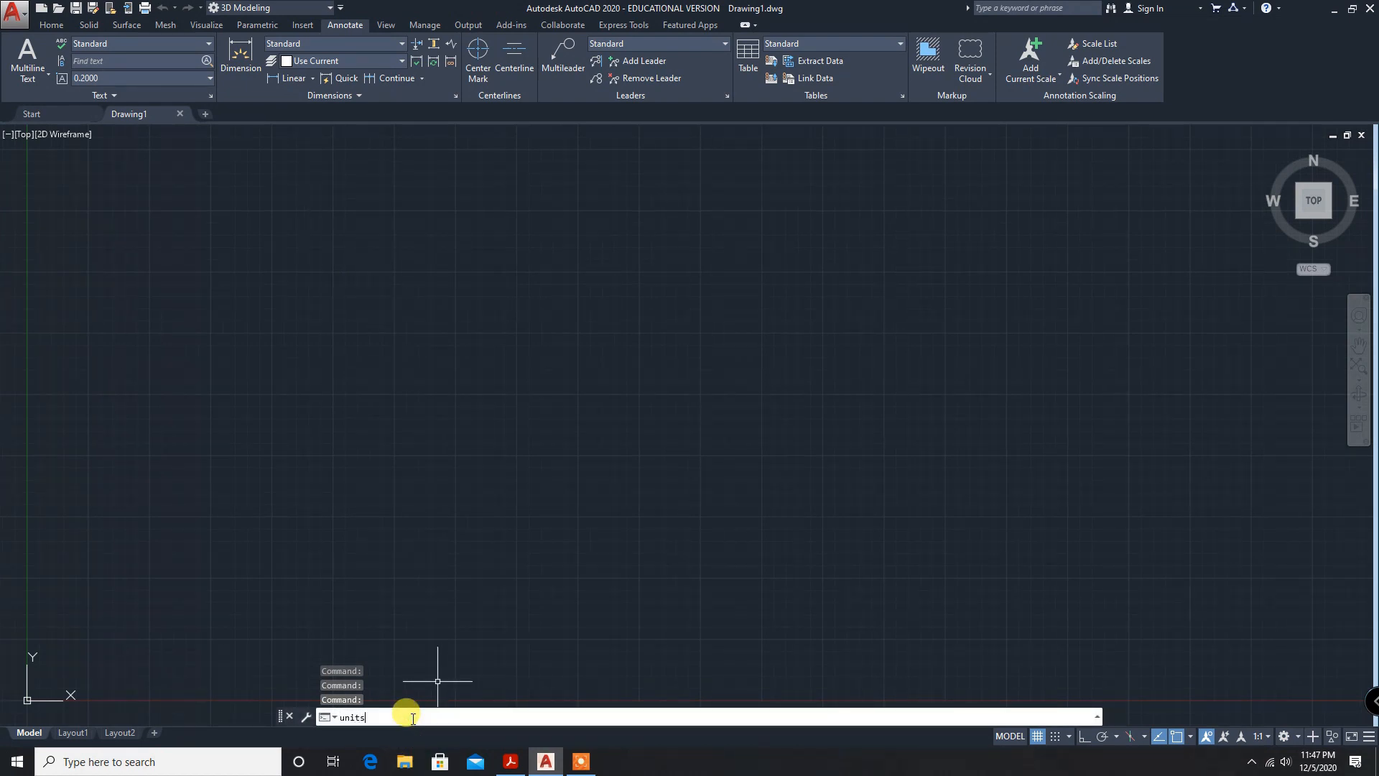
{"action": "key", "text": "enter"}
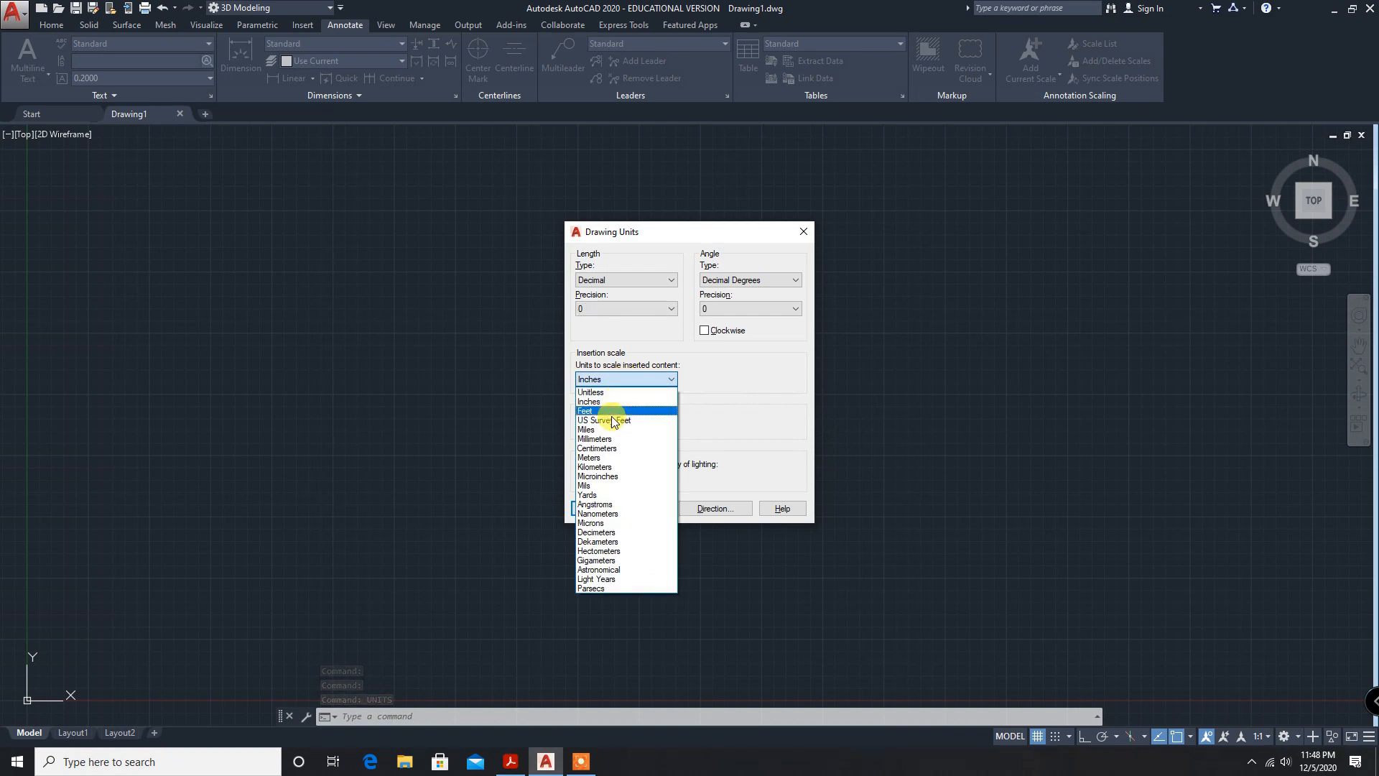
{"action": "left_click", "coordinate": [594, 438]}
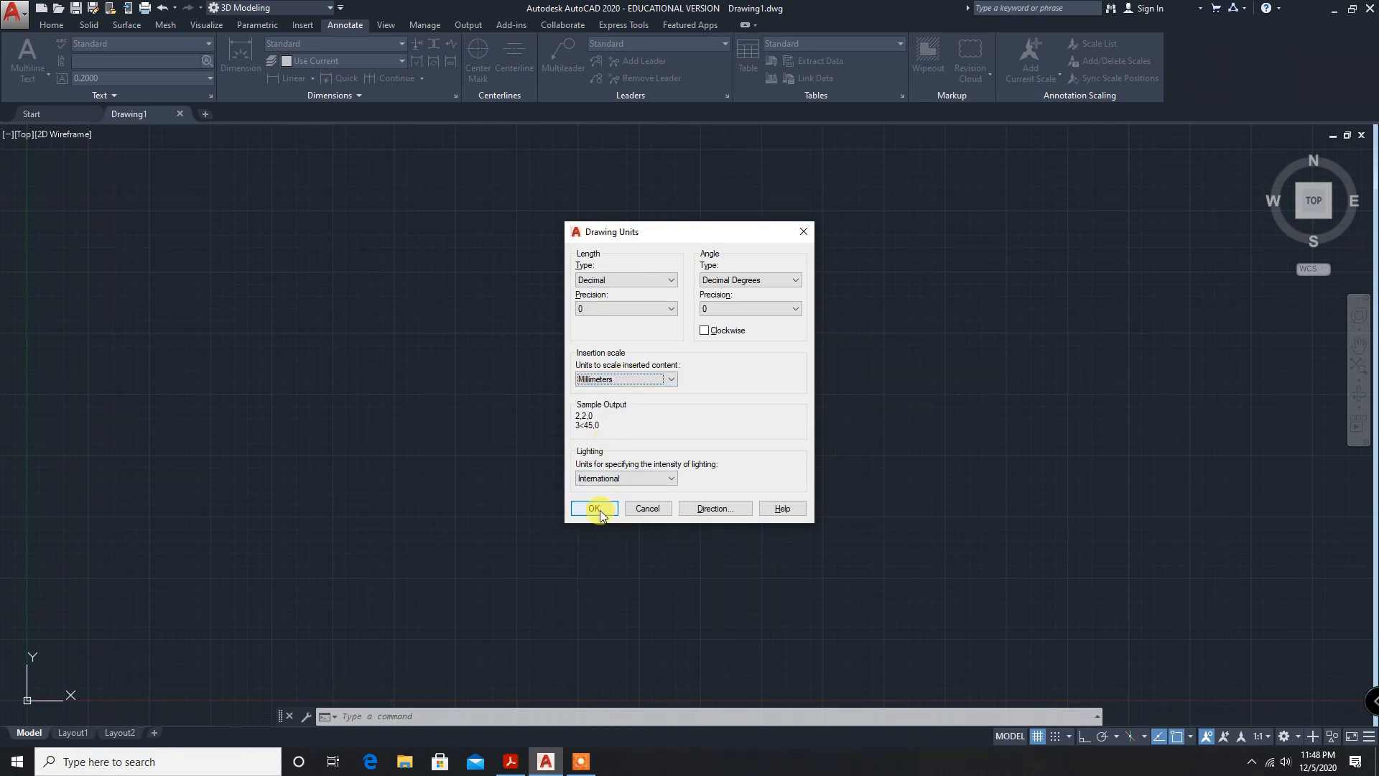
{"action": "left_click", "coordinate": [594, 509]}
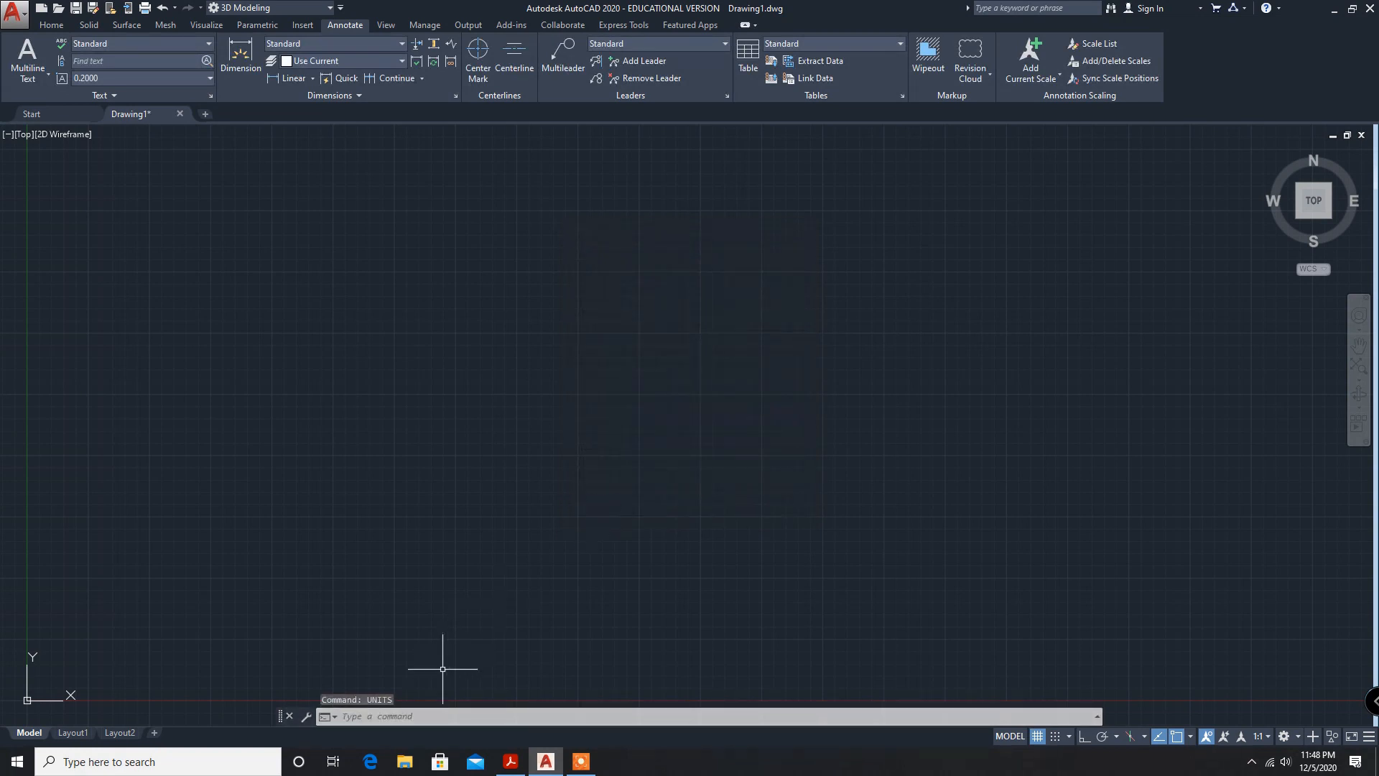
Set drawing limits from 0,0 to 297,210, then zoom to show them all.
{"action": "type", "text": "1"}
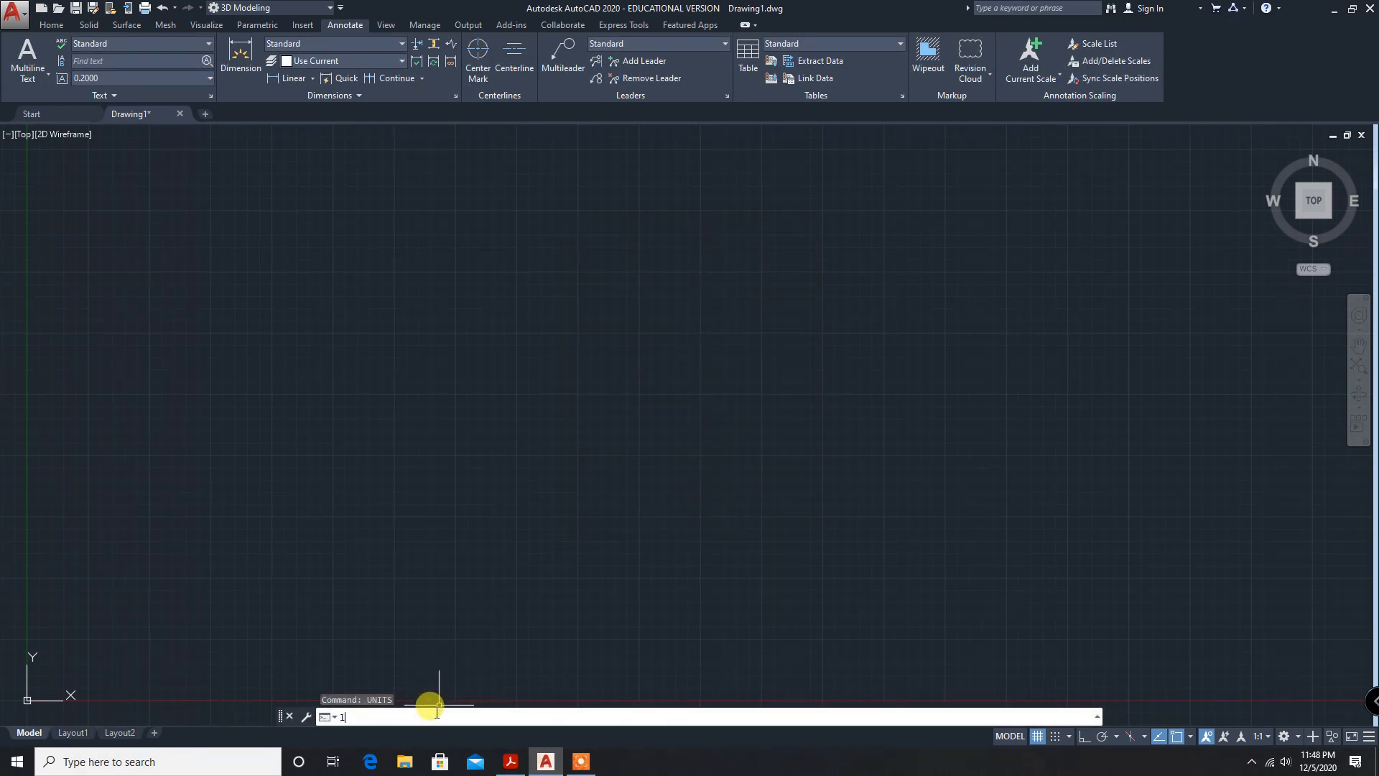
{"action": "type", "text": "imits"}
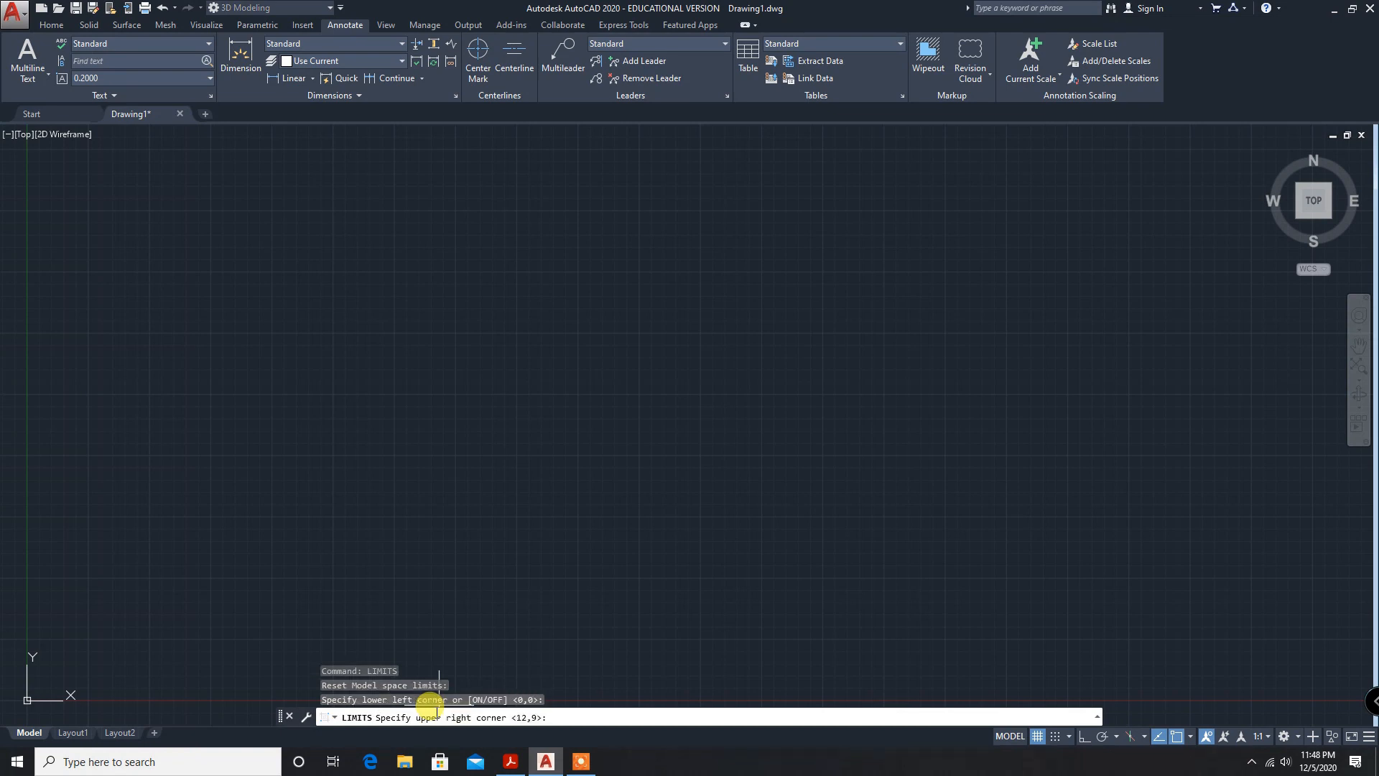
{"action": "type", "text": "297"}
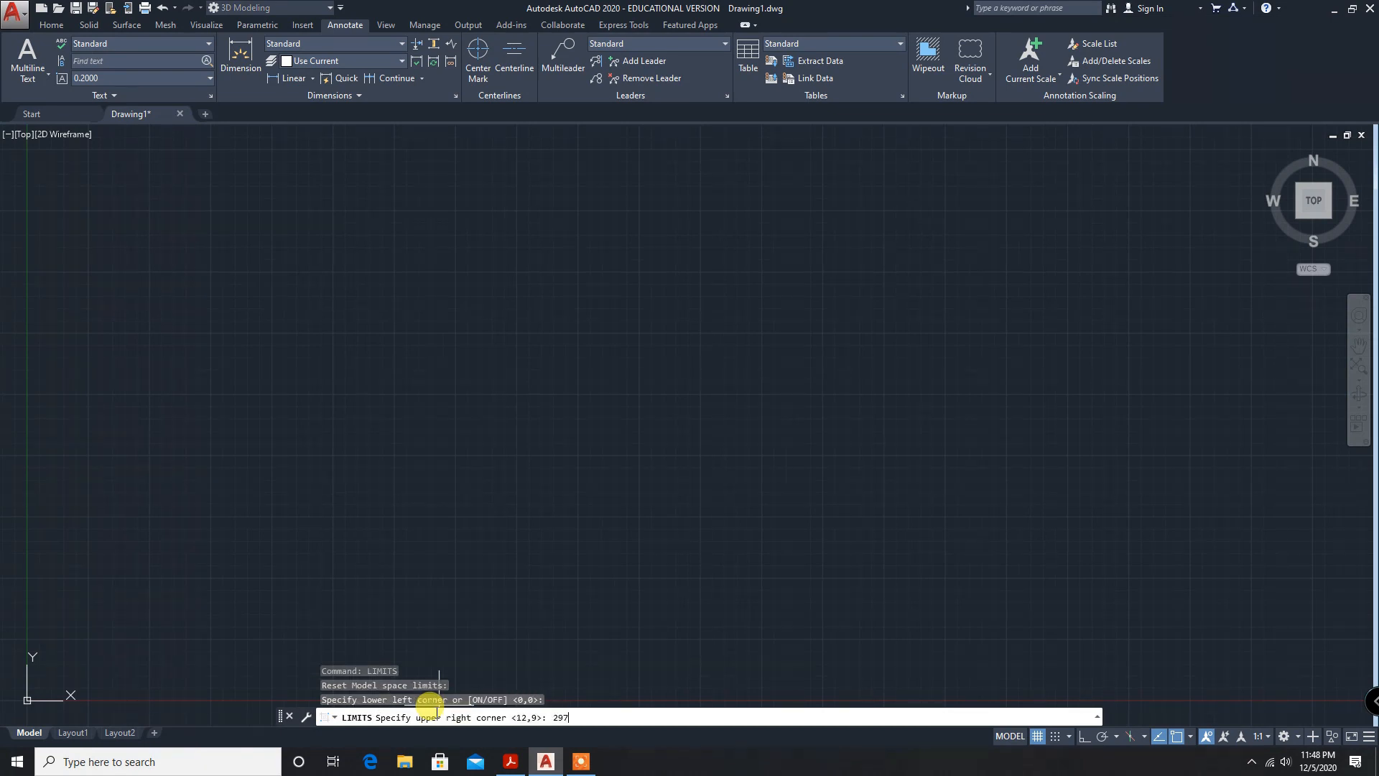
{"action": "type", "text": ",210"}
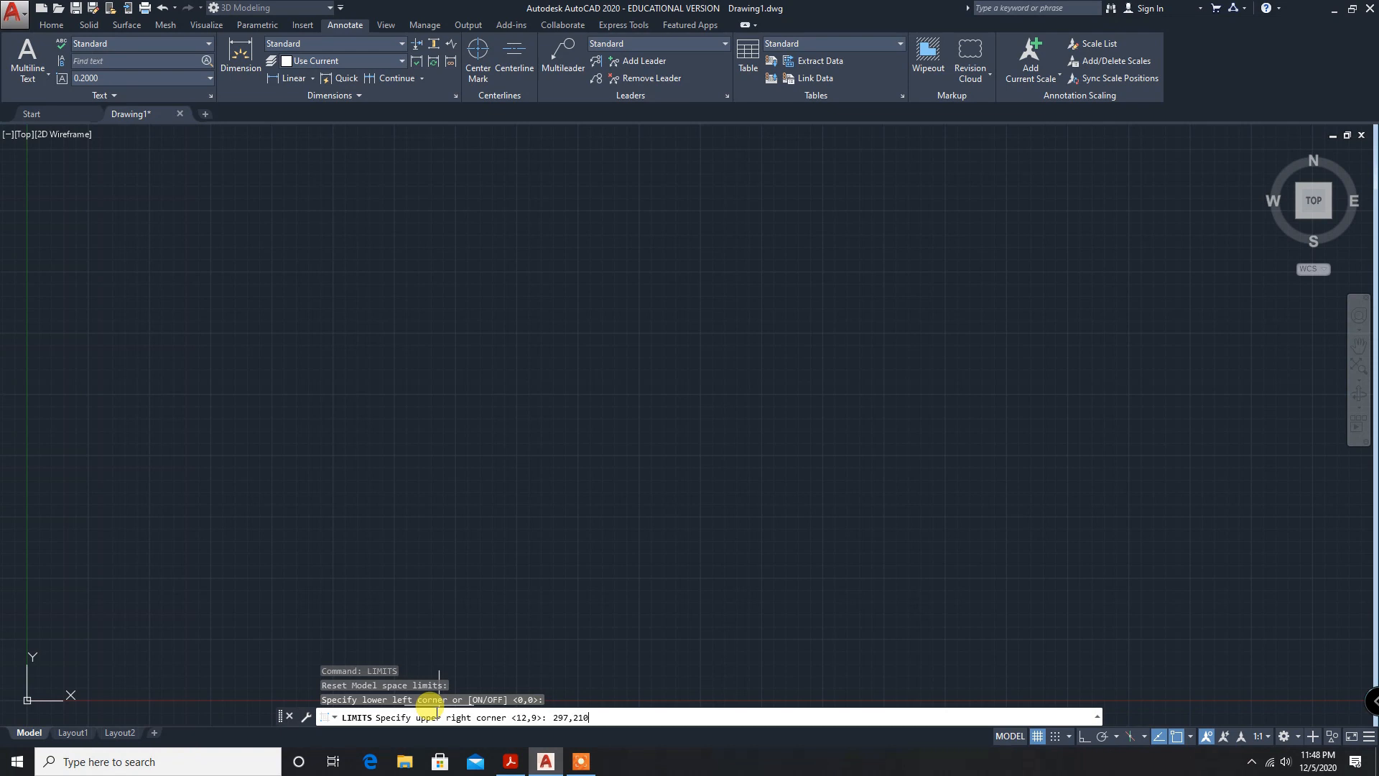
{"action": "type", "text": "zoom"}
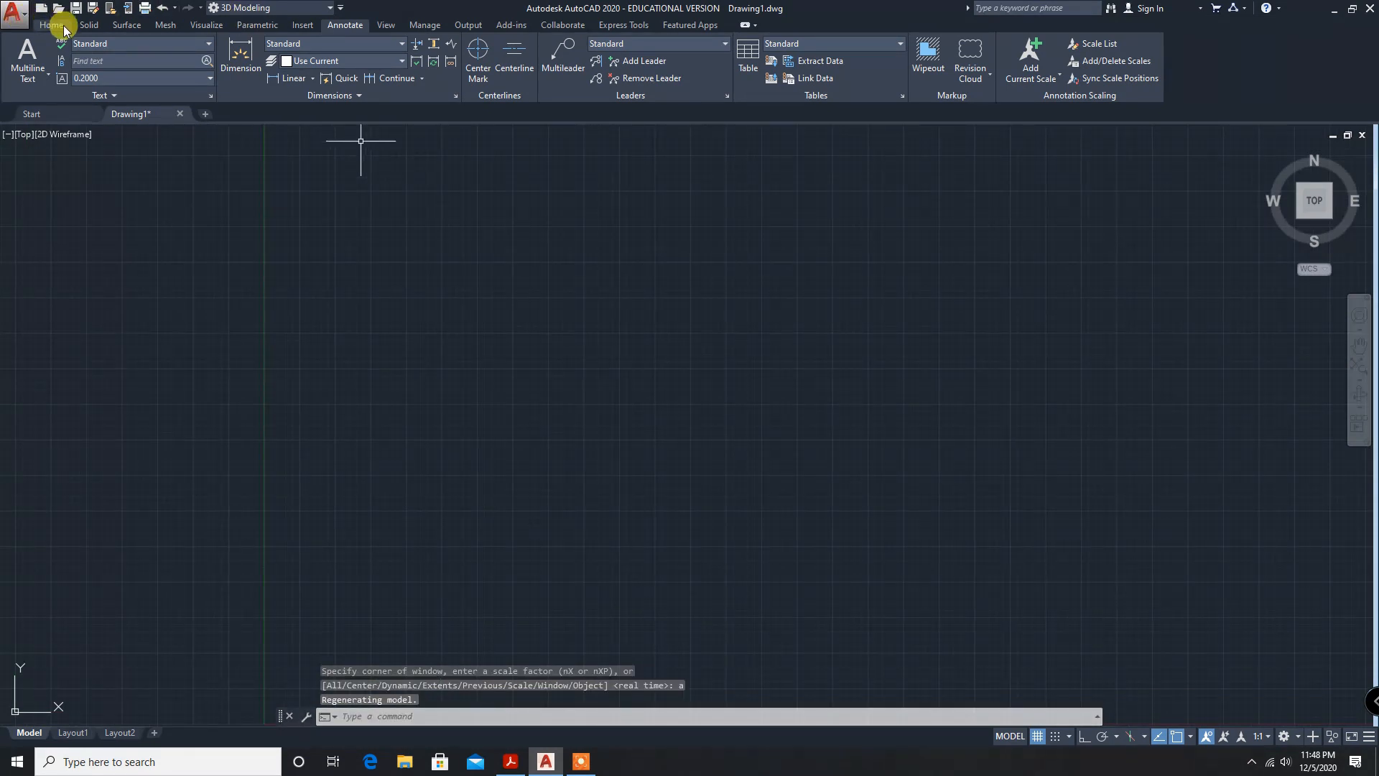
Draw a 275 by 275 square with the Rectangle tool's Dimensions option.
{"action": "left_click", "coordinate": [51, 25]}
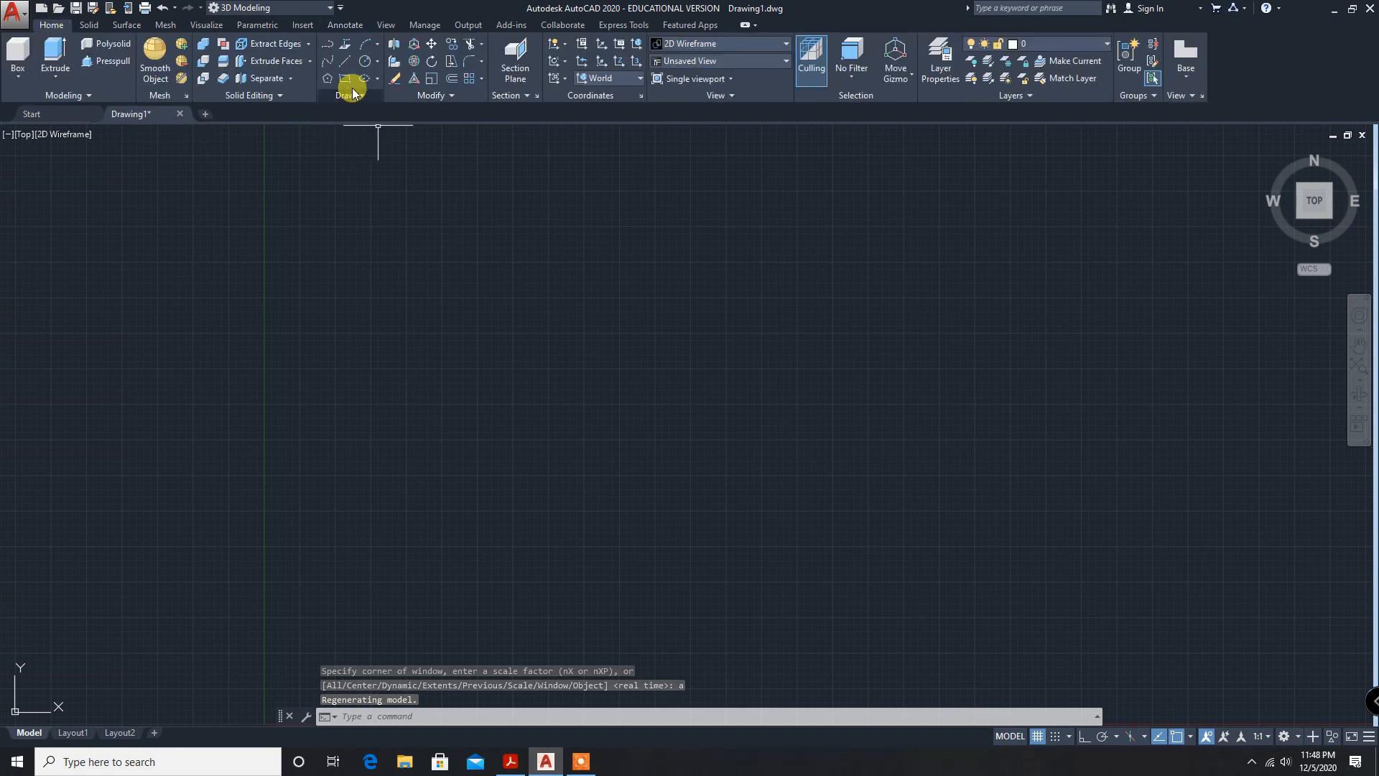
{"action": "left_click", "coordinate": [344, 79]}
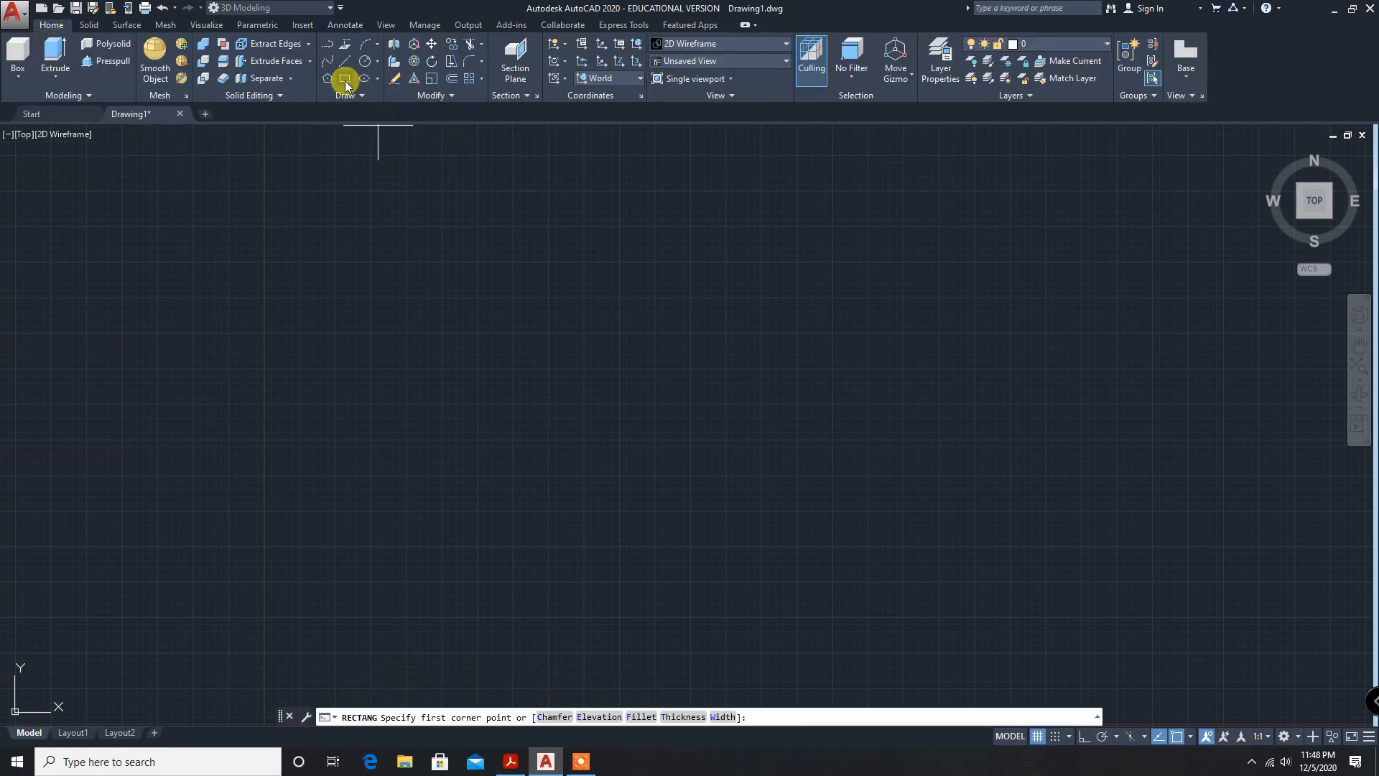
{"action": "mouse_move", "coordinate": [554, 420]}
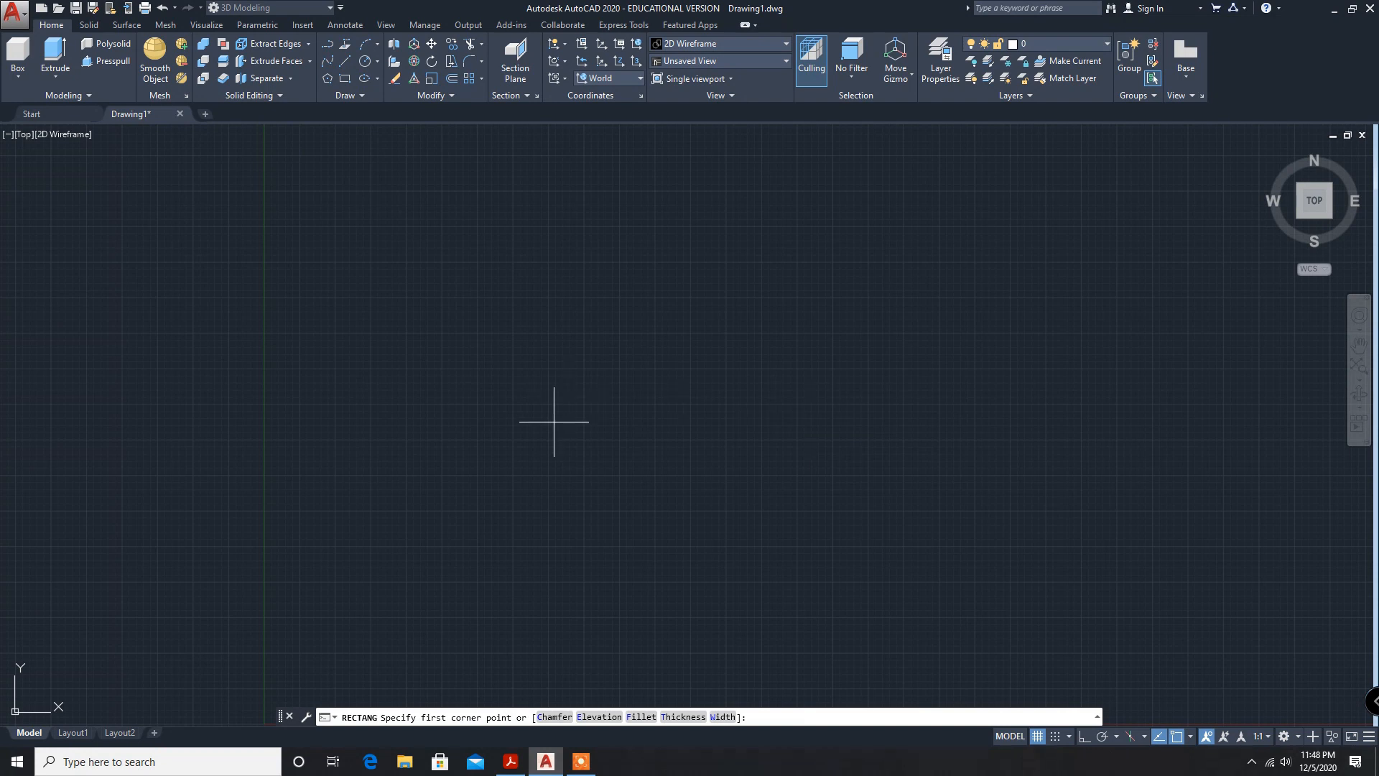
{"action": "mouse_move", "coordinate": [566, 493]}
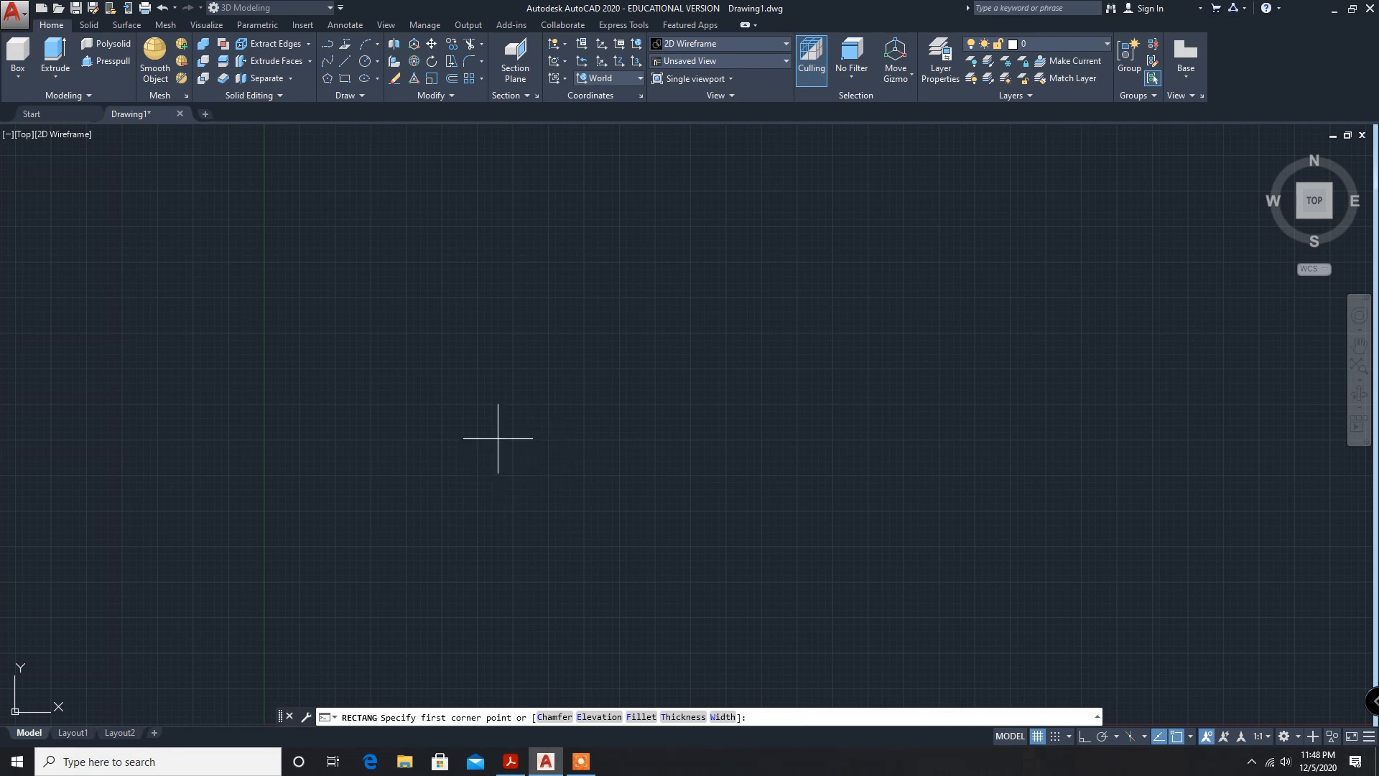
{"action": "left_click", "coordinate": [497, 438]}
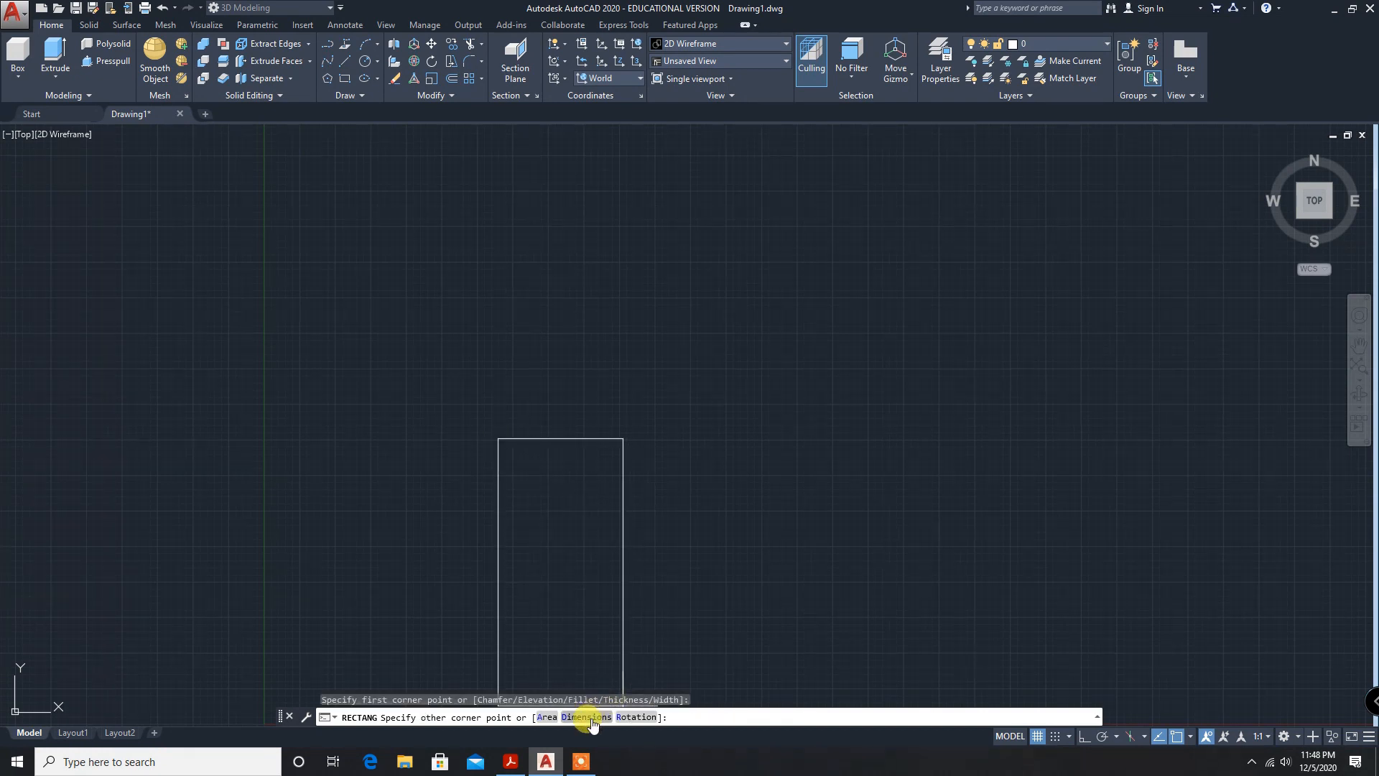
{"action": "left_click", "coordinate": [583, 716]}
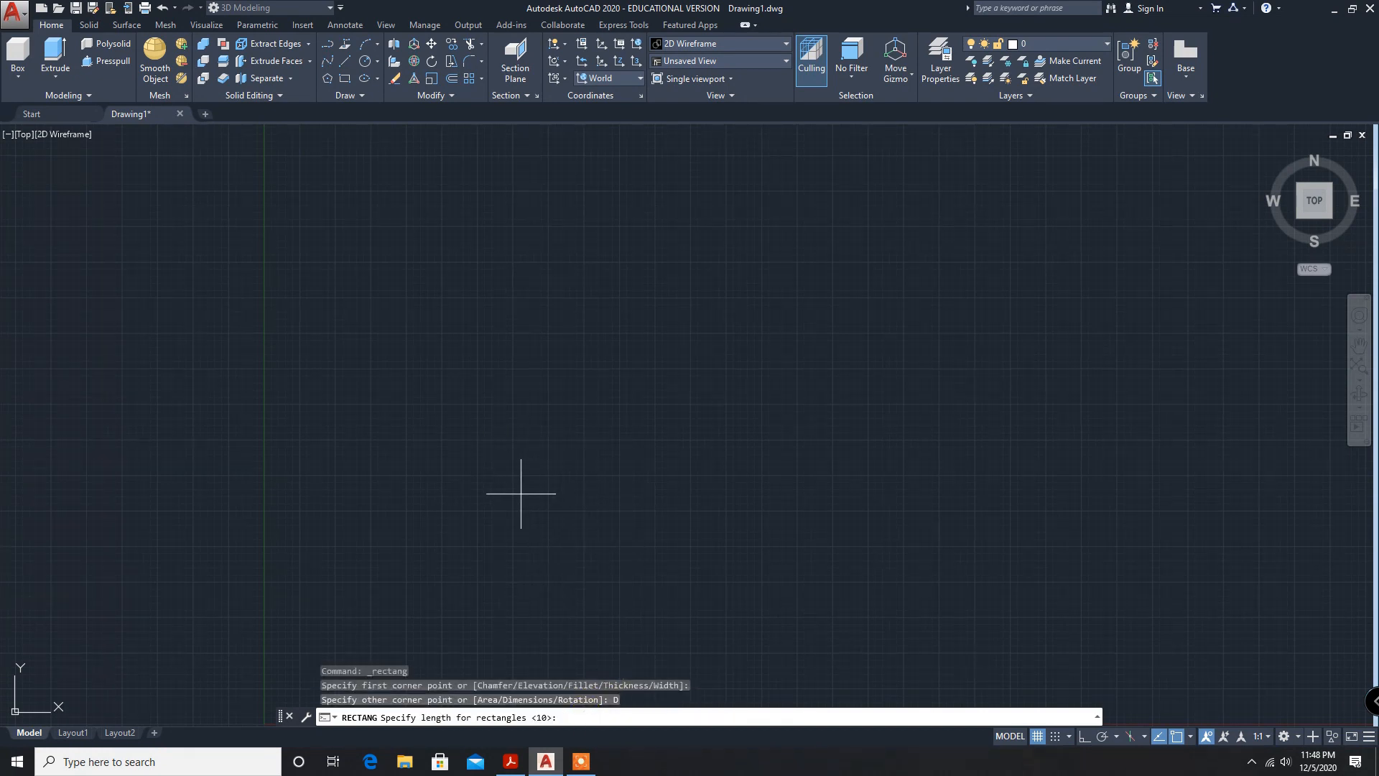
{"action": "type", "text": "27"}
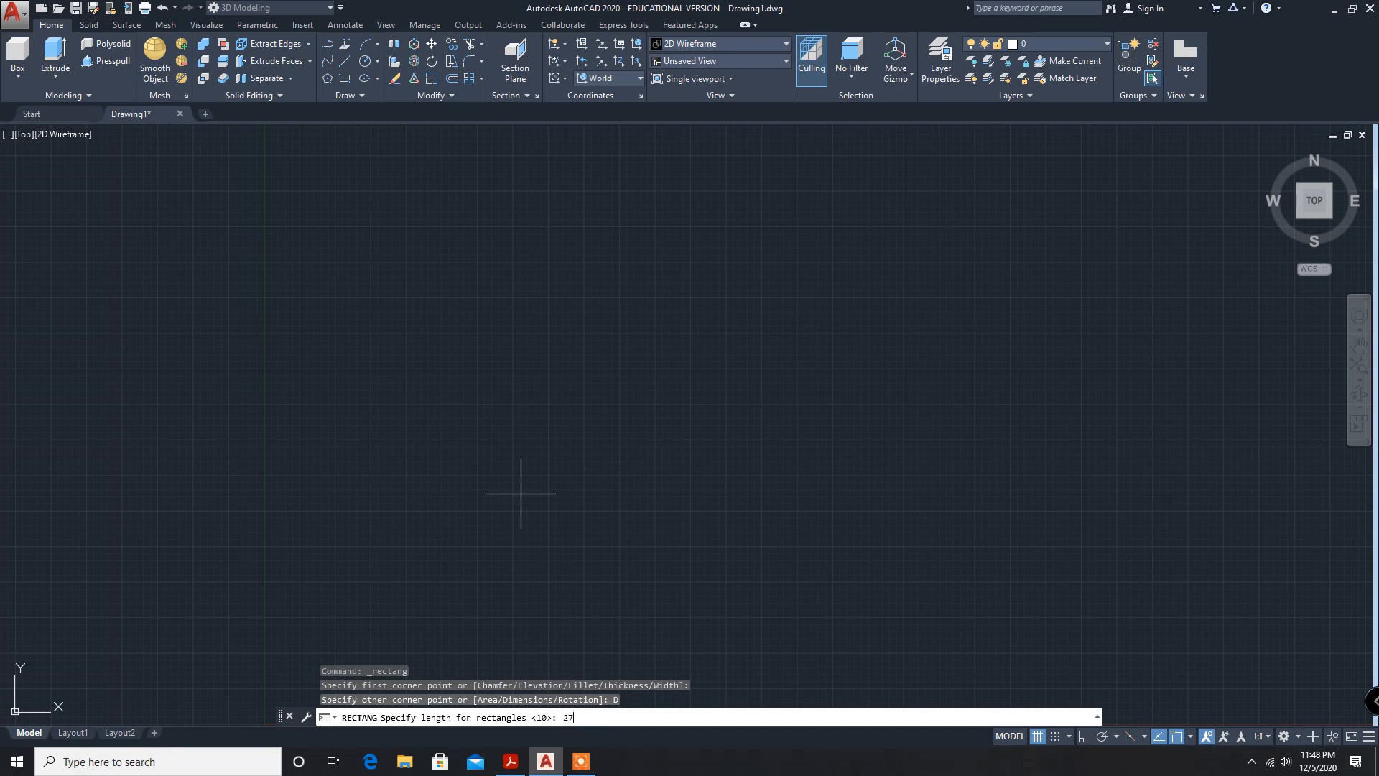
{"action": "type", "text": "5"}
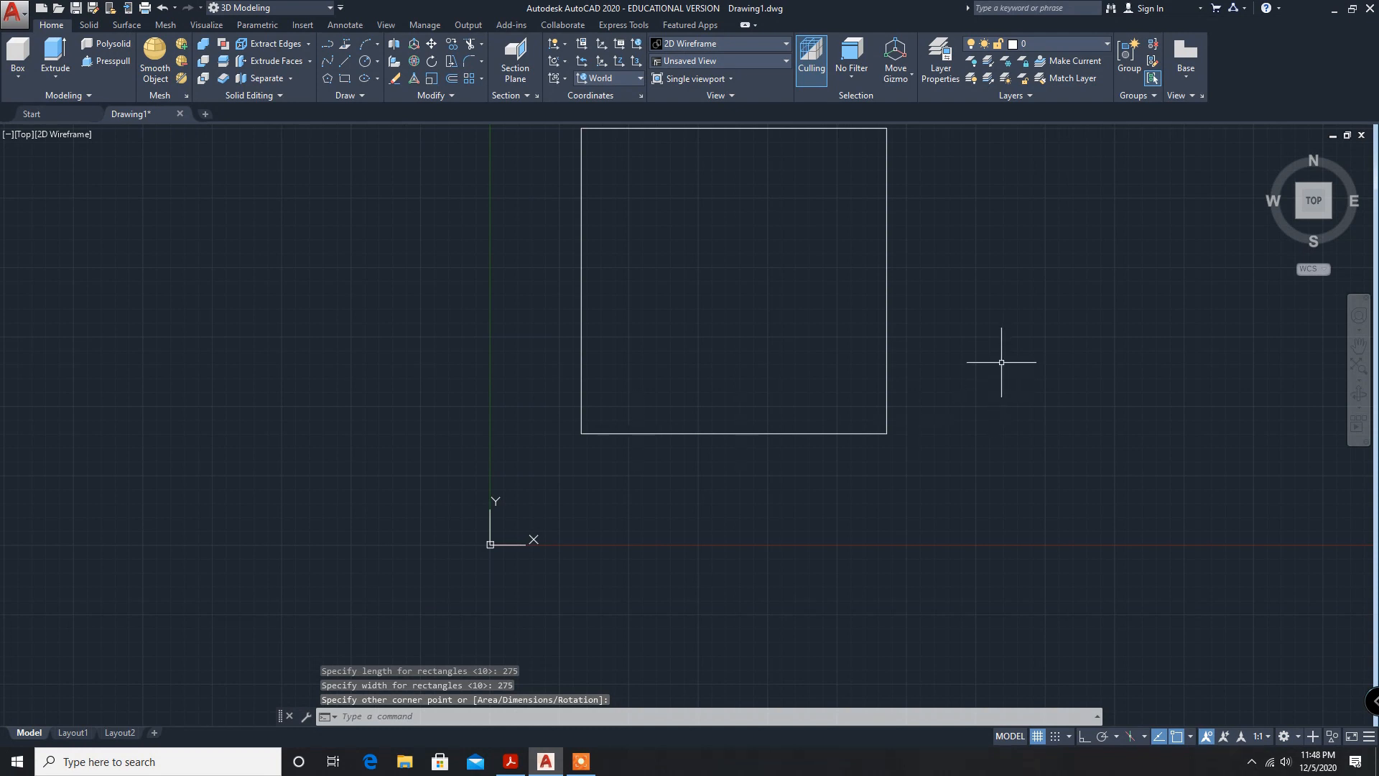
{"action": "mouse_move", "coordinate": [666, 233]}
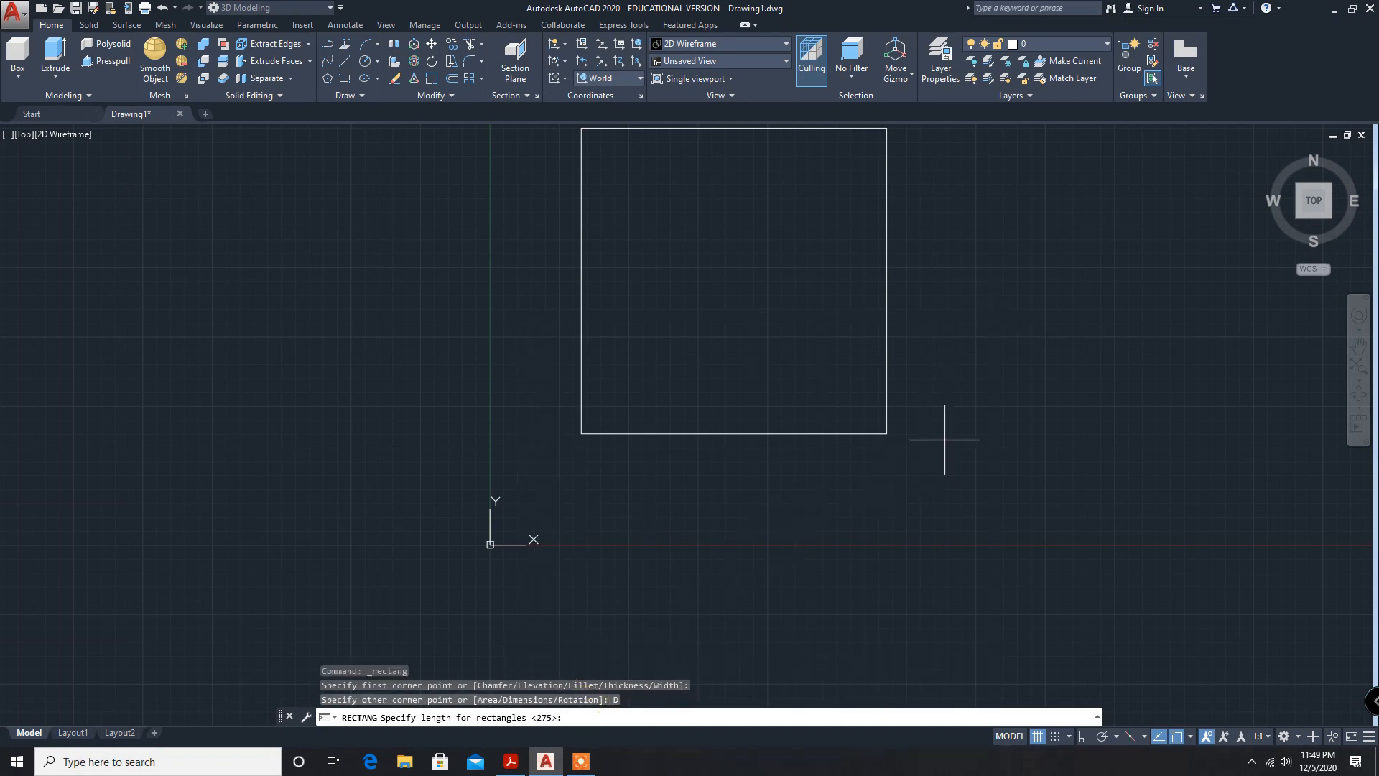
Enter 100 as the second square's length and width.
{"action": "type", "text": "100"}
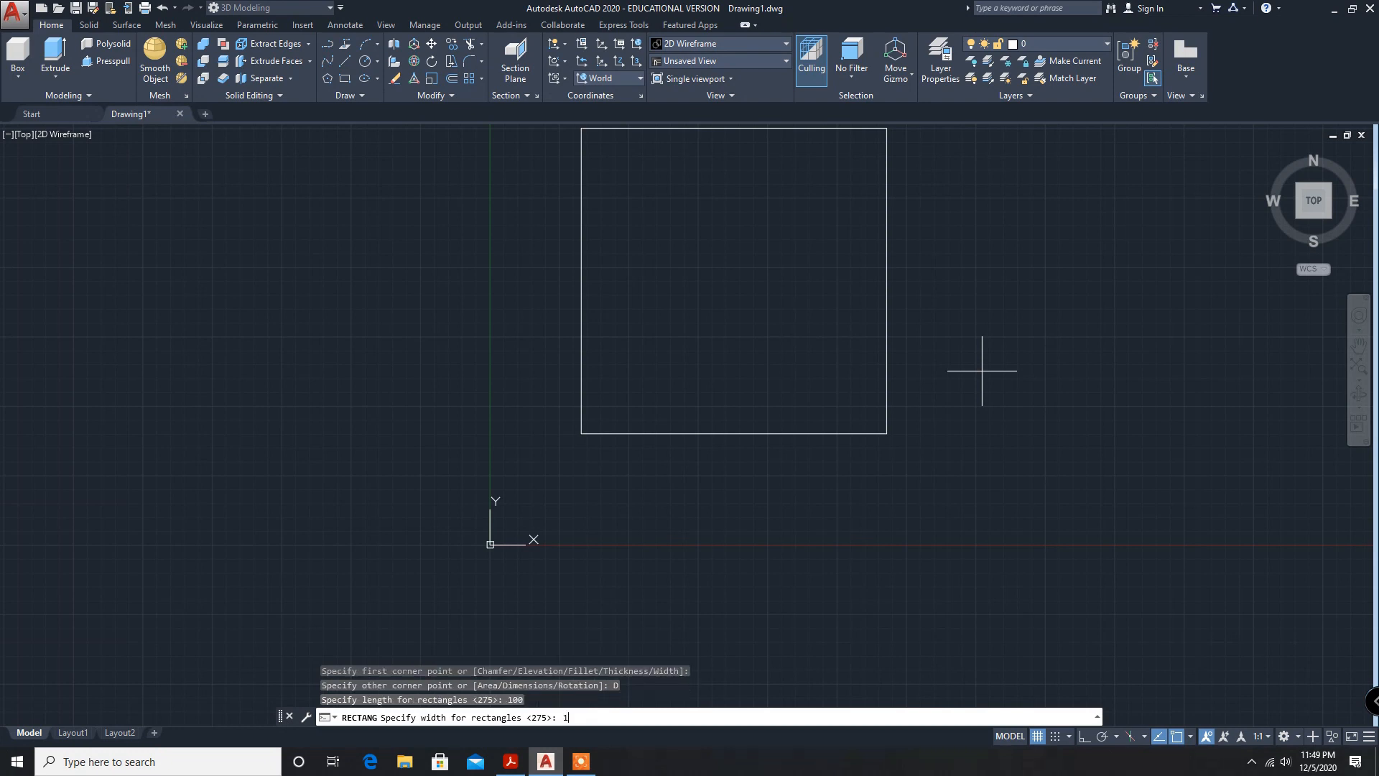
{"action": "type", "text": "00"}
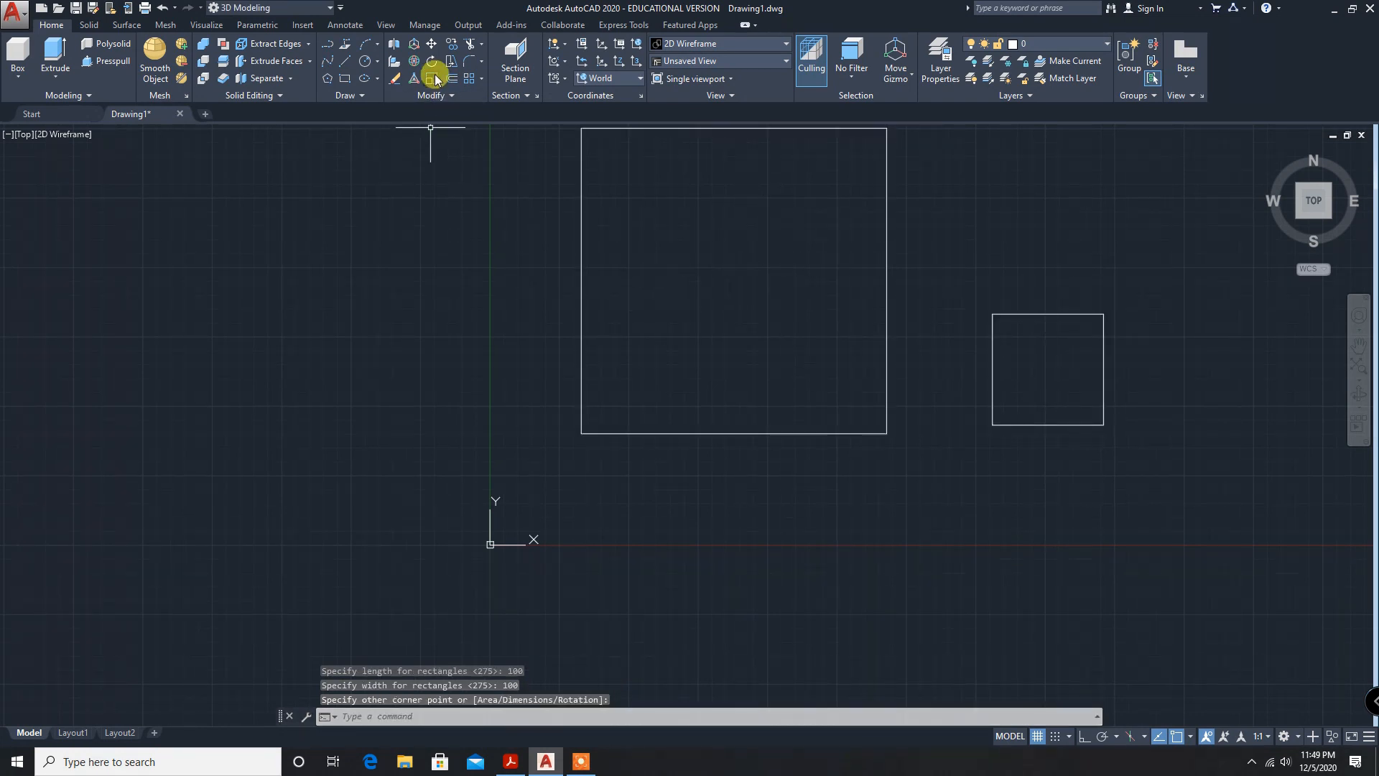
Move the 100 square to the centre of the 275 square and recentre the view.
{"action": "left_click", "coordinate": [429, 44]}
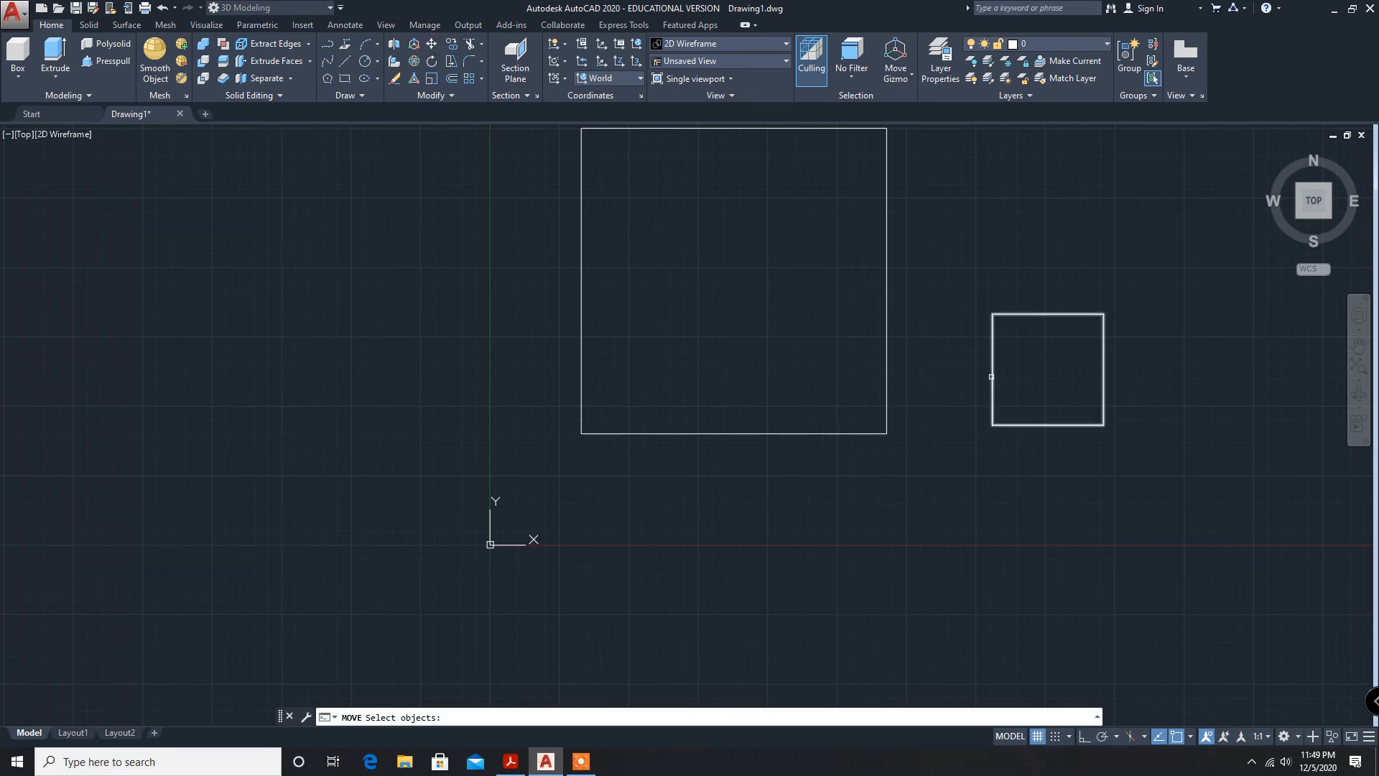
{"action": "left_click", "coordinate": [1046, 368]}
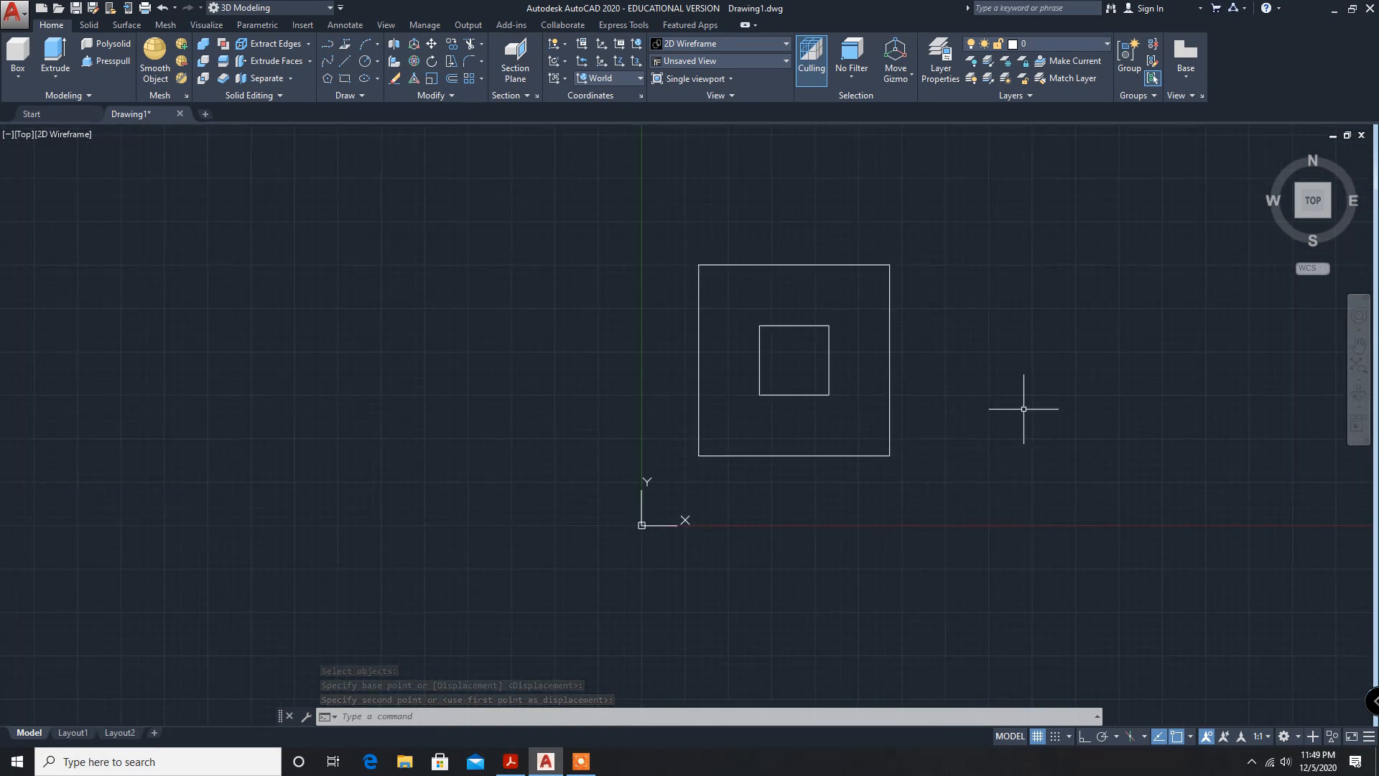
{"action": "left_click_drag", "start_coordinate": [1023, 408], "coordinate": [912, 426]}
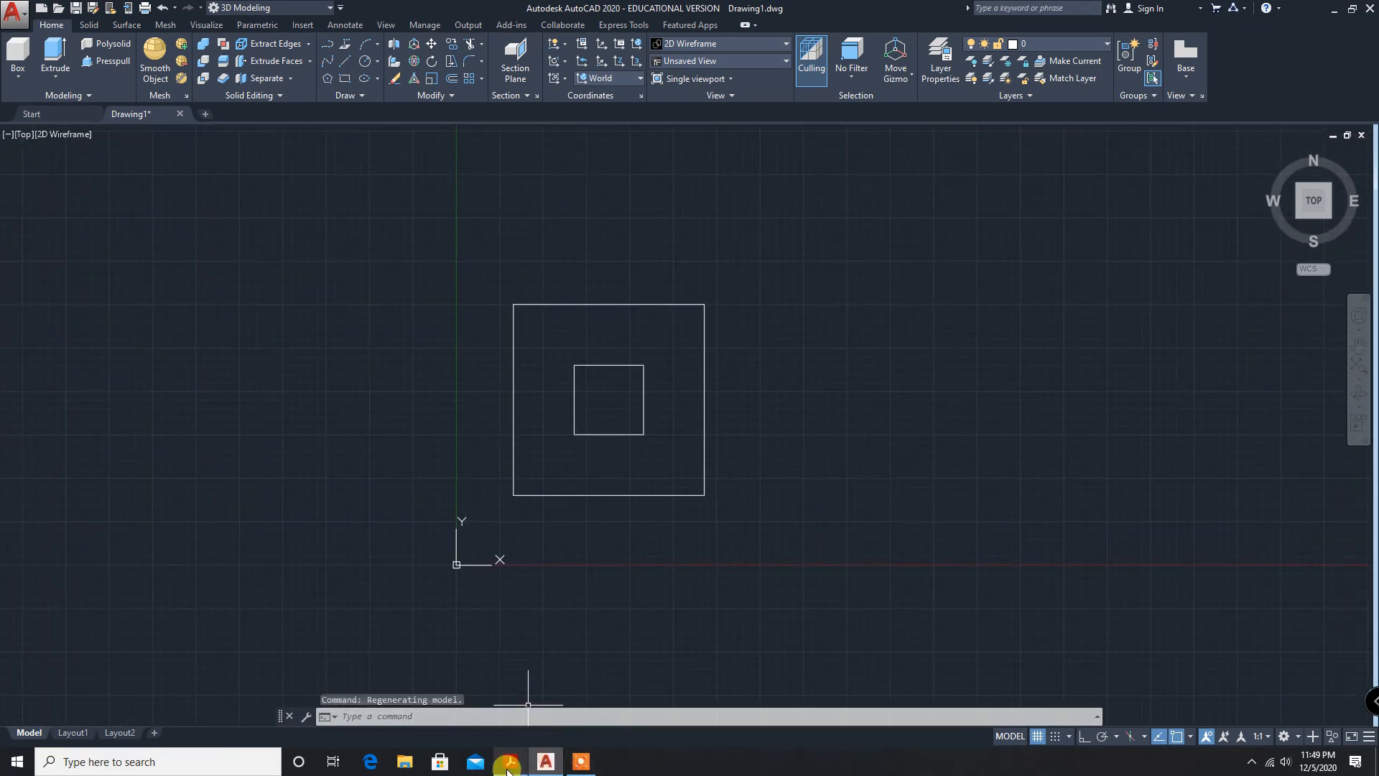
Switch to Acrobat Reader to review the Q.No:4 frustum dimensions.
{"action": "left_click", "coordinate": [508, 761]}
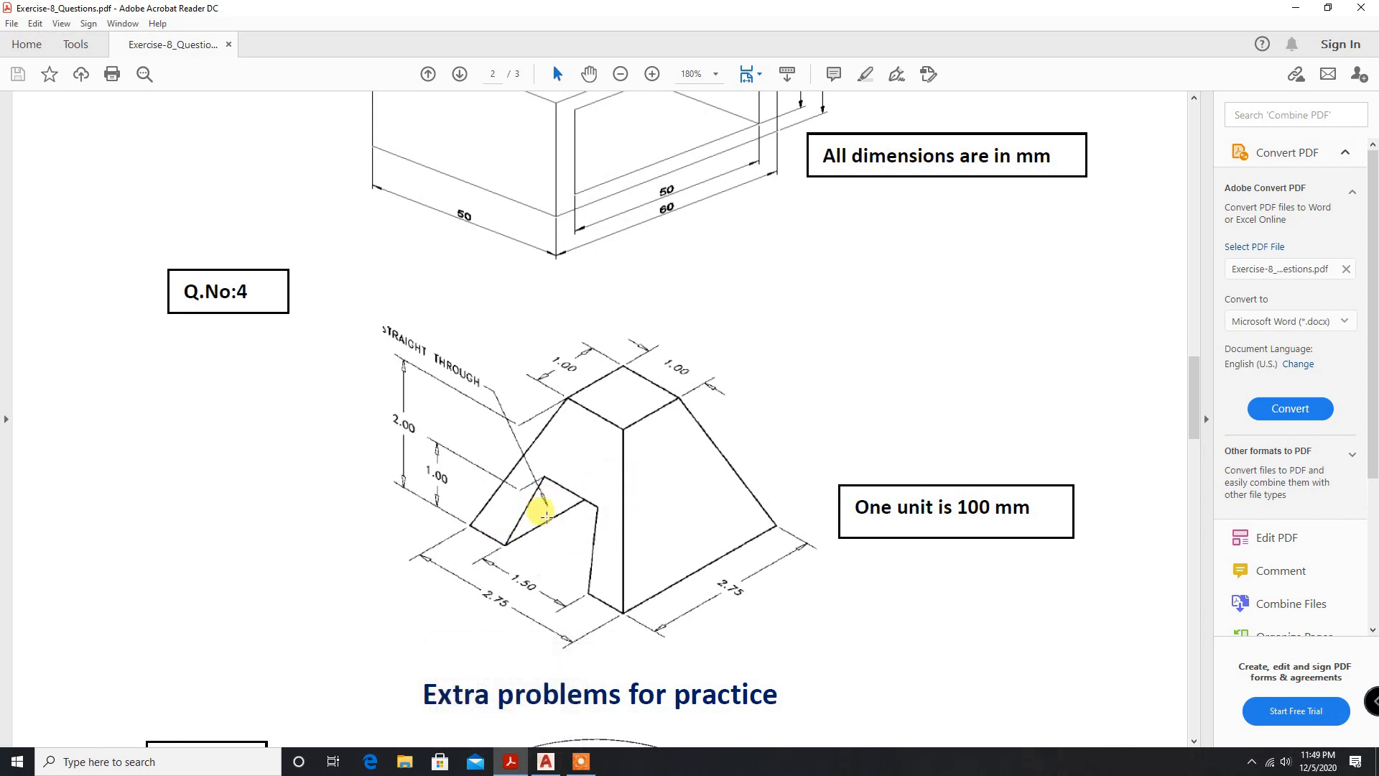
{"action": "mouse_move", "coordinate": [559, 475]}
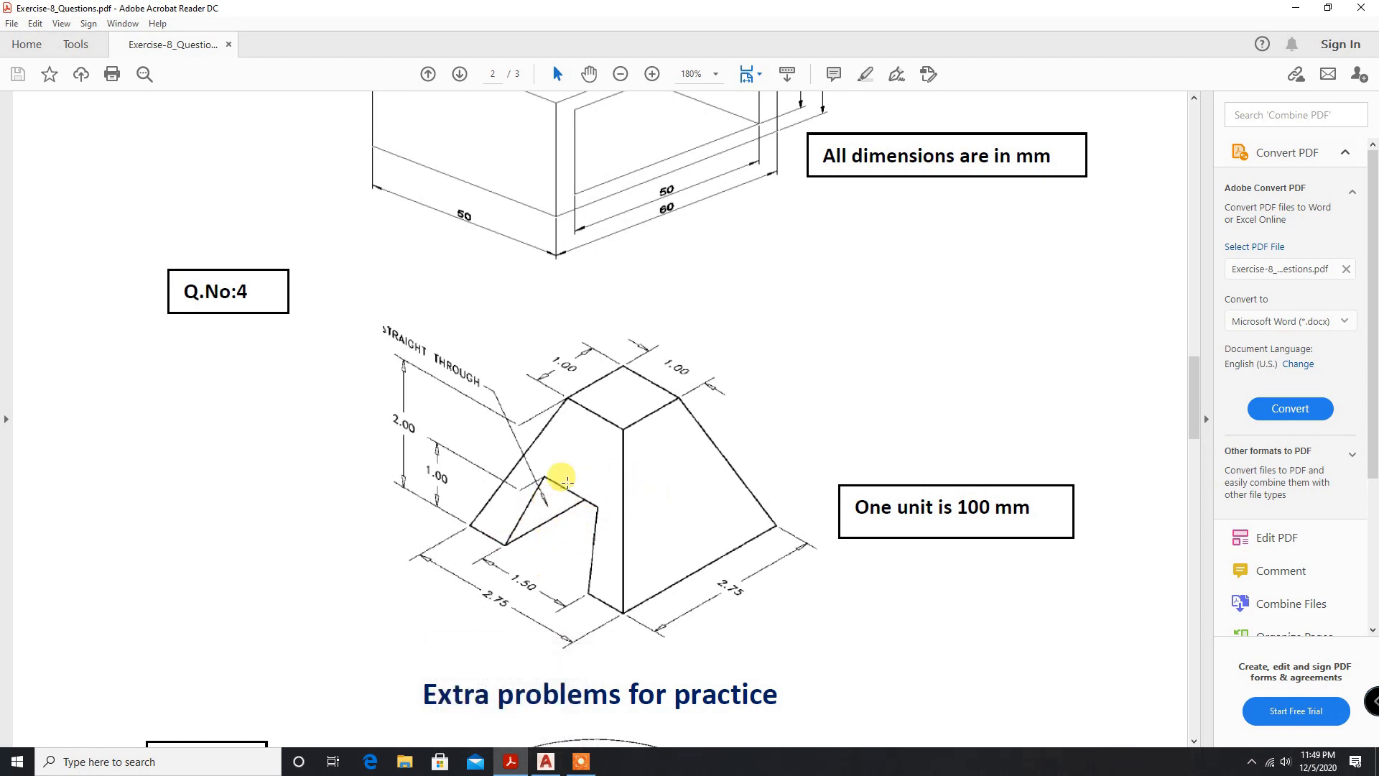
{"action": "mouse_move", "coordinate": [589, 515]}
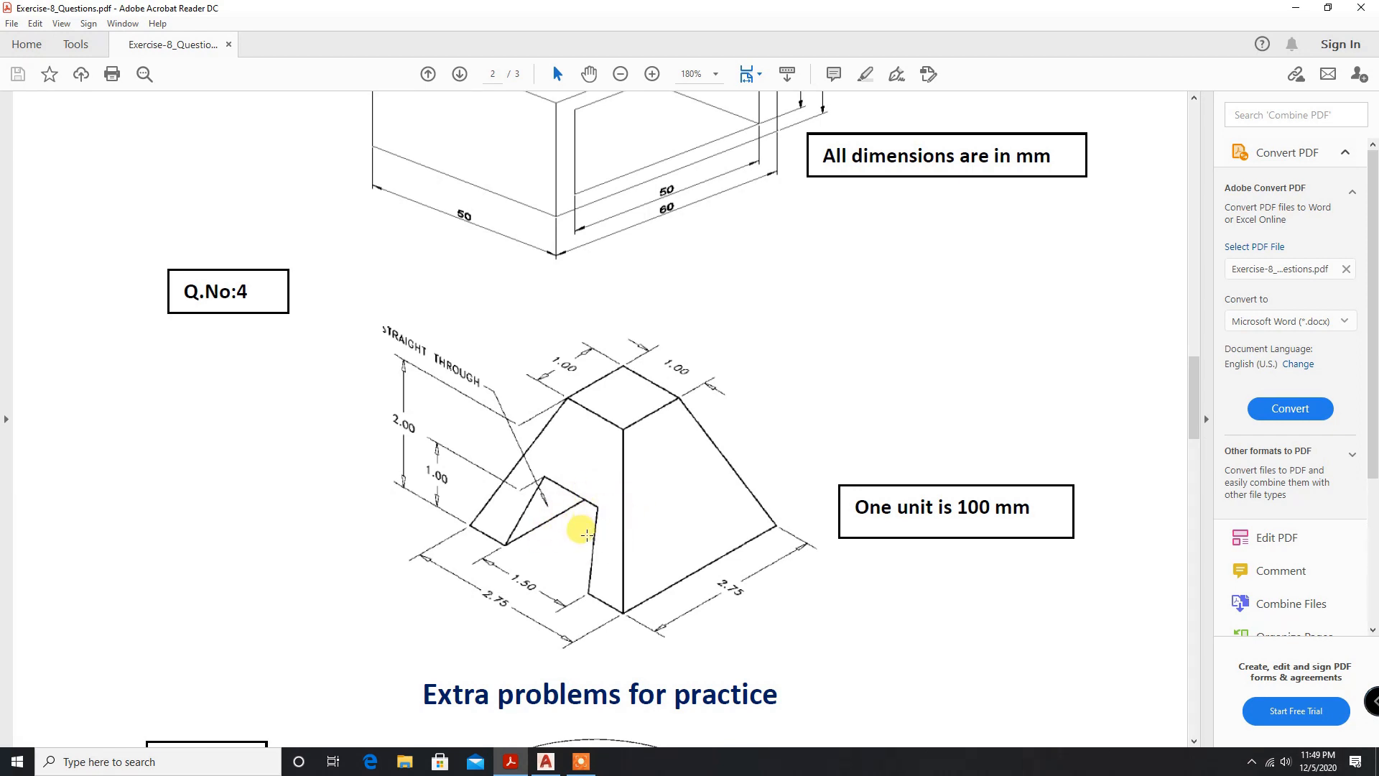
{"action": "mouse_move", "coordinate": [570, 544]}
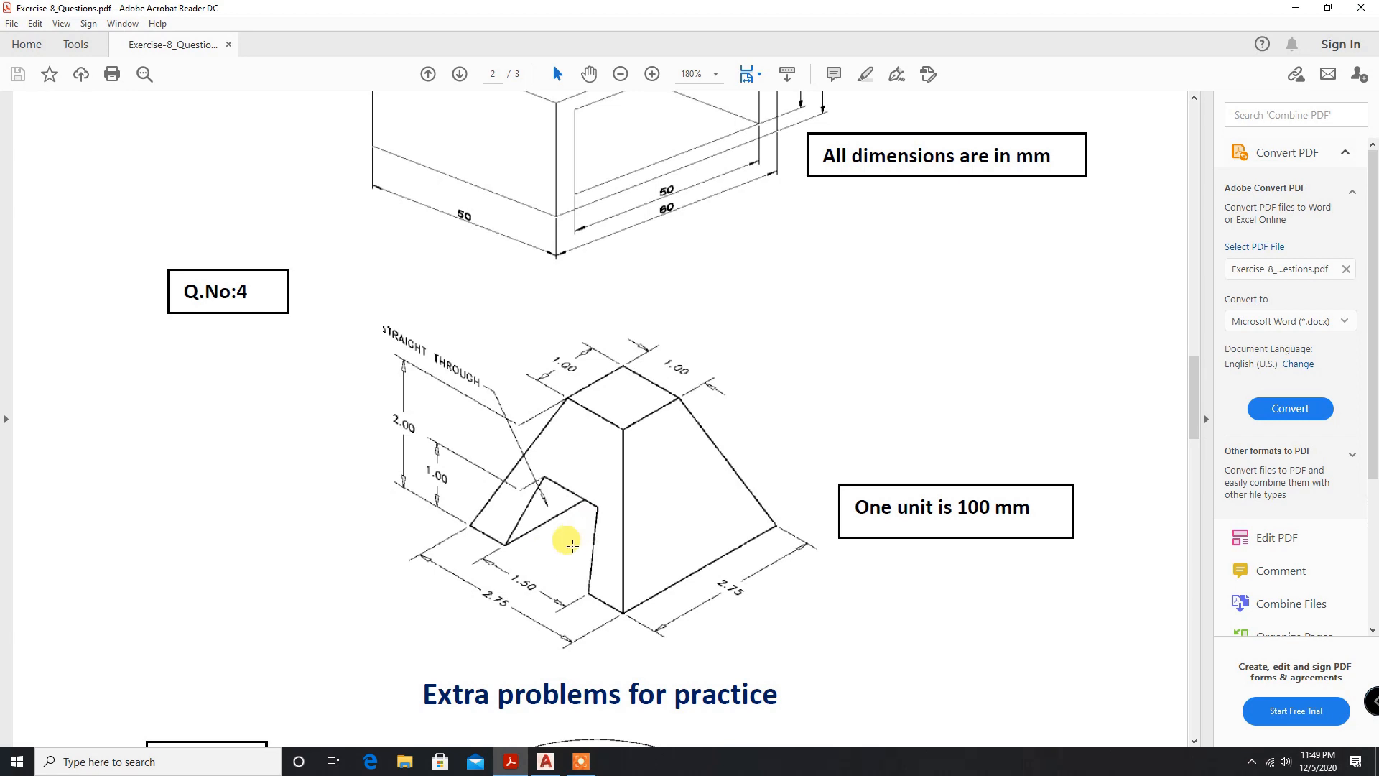
{"action": "mouse_move", "coordinate": [462, 572]}
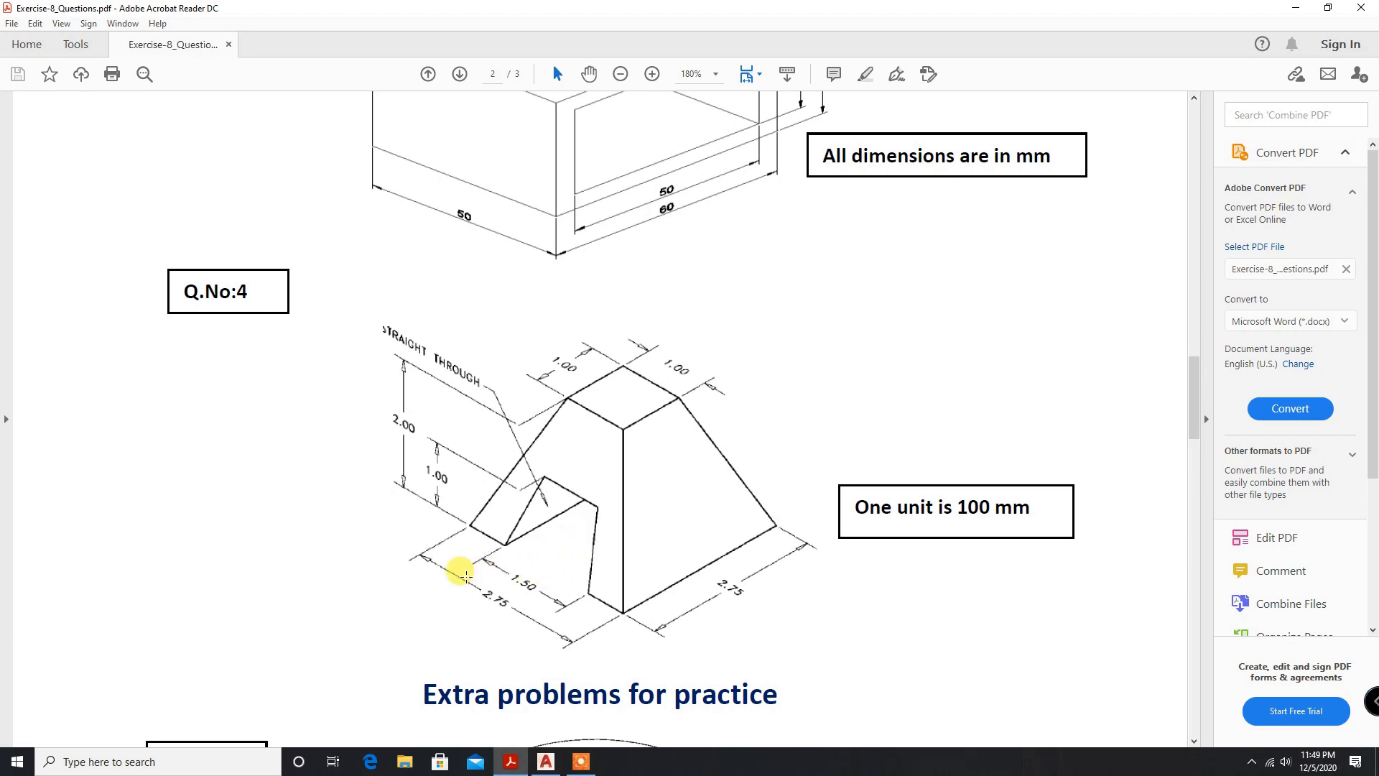
{"action": "mouse_move", "coordinate": [534, 629]}
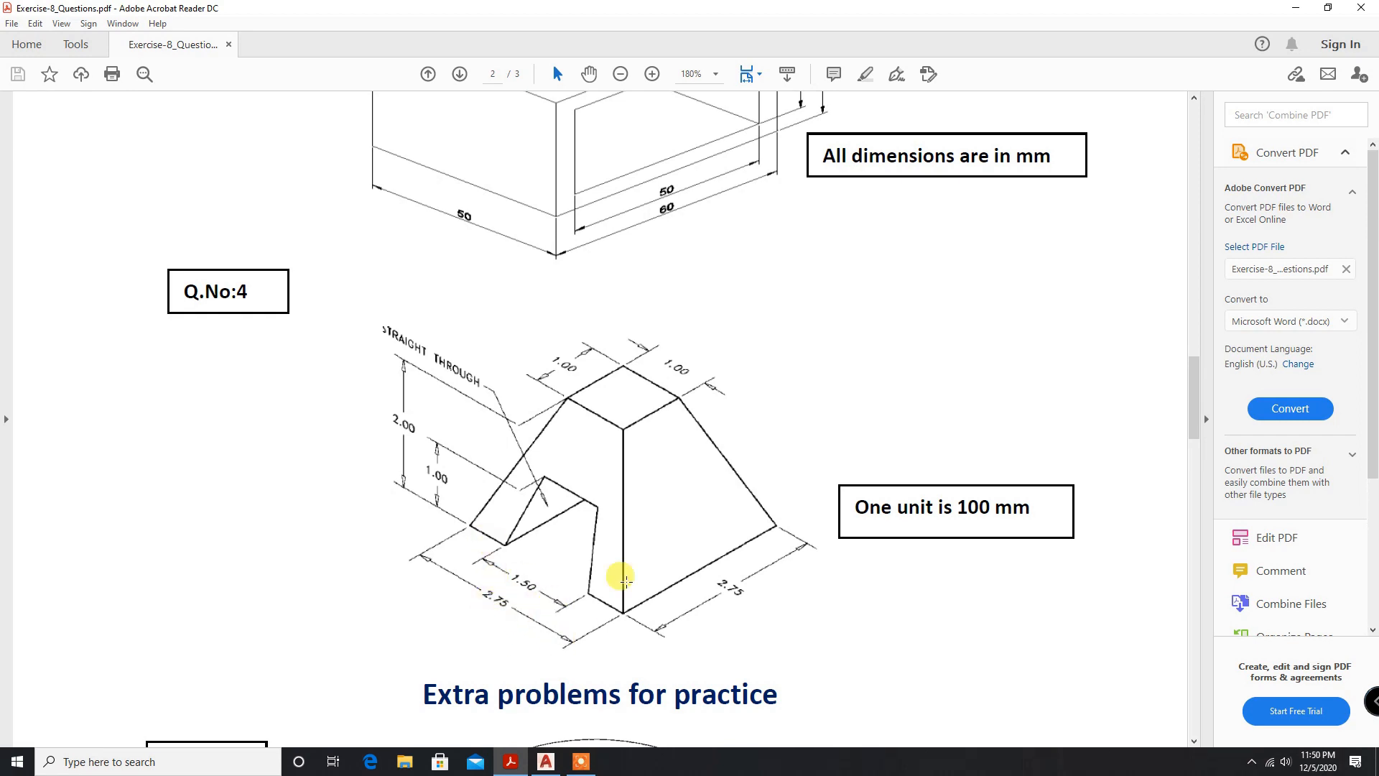
{"action": "mouse_move", "coordinate": [518, 761]}
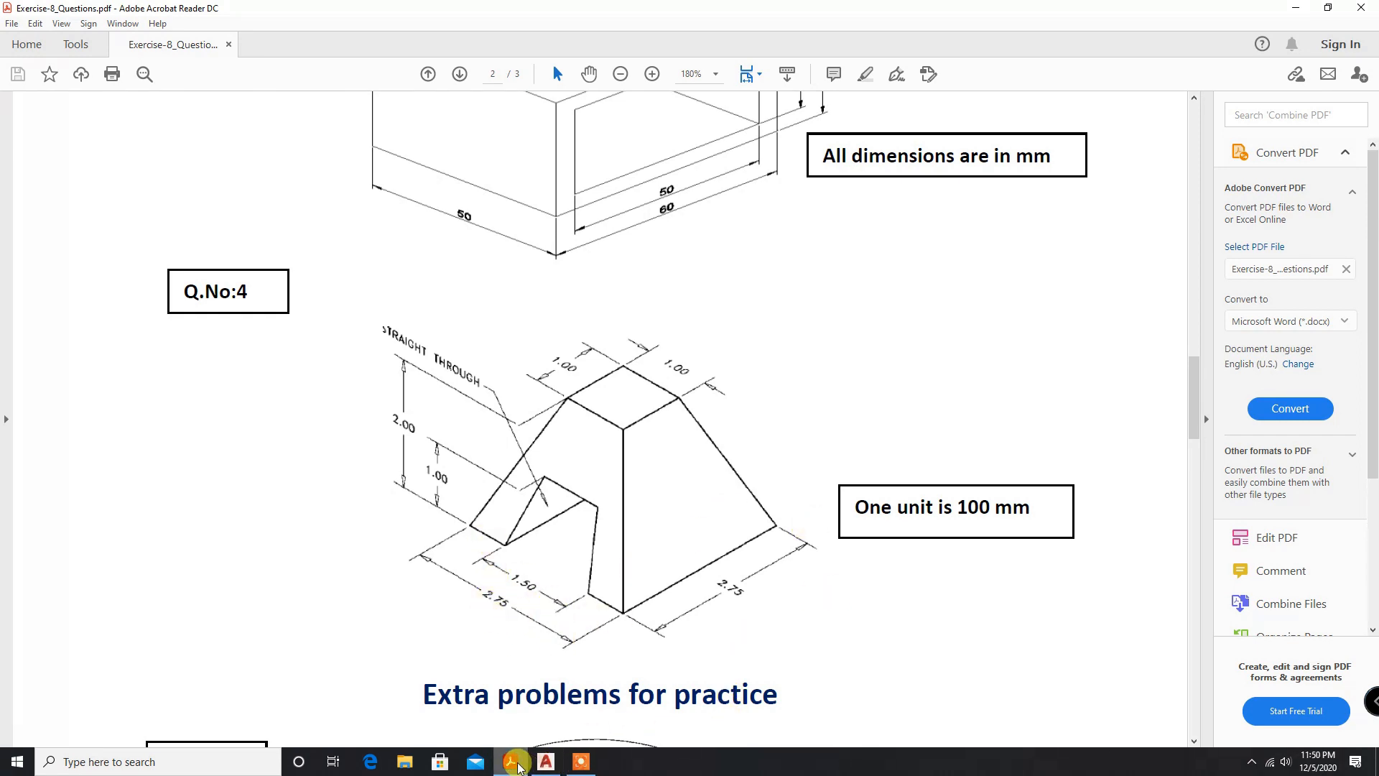
{"action": "mouse_move", "coordinate": [515, 761]}
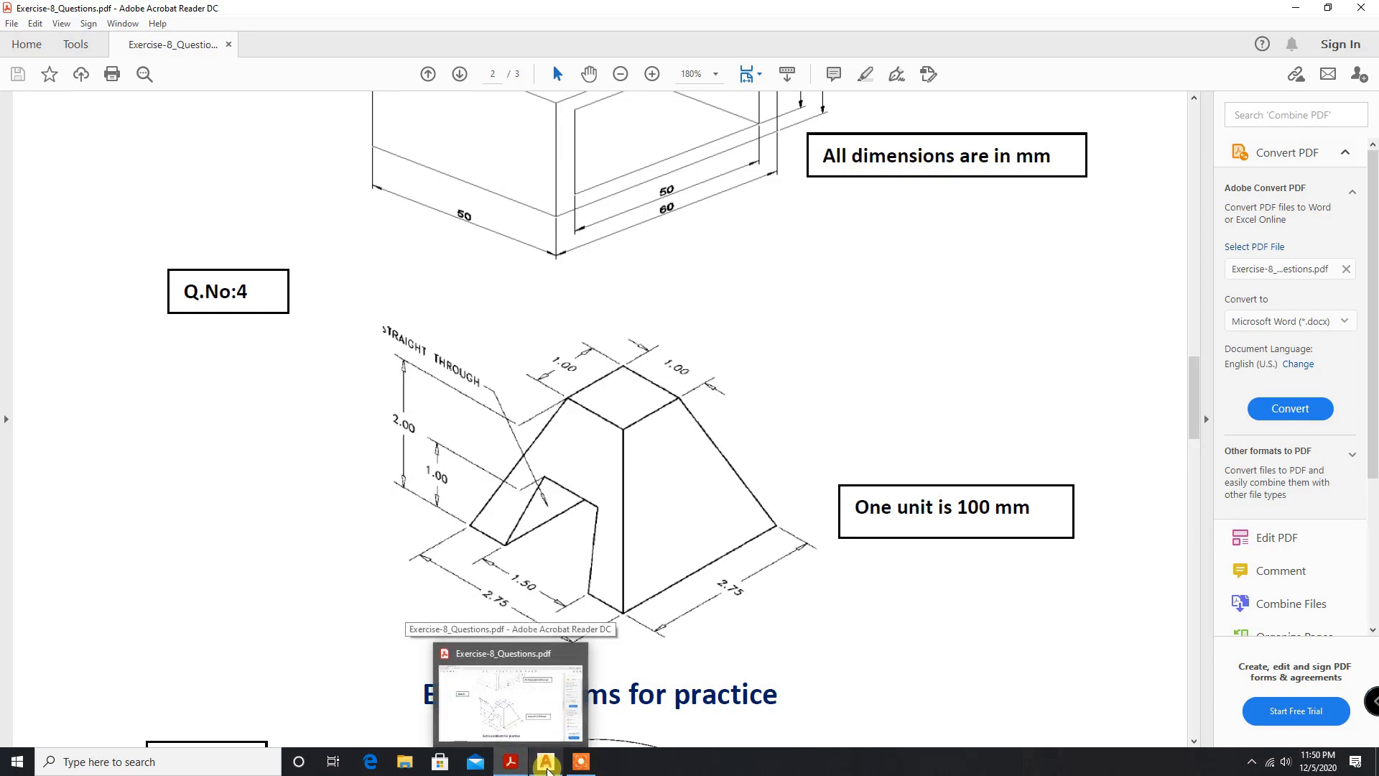
Back in AutoCAD, draw a 275 by 150 rectangle right of the squares.
{"action": "left_click", "coordinate": [545, 762]}
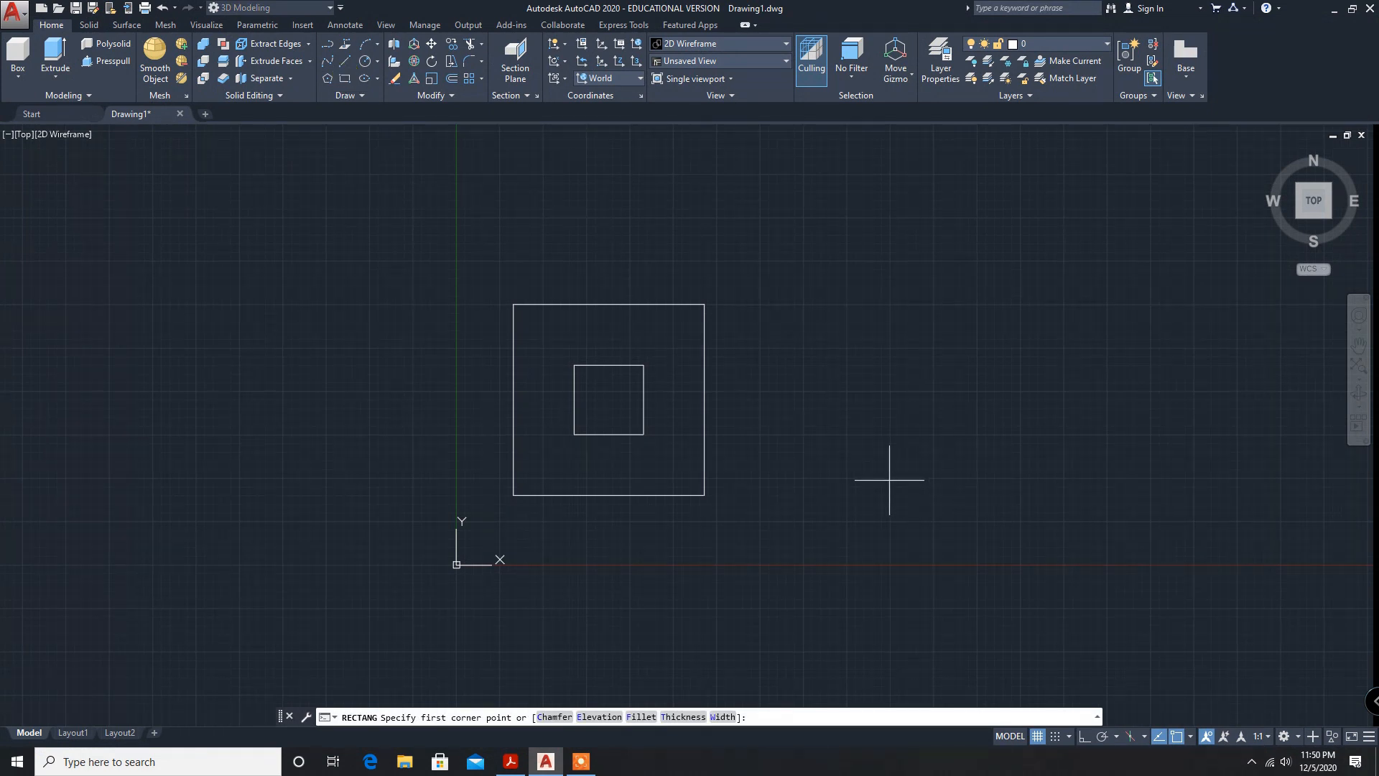
{"action": "left_click", "coordinate": [889, 478]}
{"action": "type", "text": "D"}
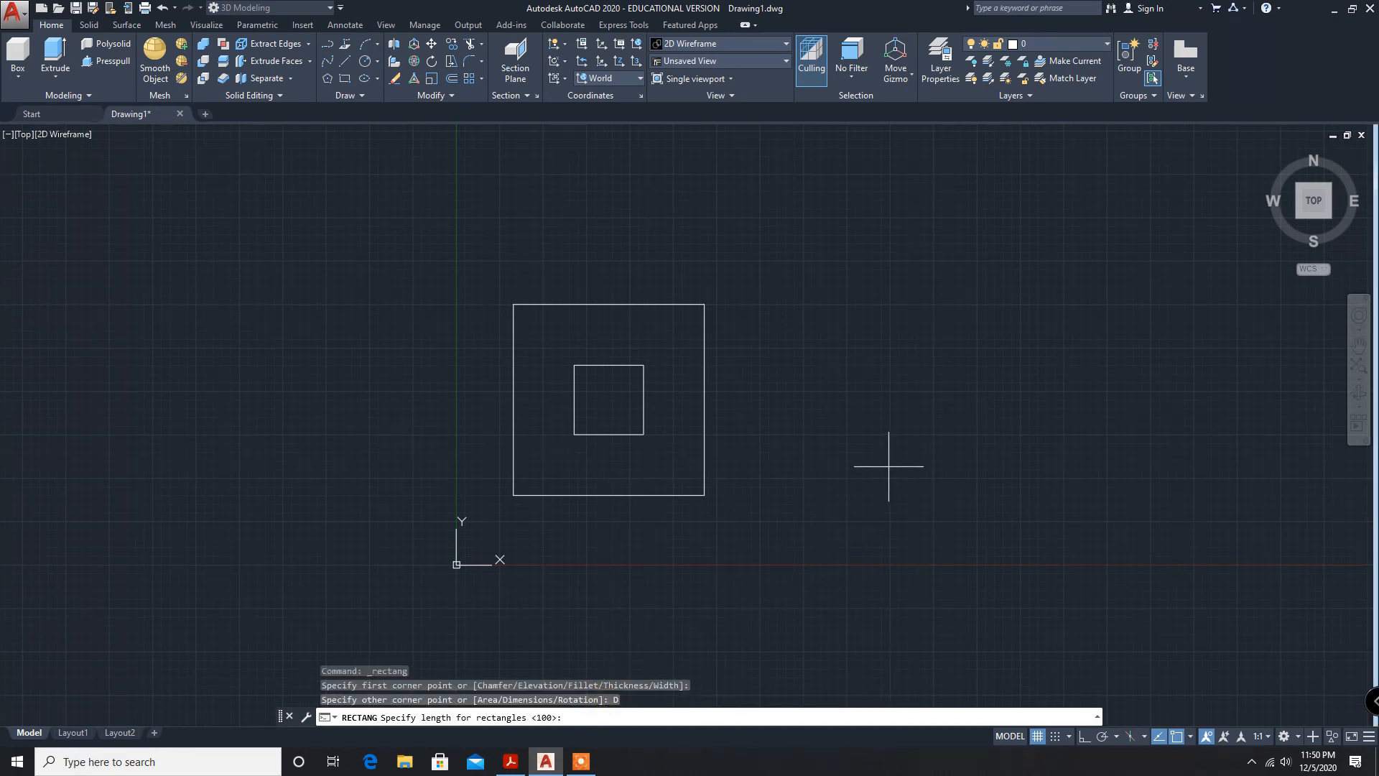
{"action": "type", "text": "2"}
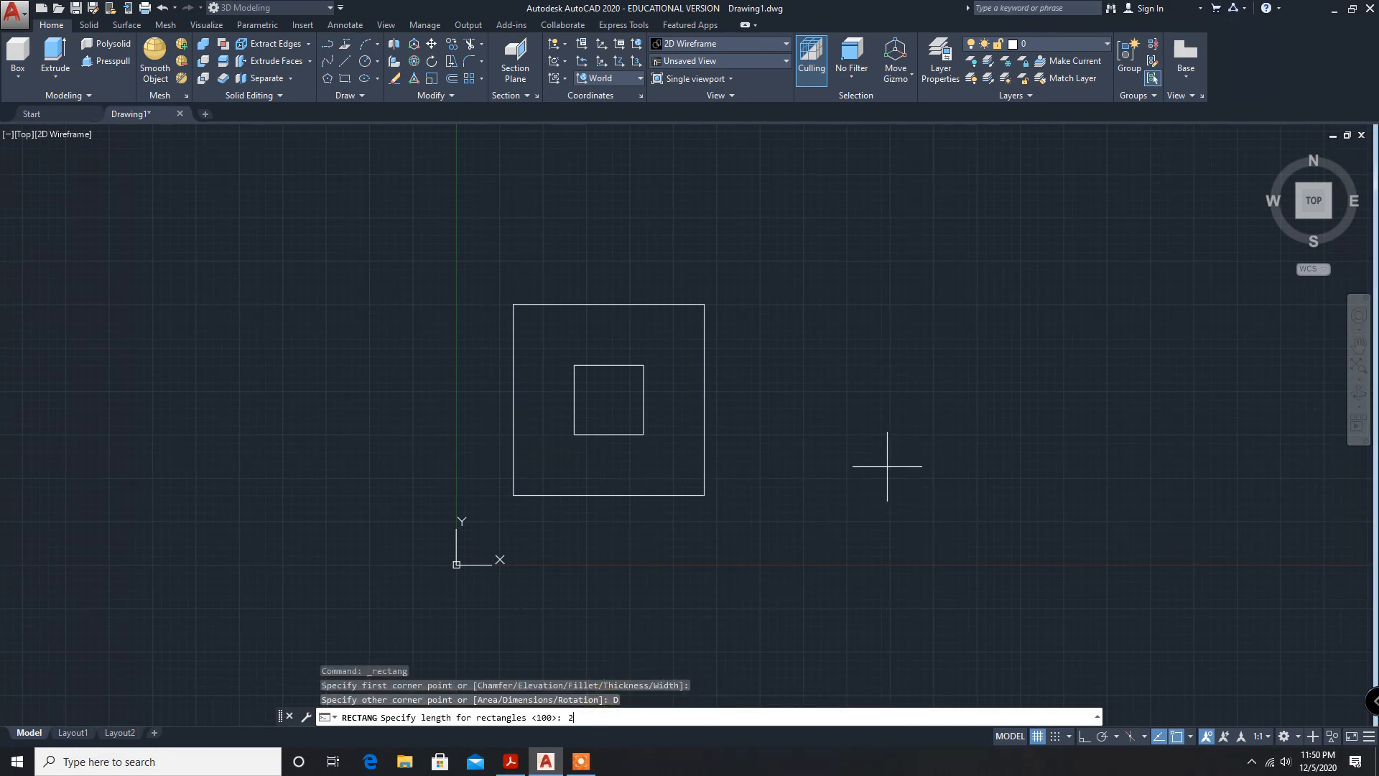
{"action": "type", "text": "75"}
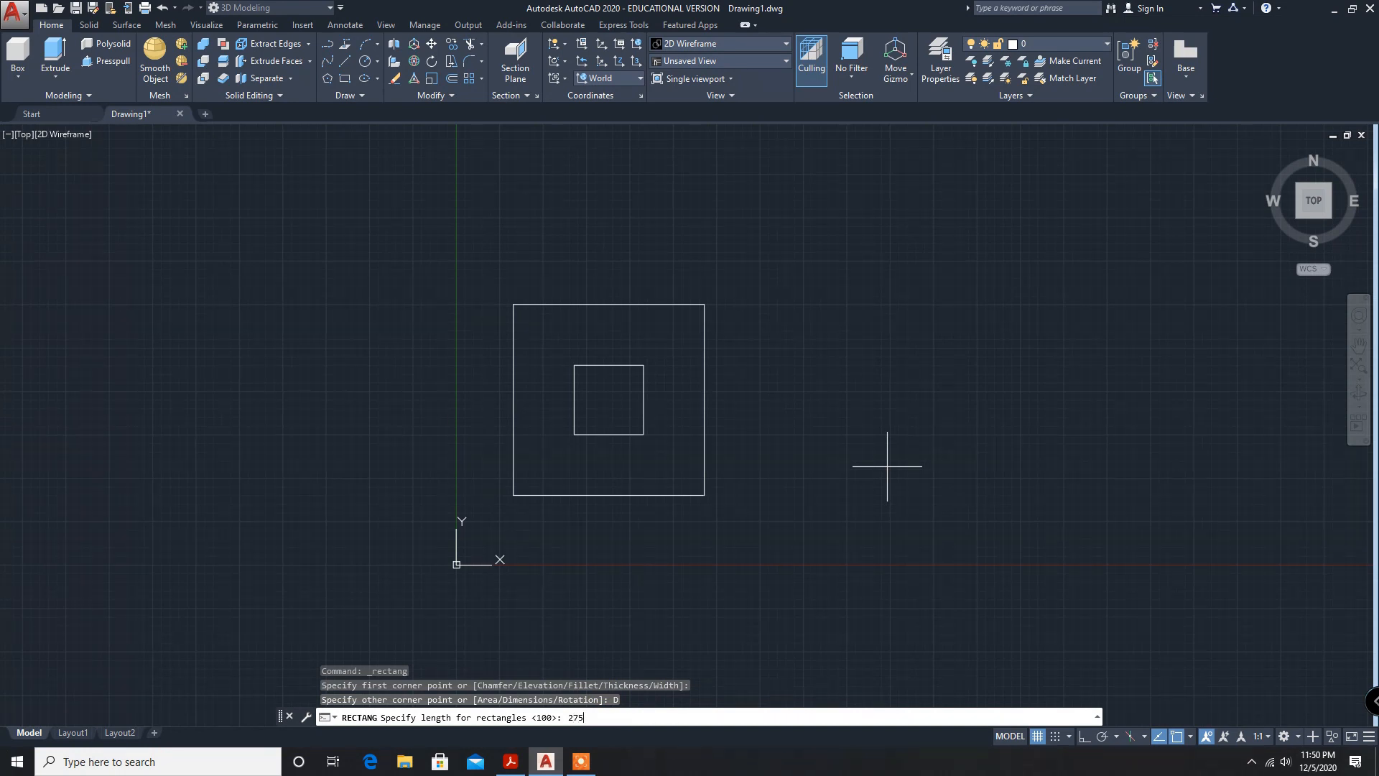
{"action": "key", "text": "enter"}
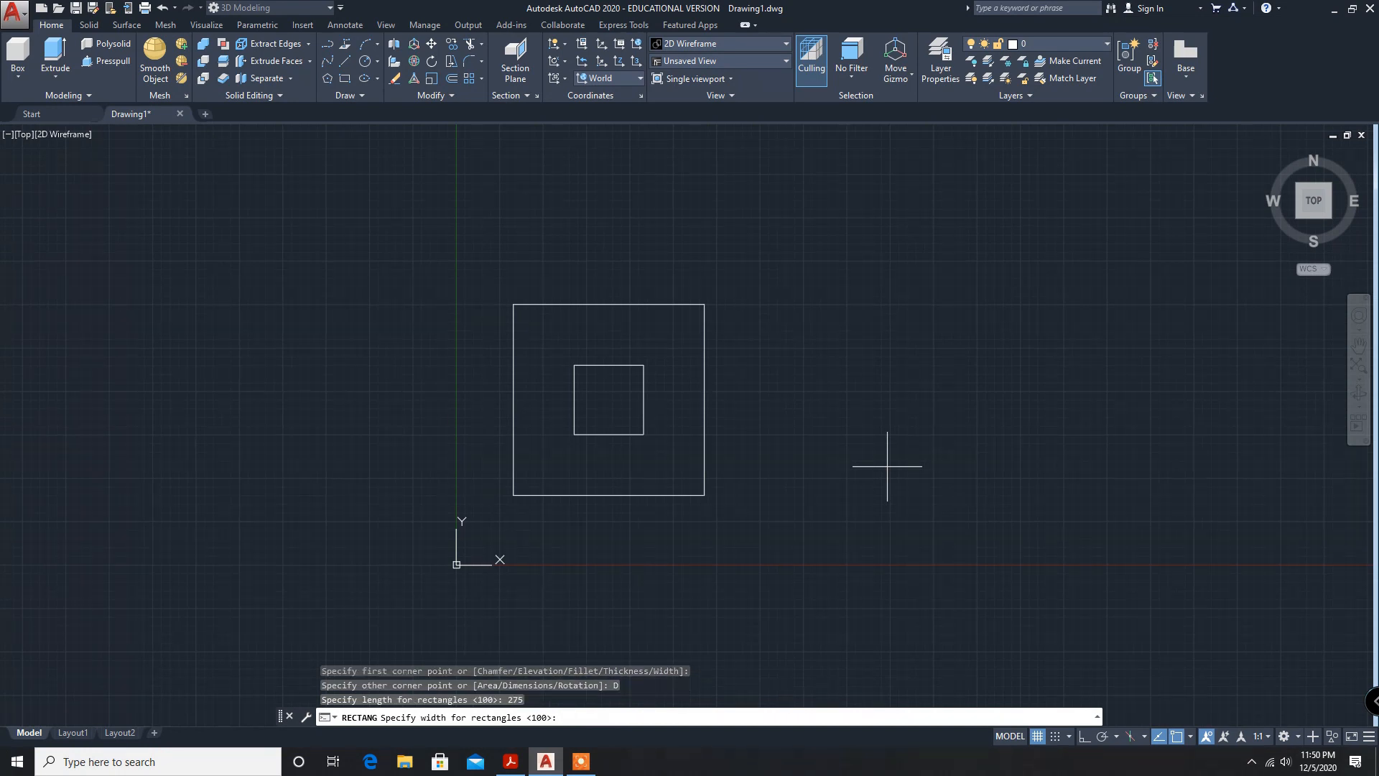
{"action": "type", "text": "150"}
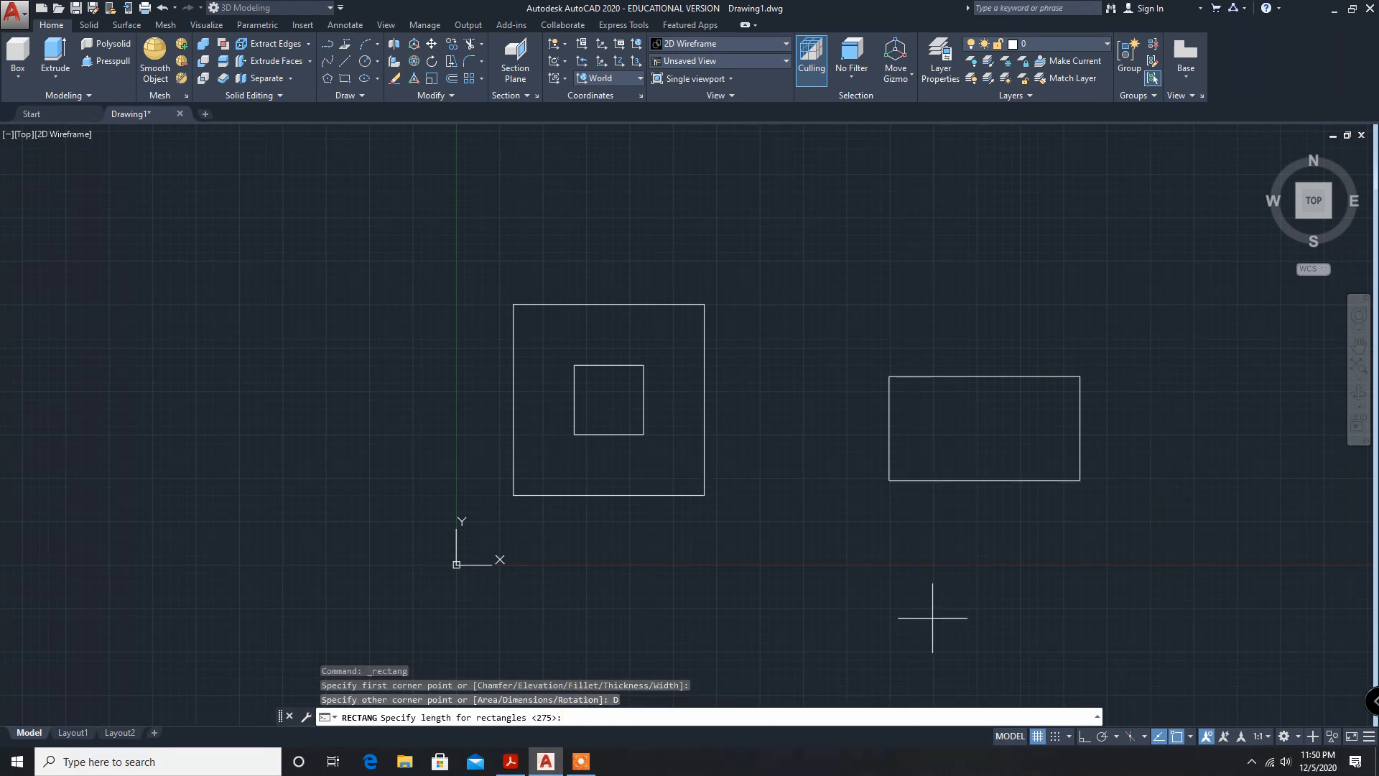
{"action": "type", "text": "274"}
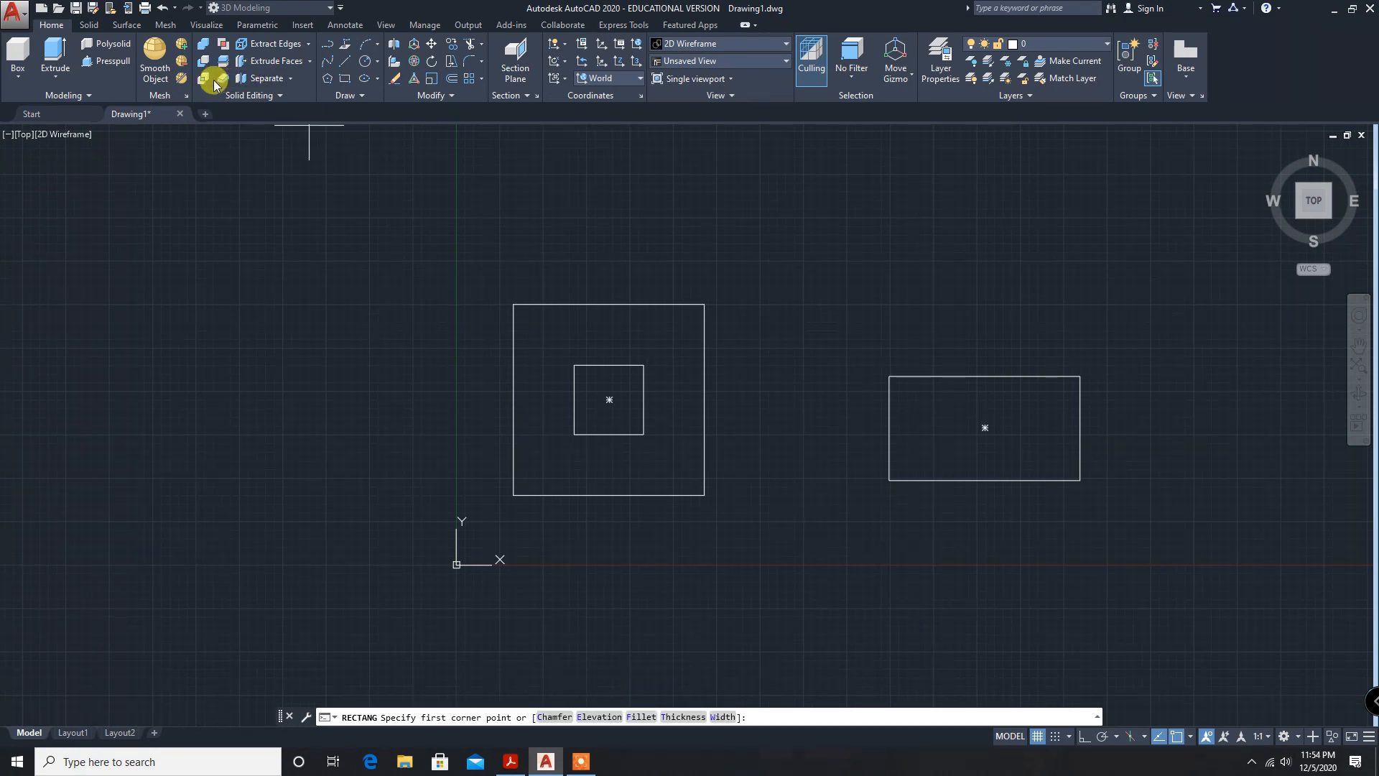
{"action": "mouse_move", "coordinate": [337, 78]}
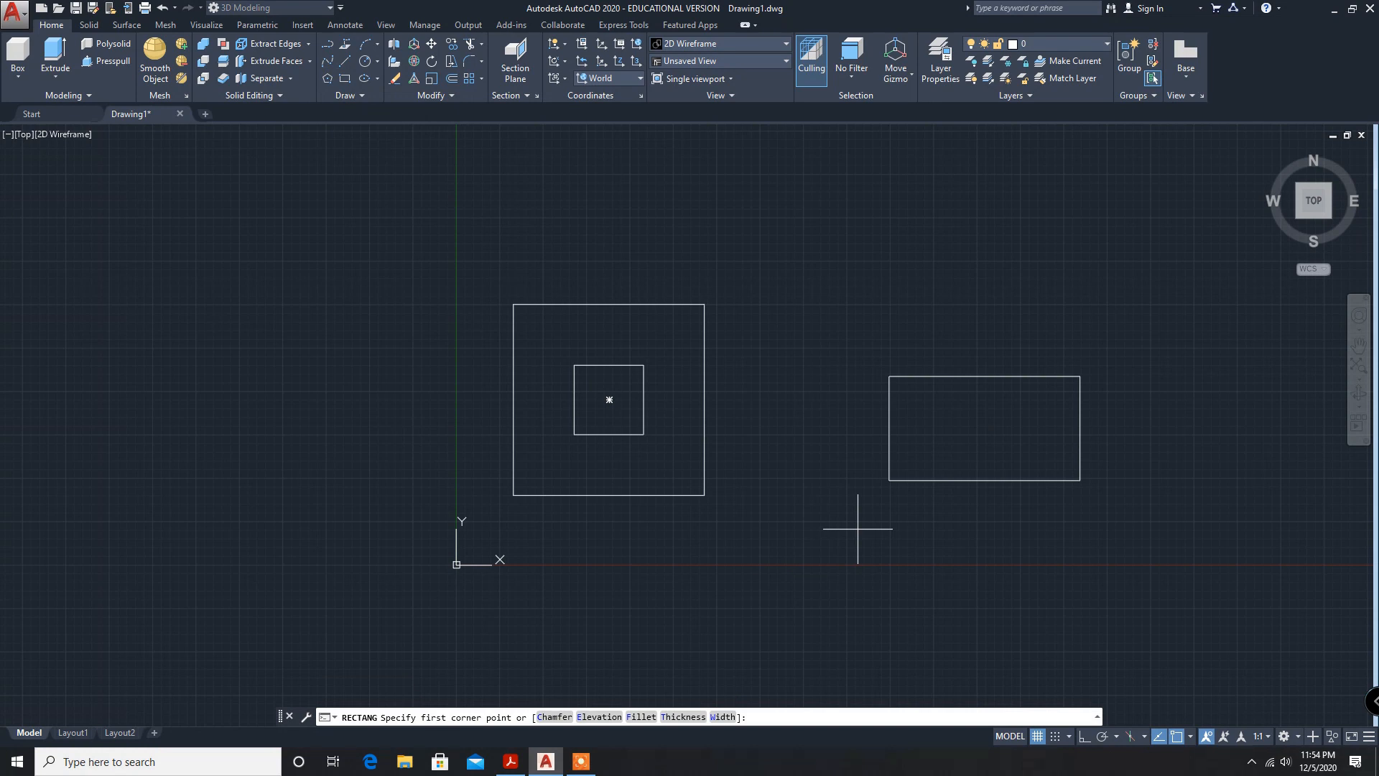
Draw a 275 by 100 rectangle to the right of the 275 by 150 rectangle.
{"action": "left_click", "coordinate": [858, 528]}
{"action": "type", "text": "D"}
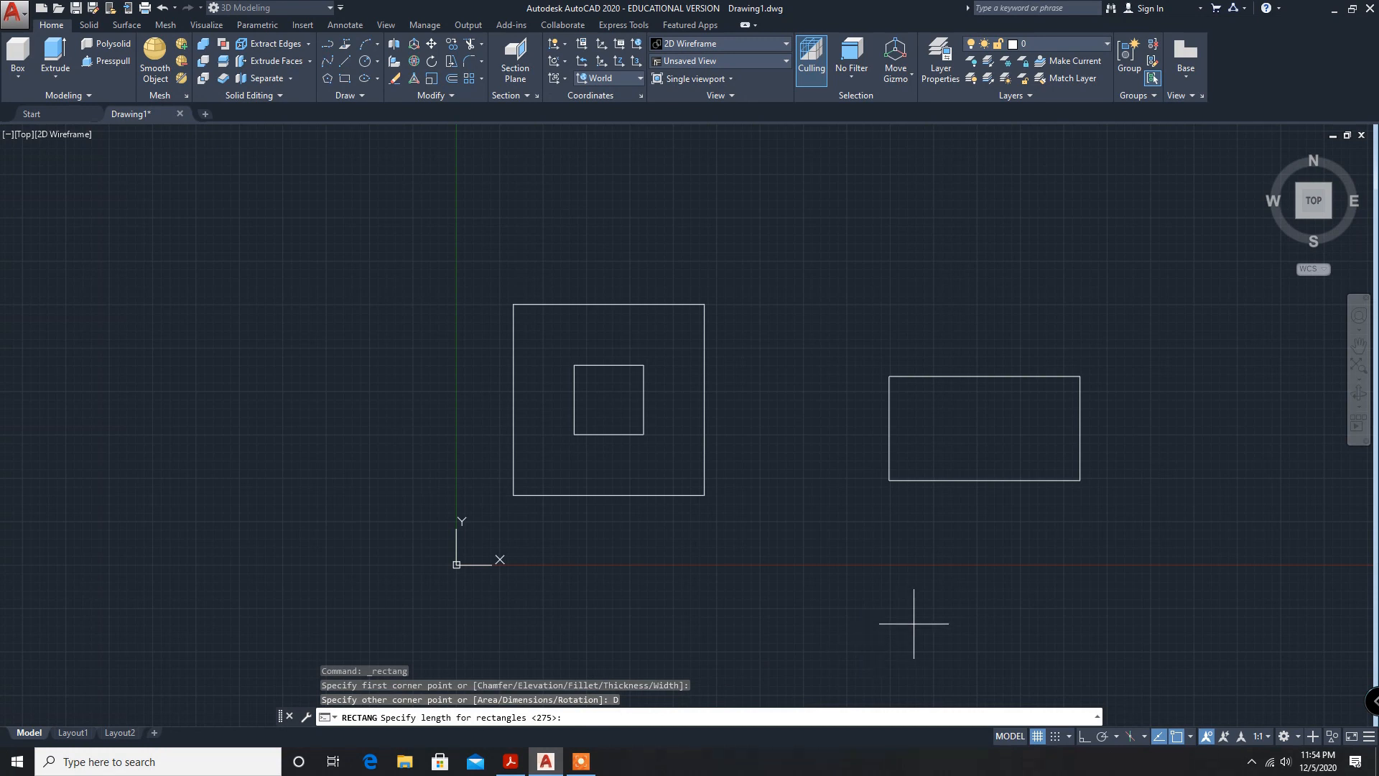
{"action": "type", "text": "275"}
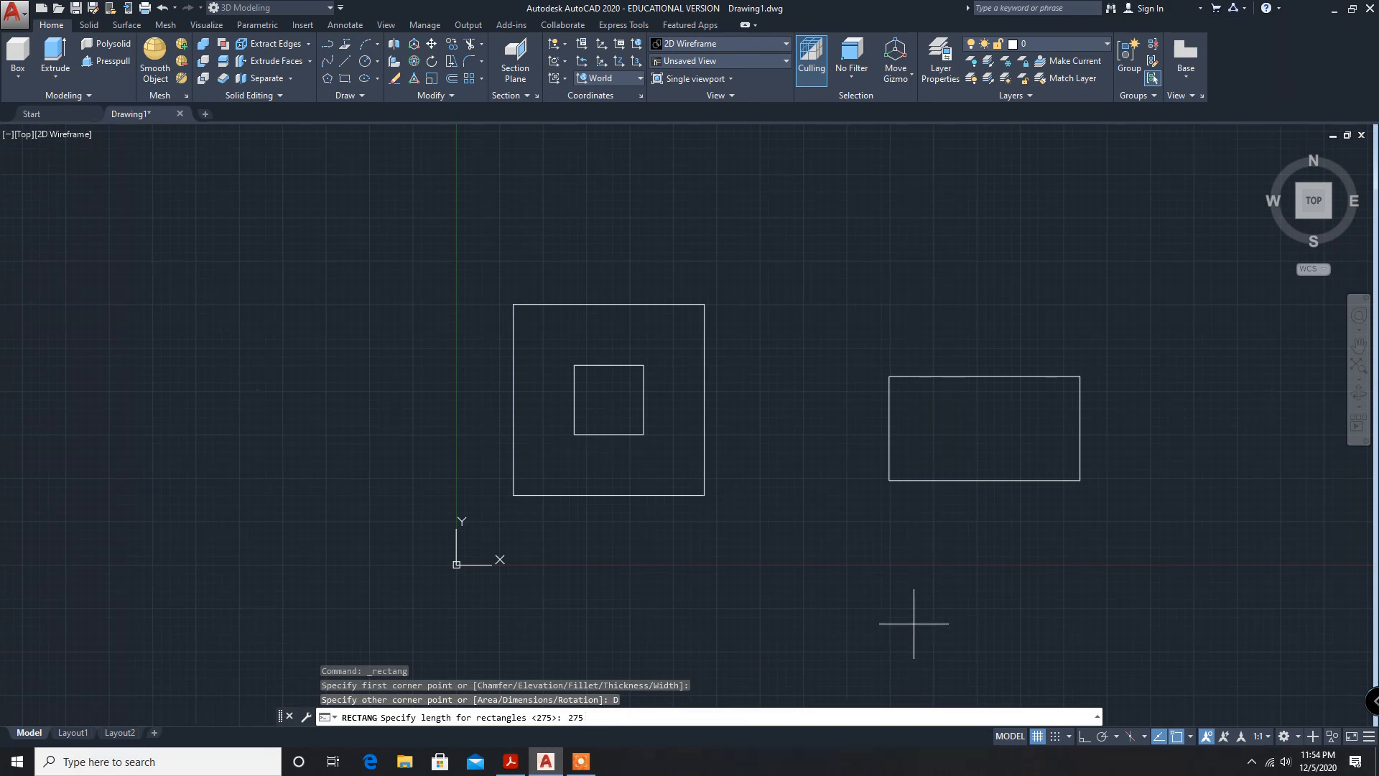
{"action": "key", "text": "Enter"}
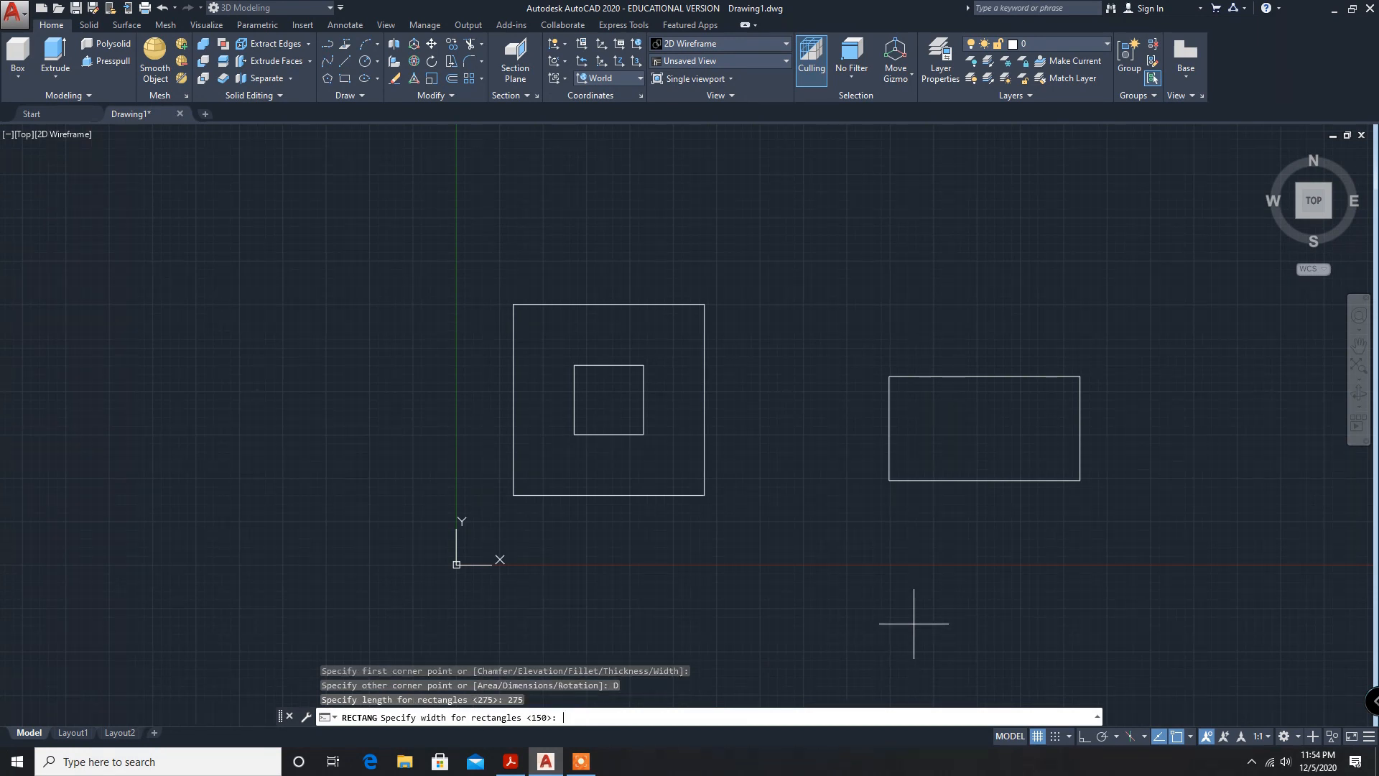
{"action": "type", "text": "100"}
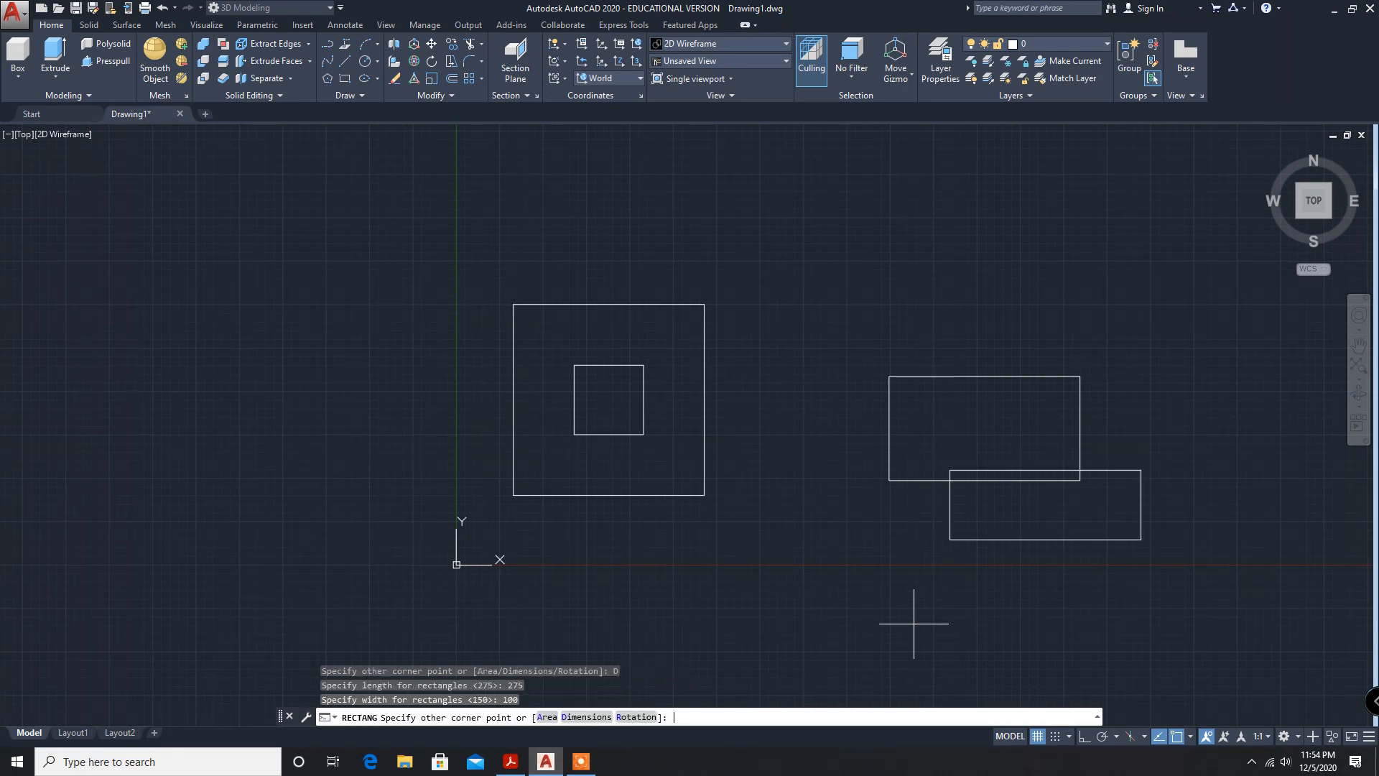
{"action": "left_click", "coordinate": [1235, 436]}
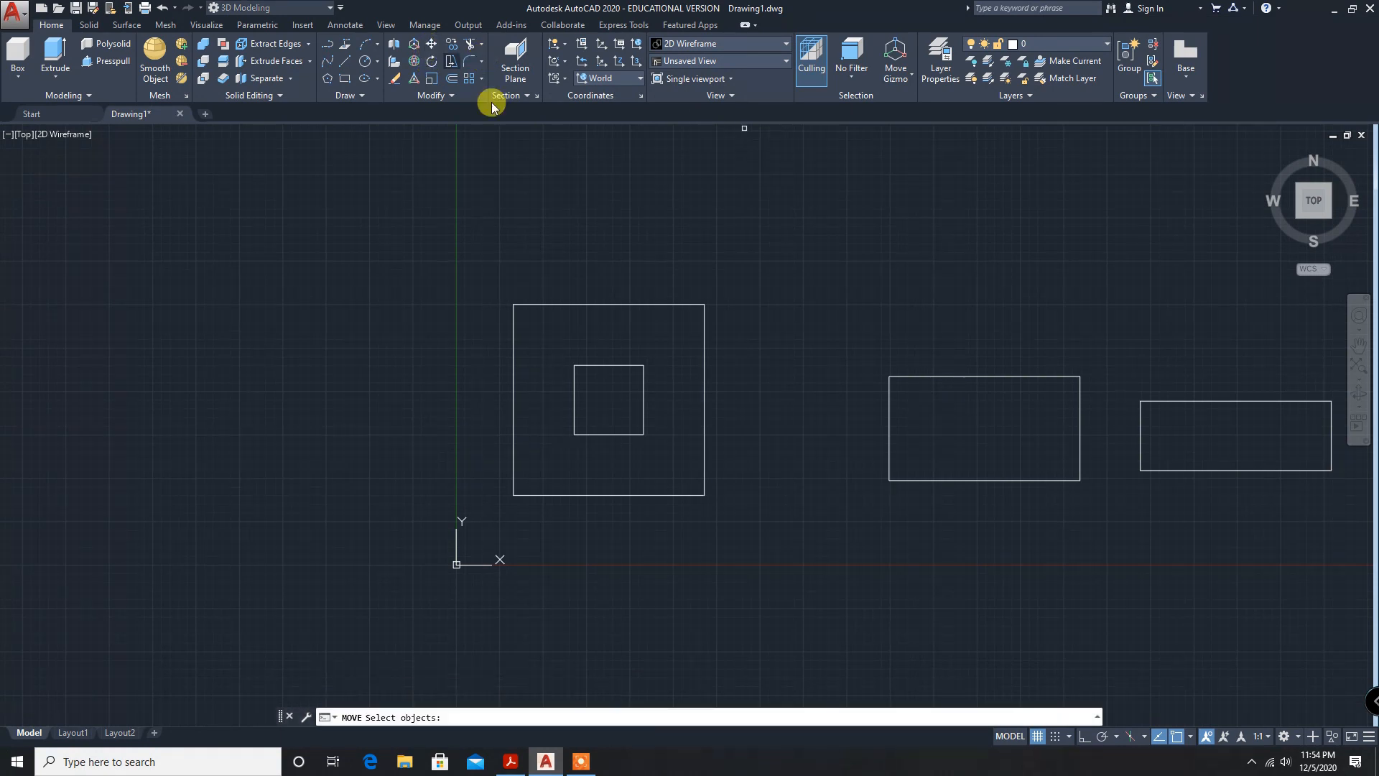
Move the 275 by 100 rectangle from its centre onto the larger rectangle's centre.
{"action": "left_click", "coordinate": [1235, 435]}
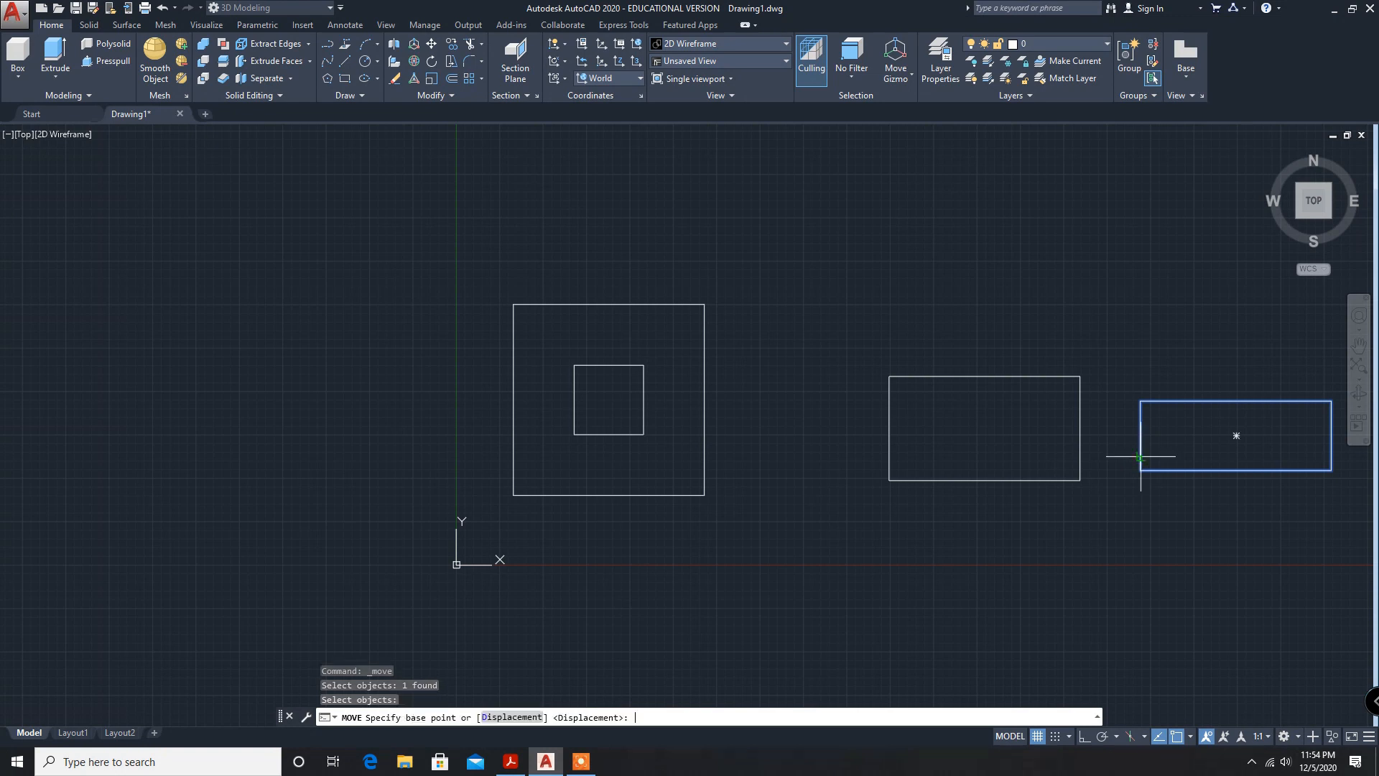
{"action": "left_click", "coordinate": [1140, 456]}
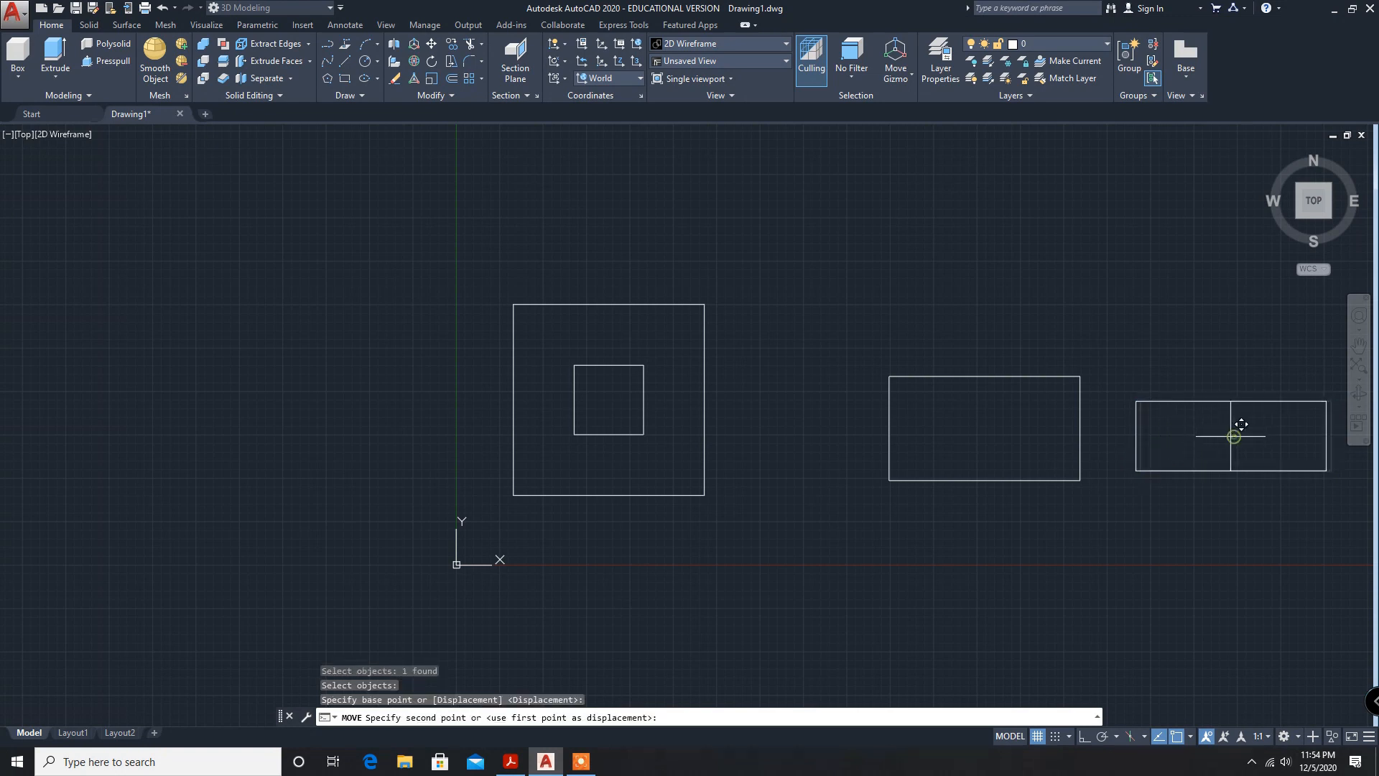
{"action": "left_click", "coordinate": [985, 425]}
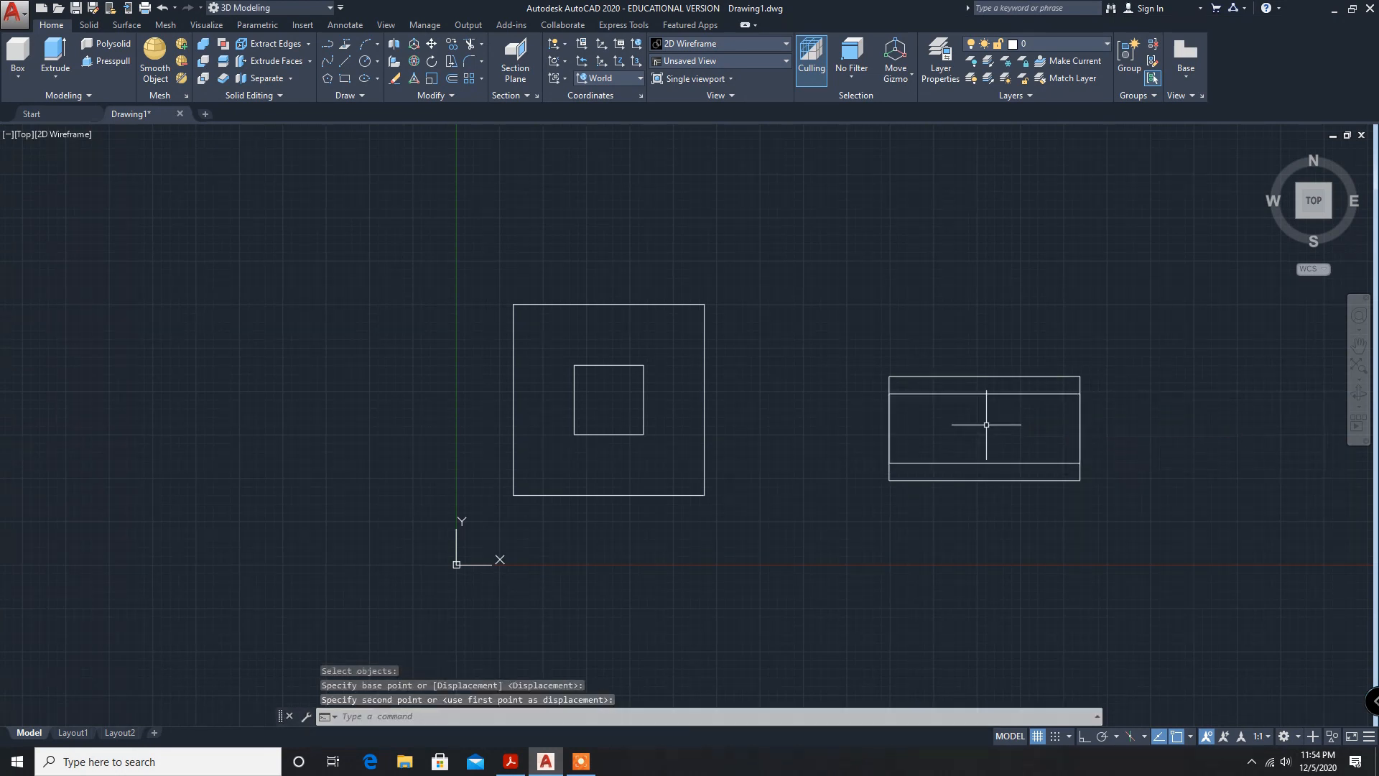
{"action": "mouse_move", "coordinate": [900, 459]}
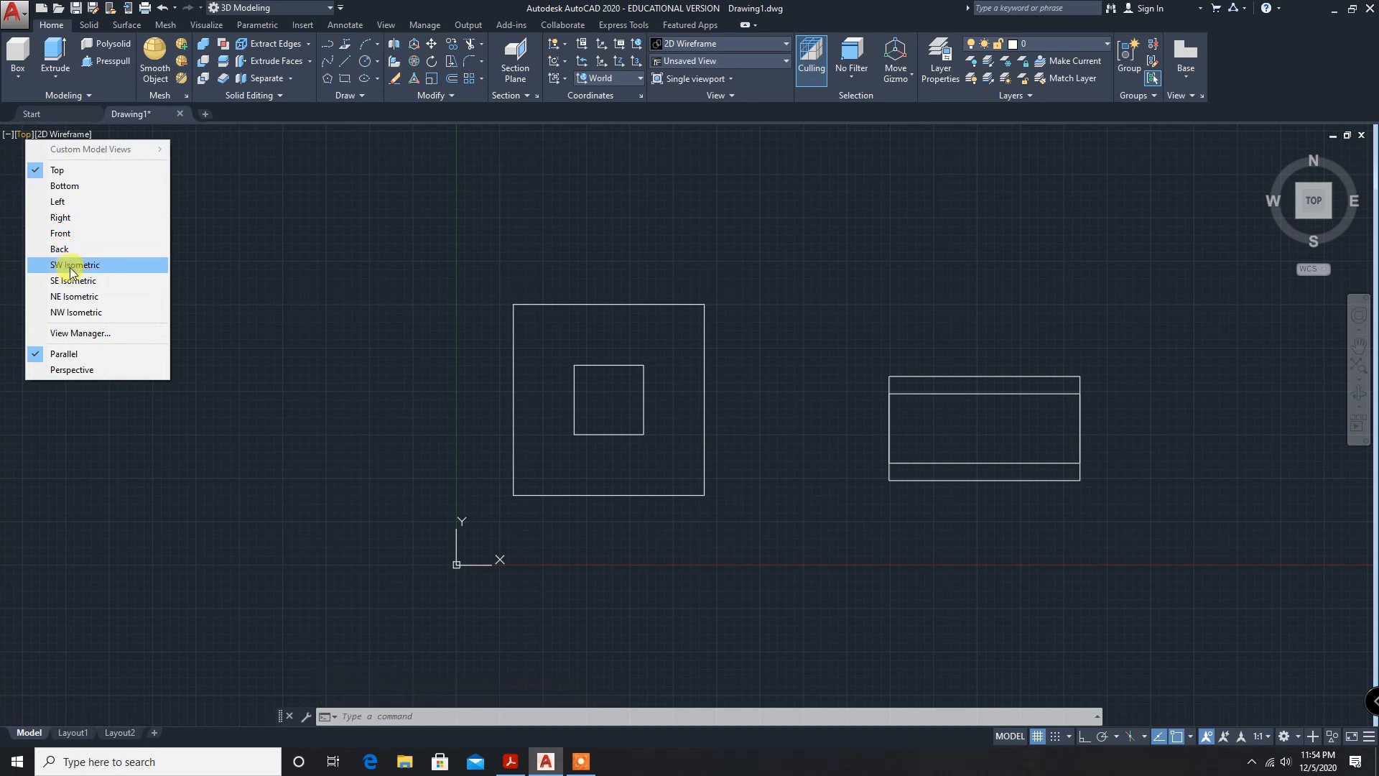
Switch to SW Isometric view, recheck the Q.No:4 PDF, and return to AutoCAD.
{"action": "left_click", "coordinate": [74, 265]}
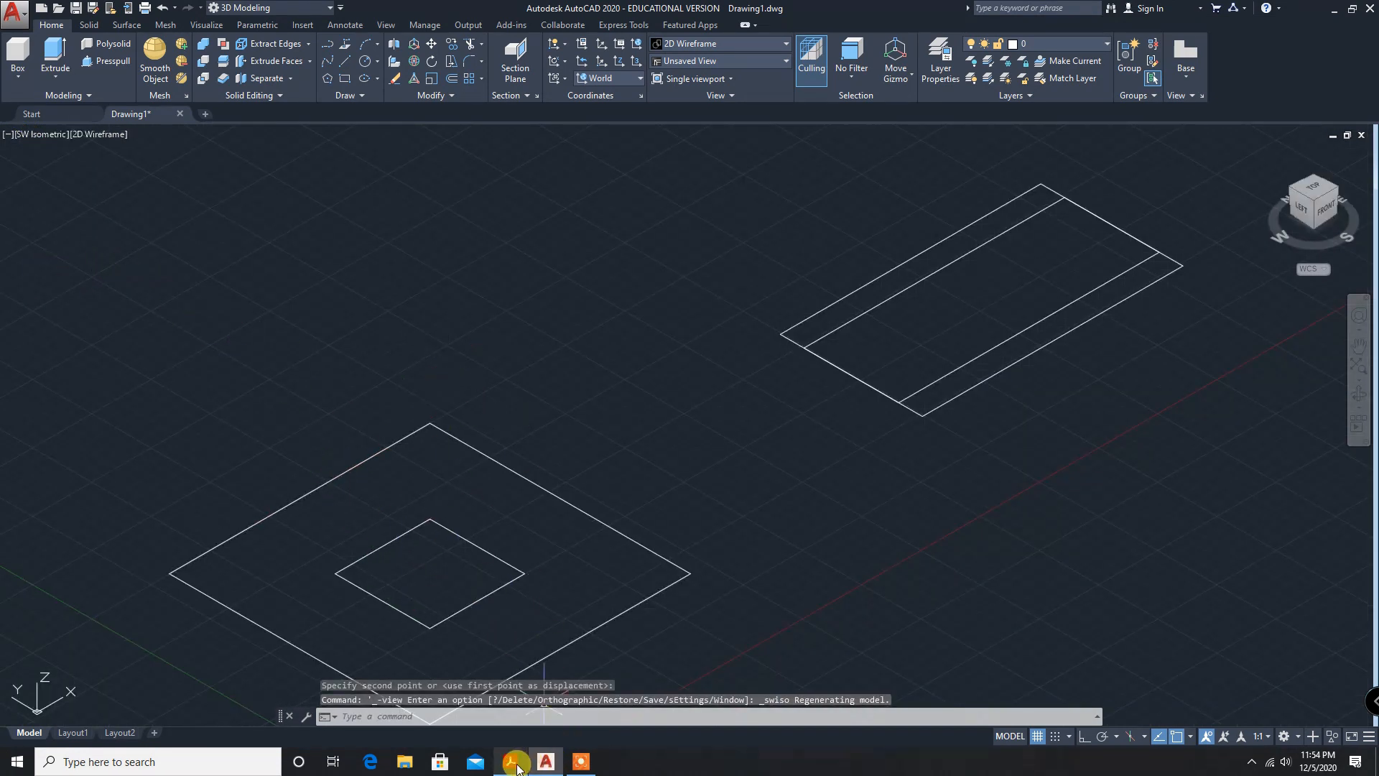
{"action": "left_click", "coordinate": [509, 761]}
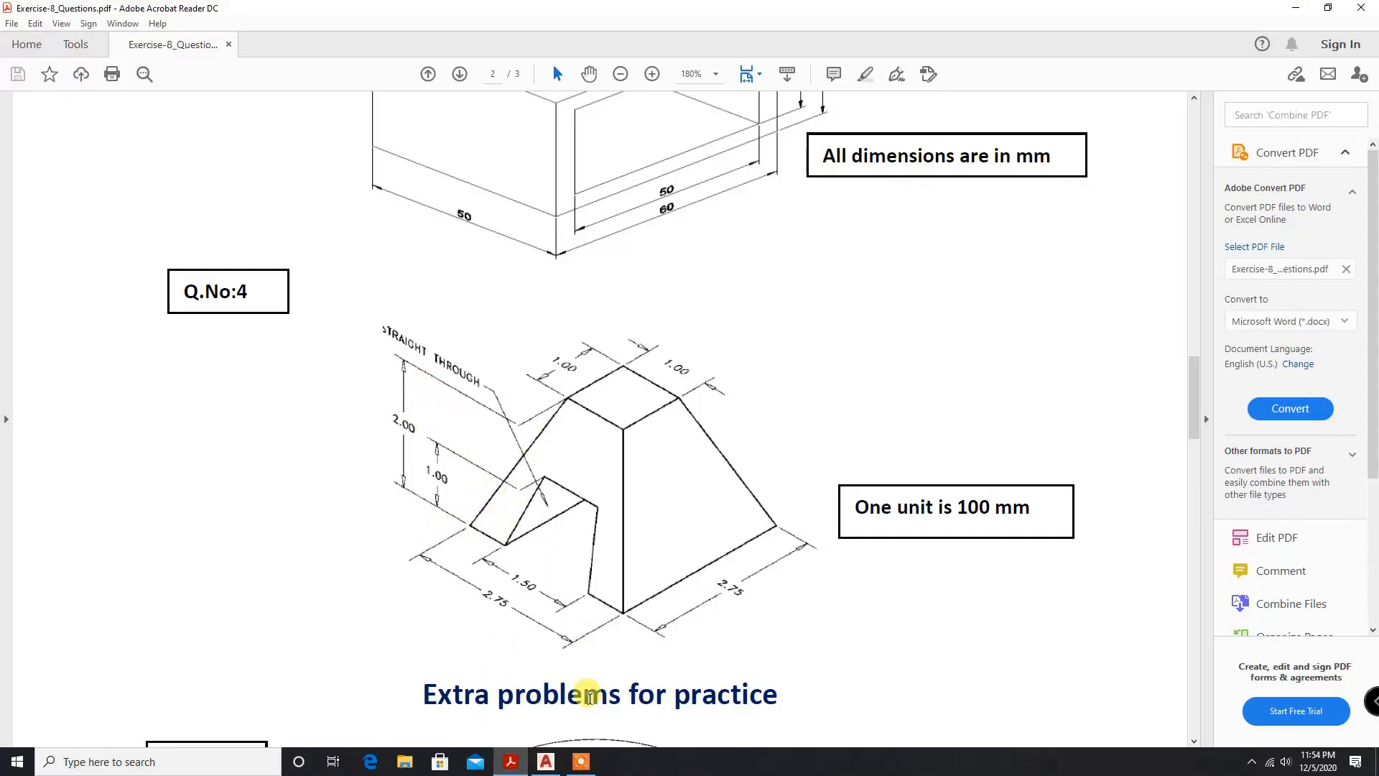
{"action": "left_click", "coordinate": [544, 761]}
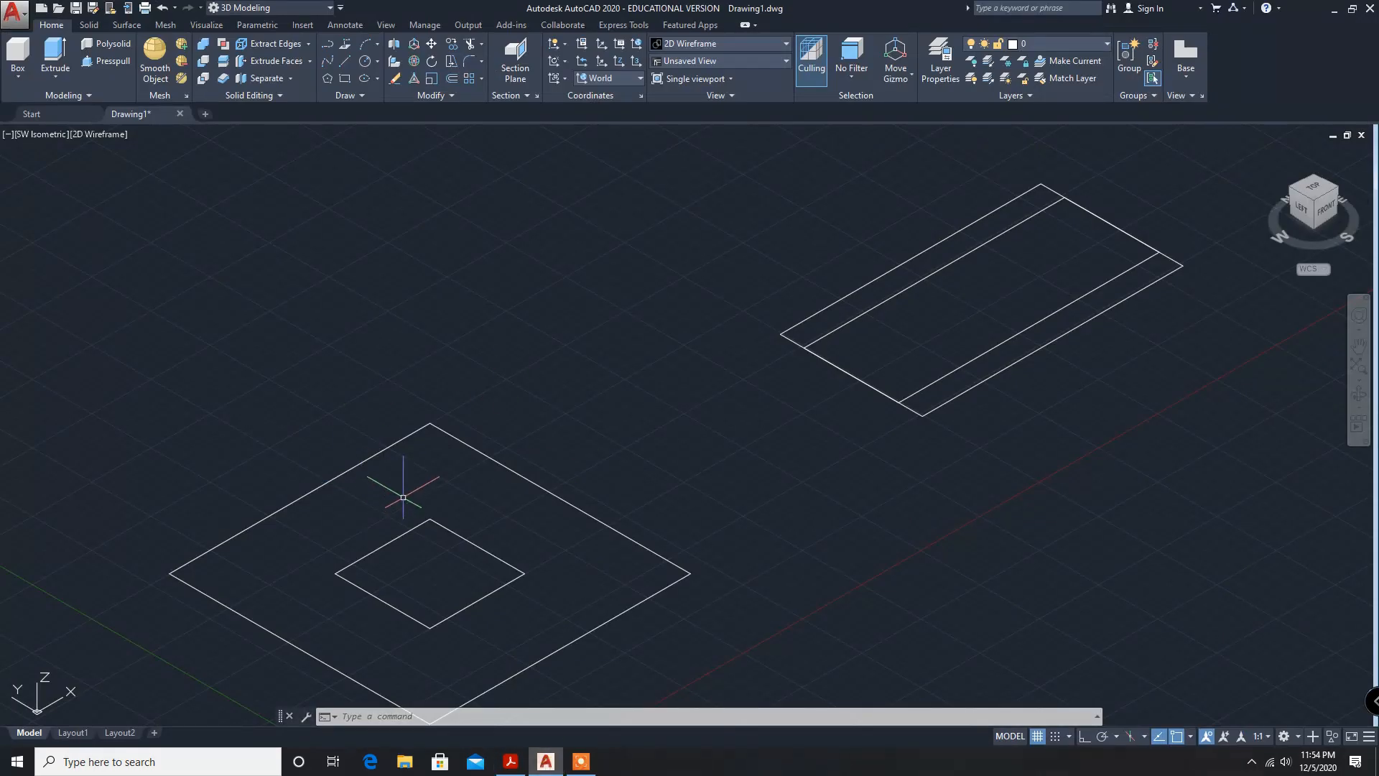
{"action": "mouse_move", "coordinate": [484, 279]}
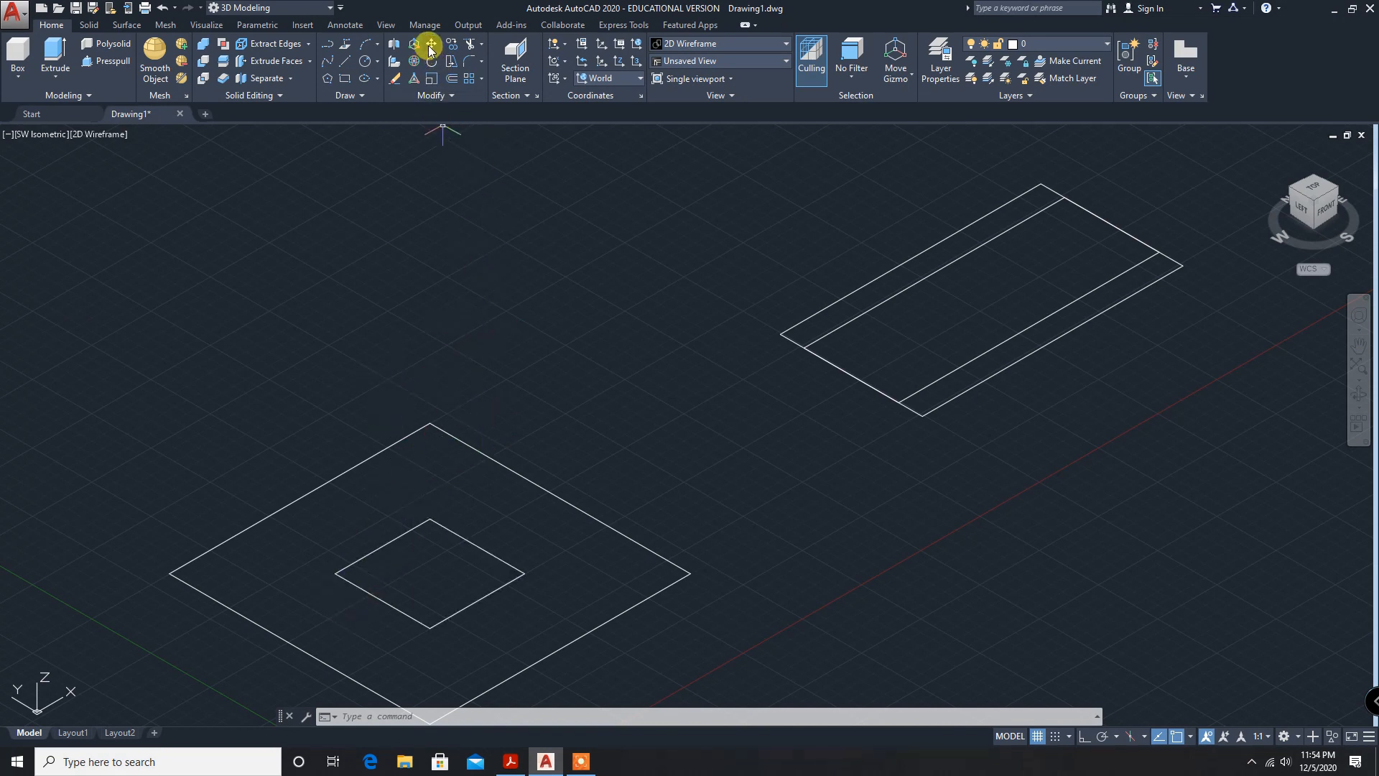
Move the 100 by 100 square 20 units straight up in Z from its centre.
{"action": "left_click", "coordinate": [431, 44]}
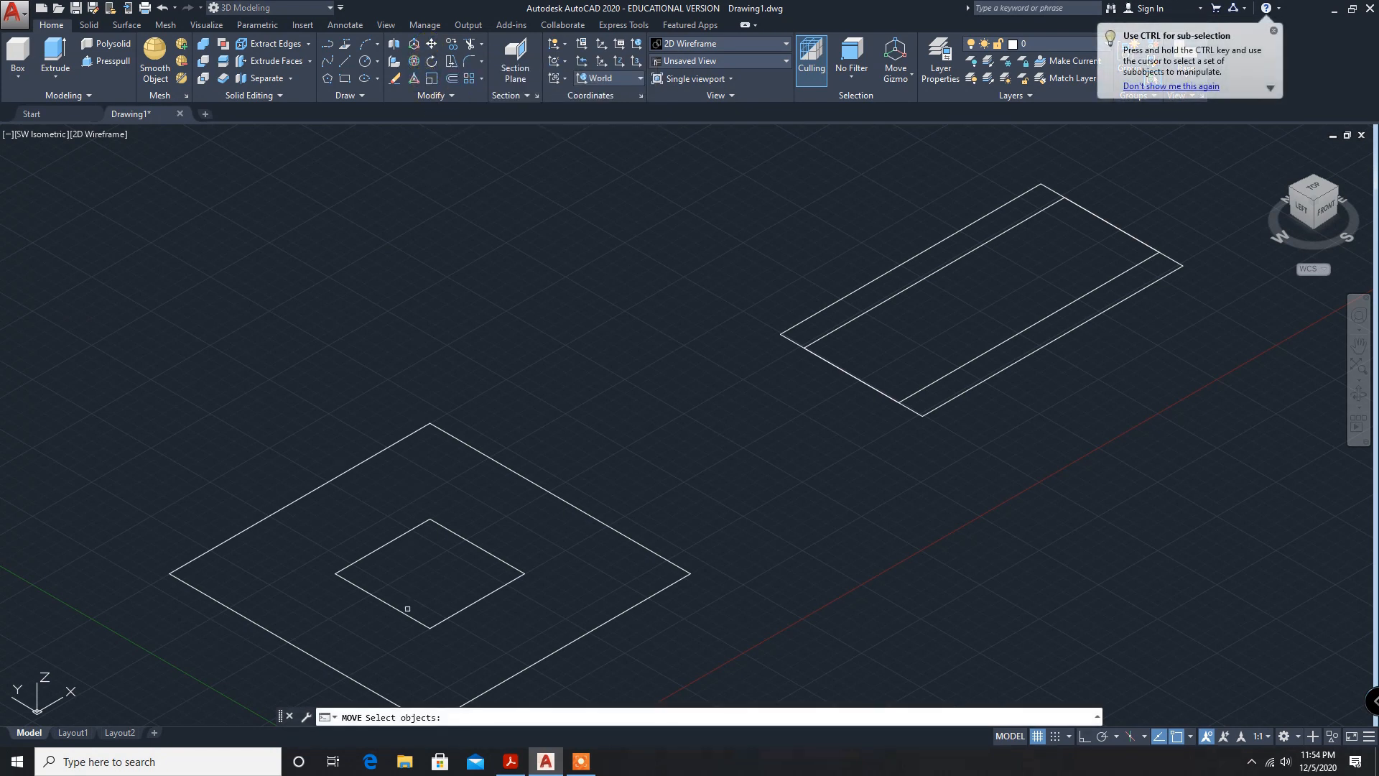
{"action": "left_click", "coordinate": [428, 570]}
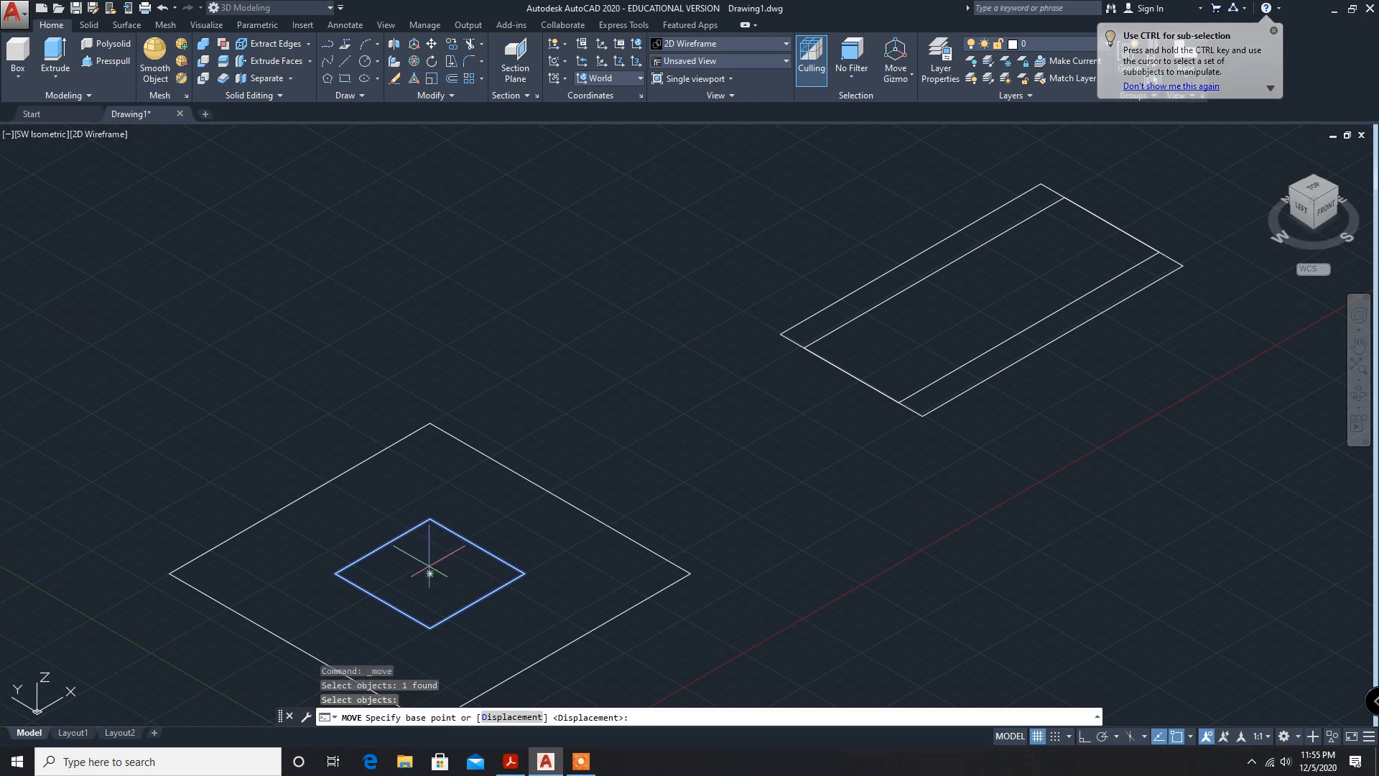
{"action": "left_click", "coordinate": [430, 572]}
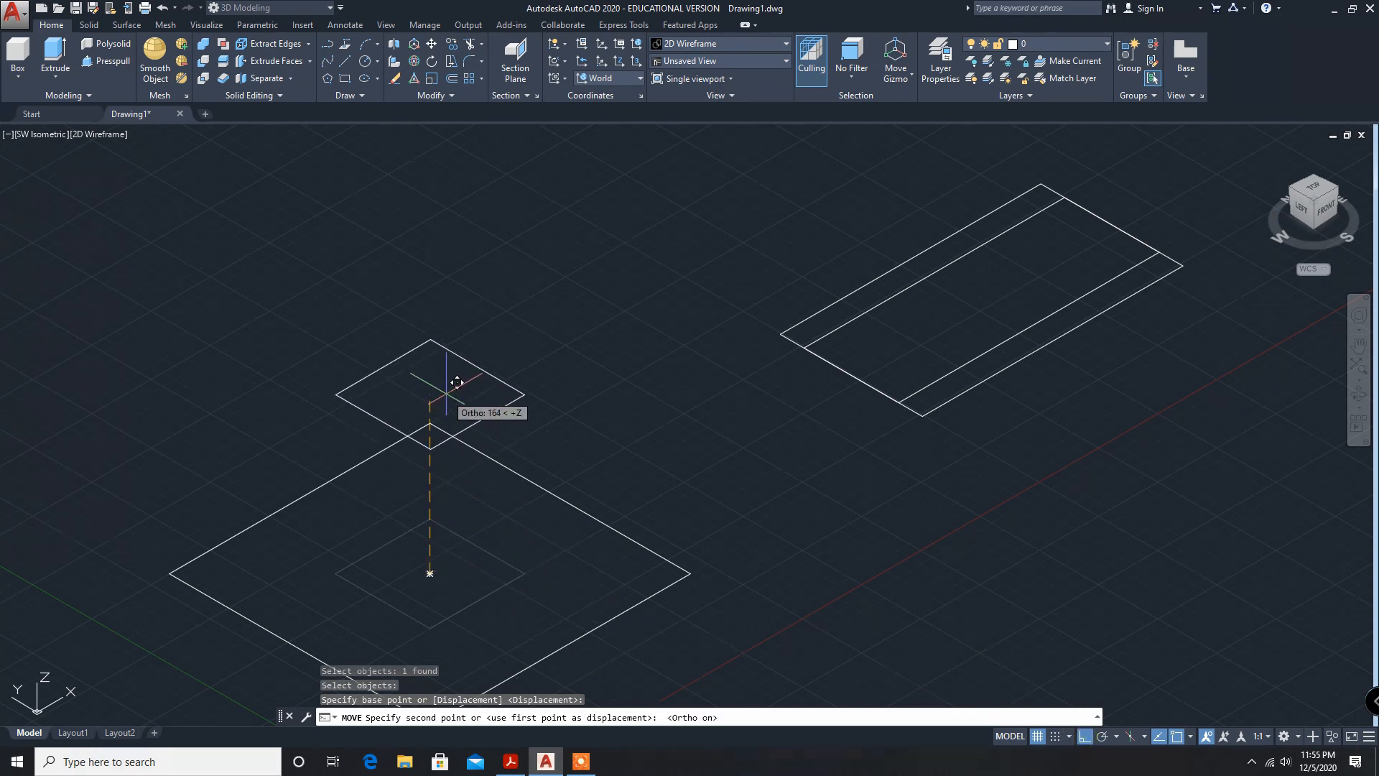
{"action": "type", "text": "20"}
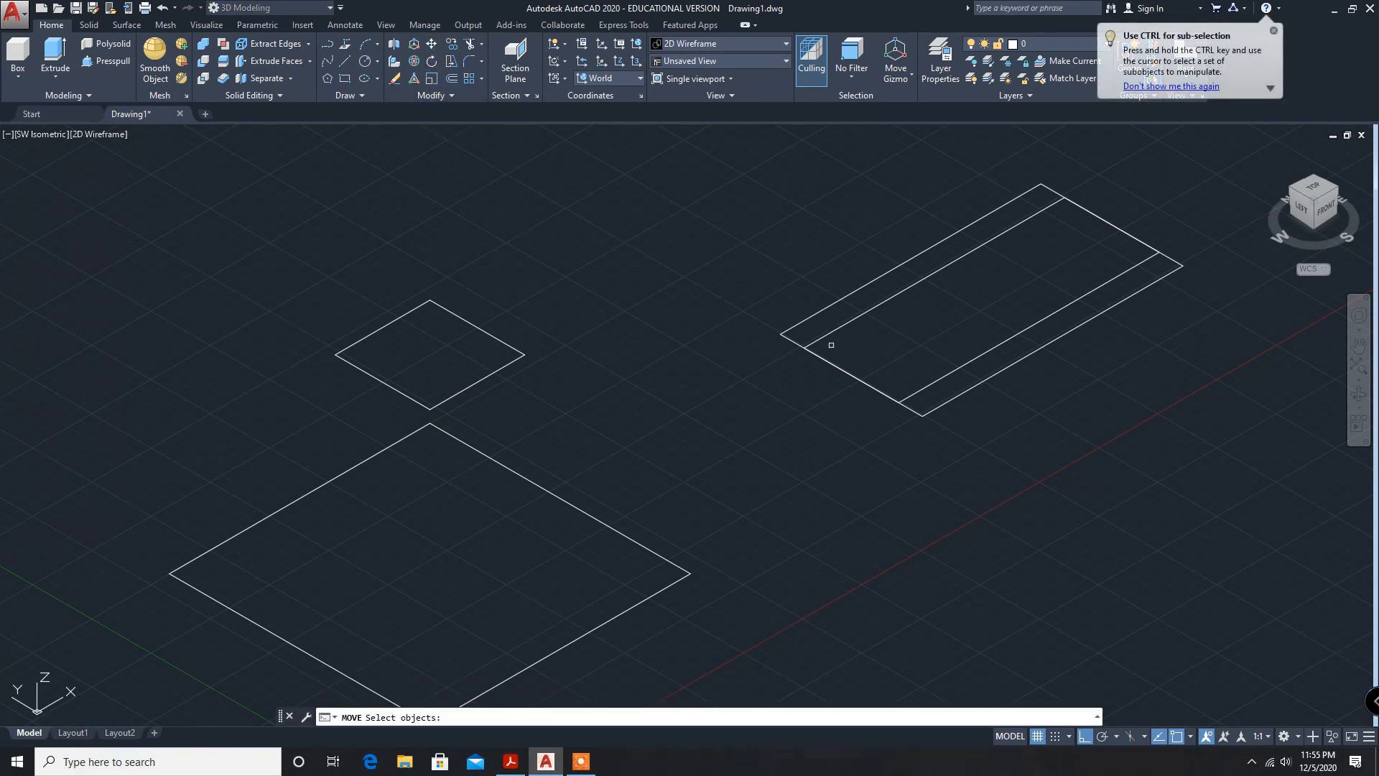
Lift the 275 by 100 rectangle 100 units along +Z from its centre.
{"action": "left_click", "coordinate": [830, 343]}
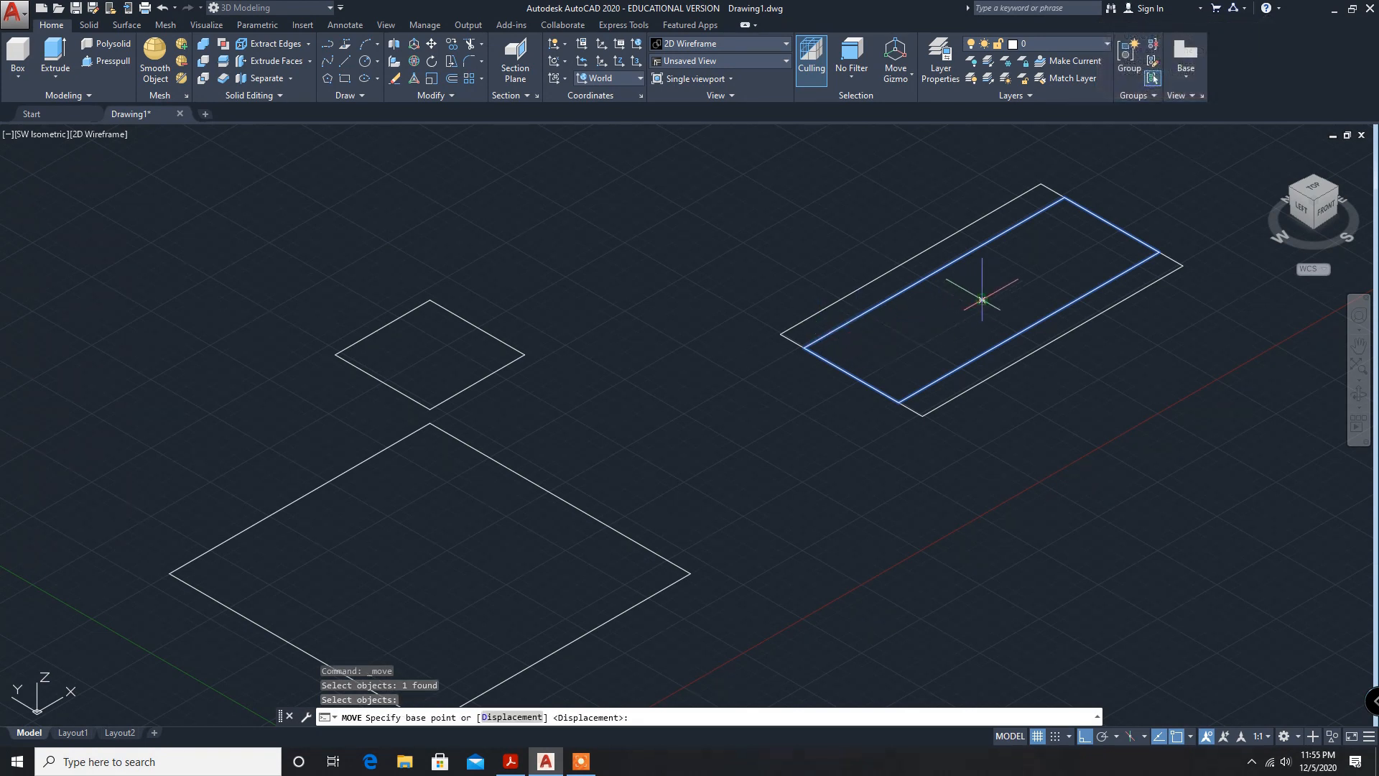
{"action": "left_click", "coordinate": [980, 299]}
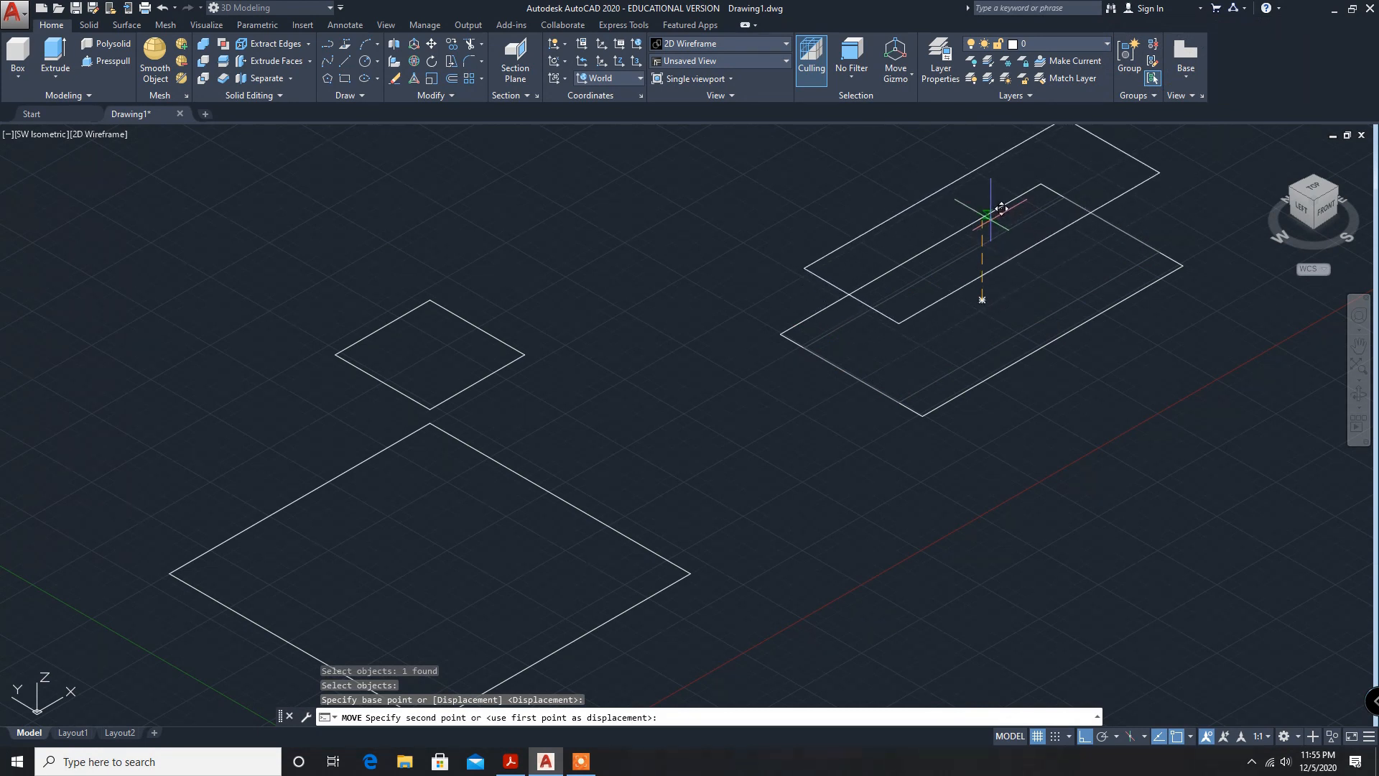
{"action": "mouse_move", "coordinate": [999, 211]}
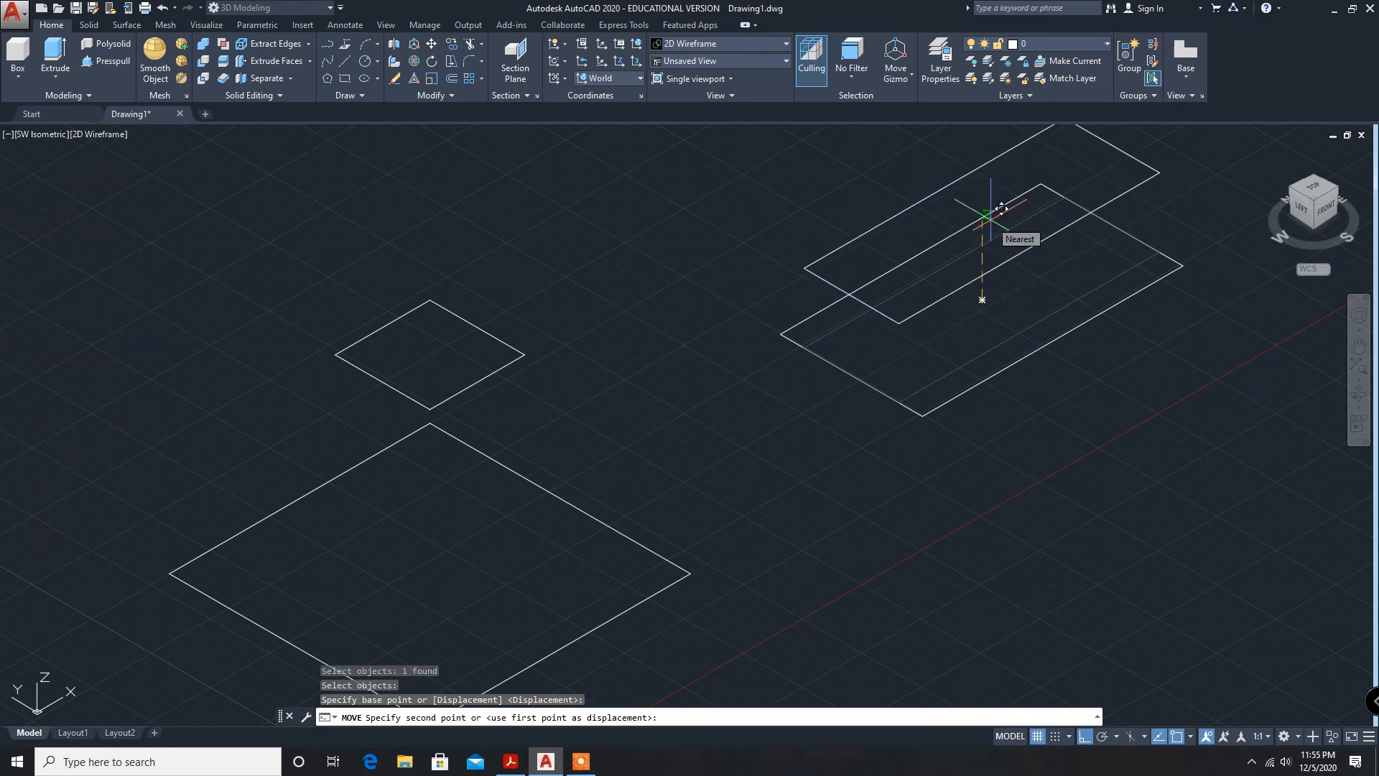
{"action": "type", "text": "100"}
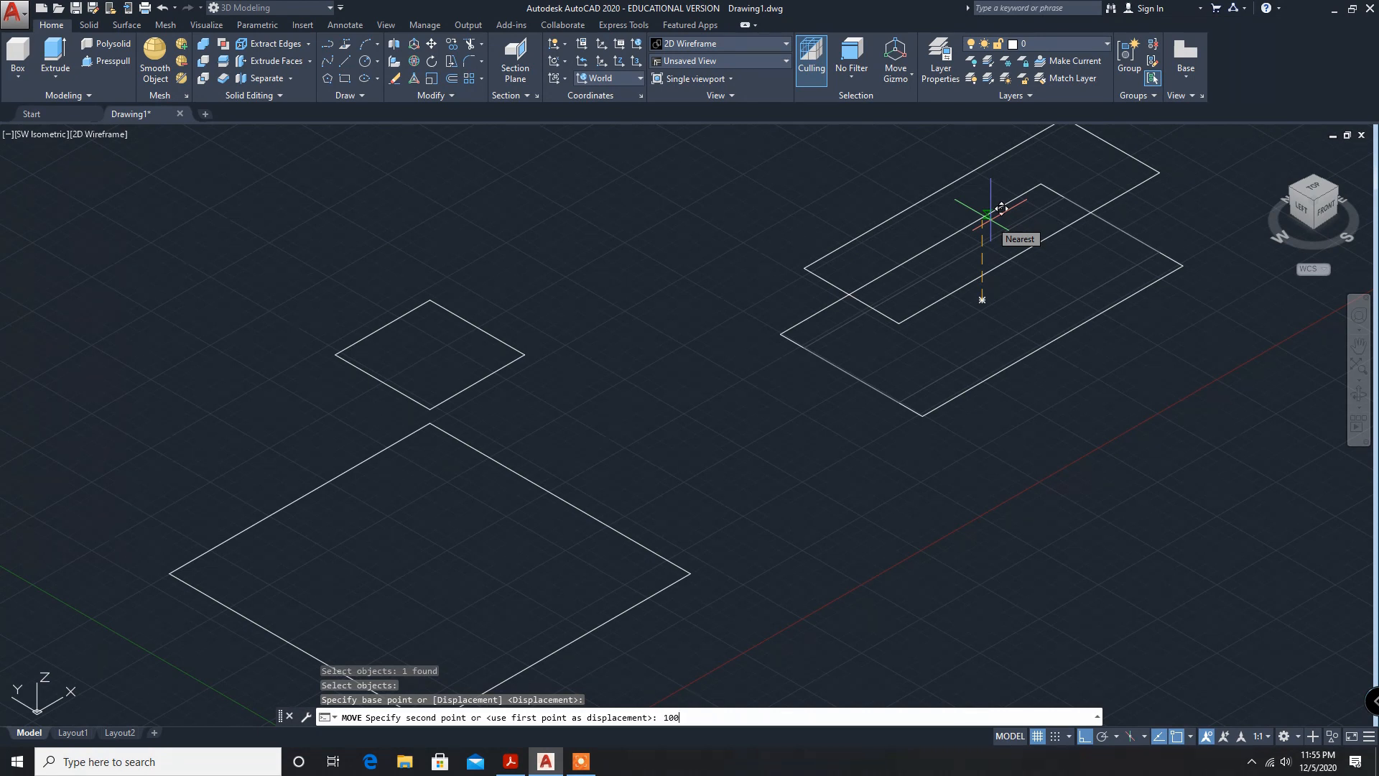
{"action": "key", "text": "enter"}
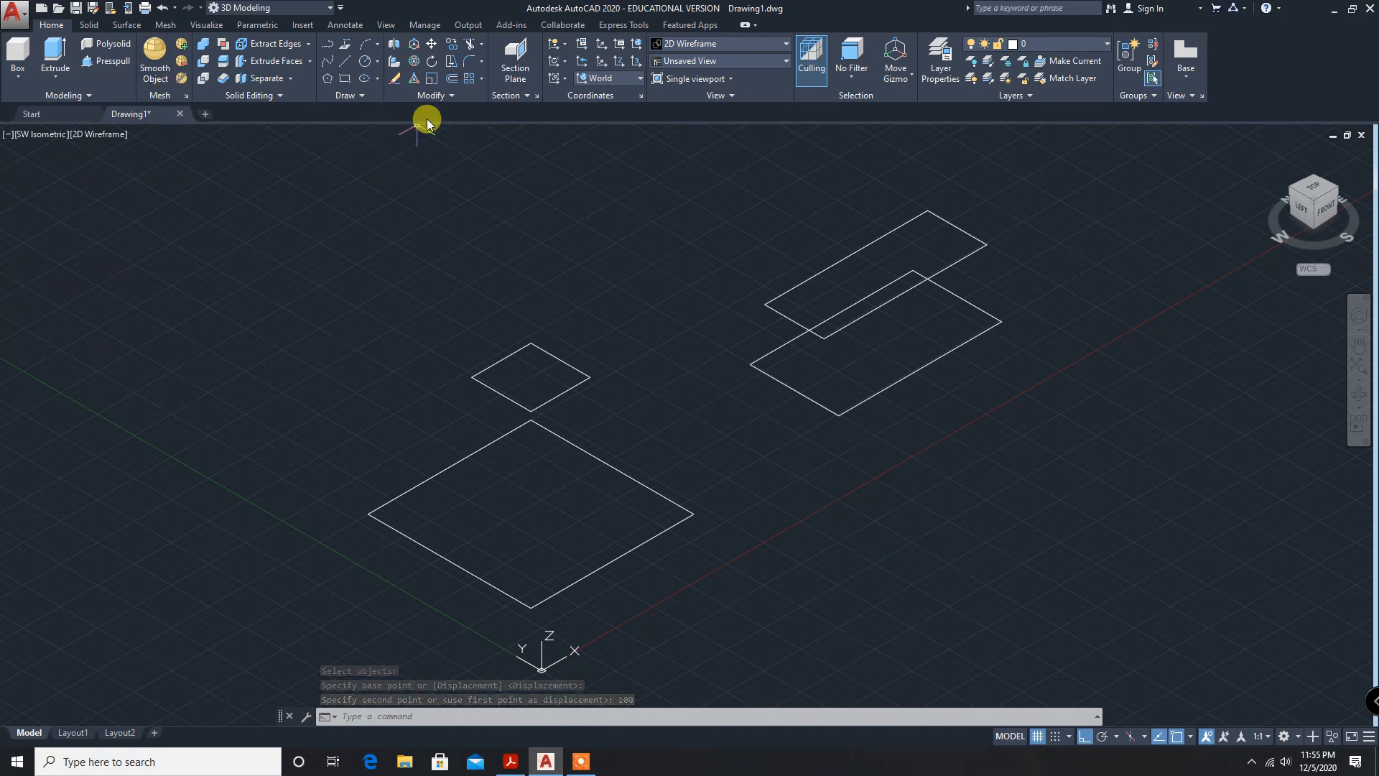
Zoom to fit and show the Extrude flyout's loft, revolve and sweep options.
{"action": "left_click", "coordinate": [55, 75]}
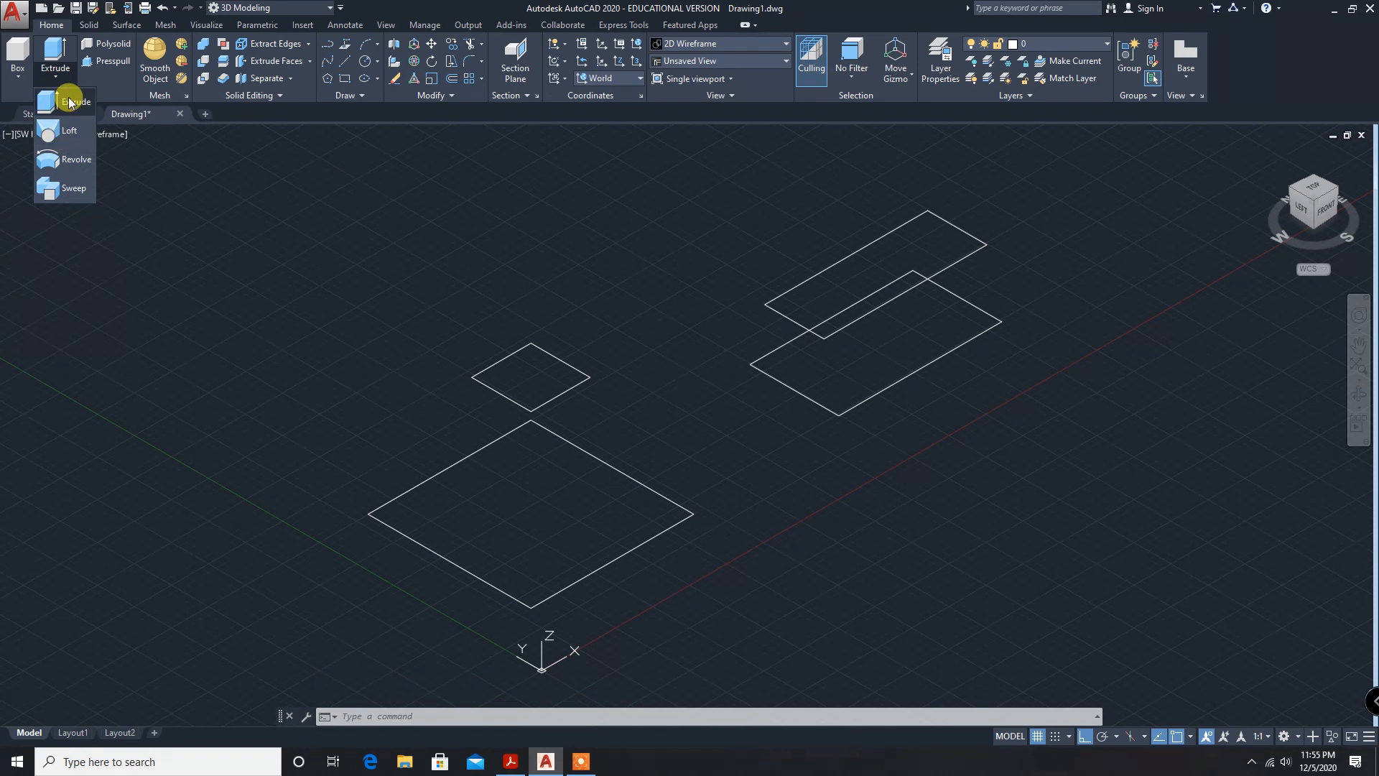
{"action": "mouse_move", "coordinate": [56, 142]}
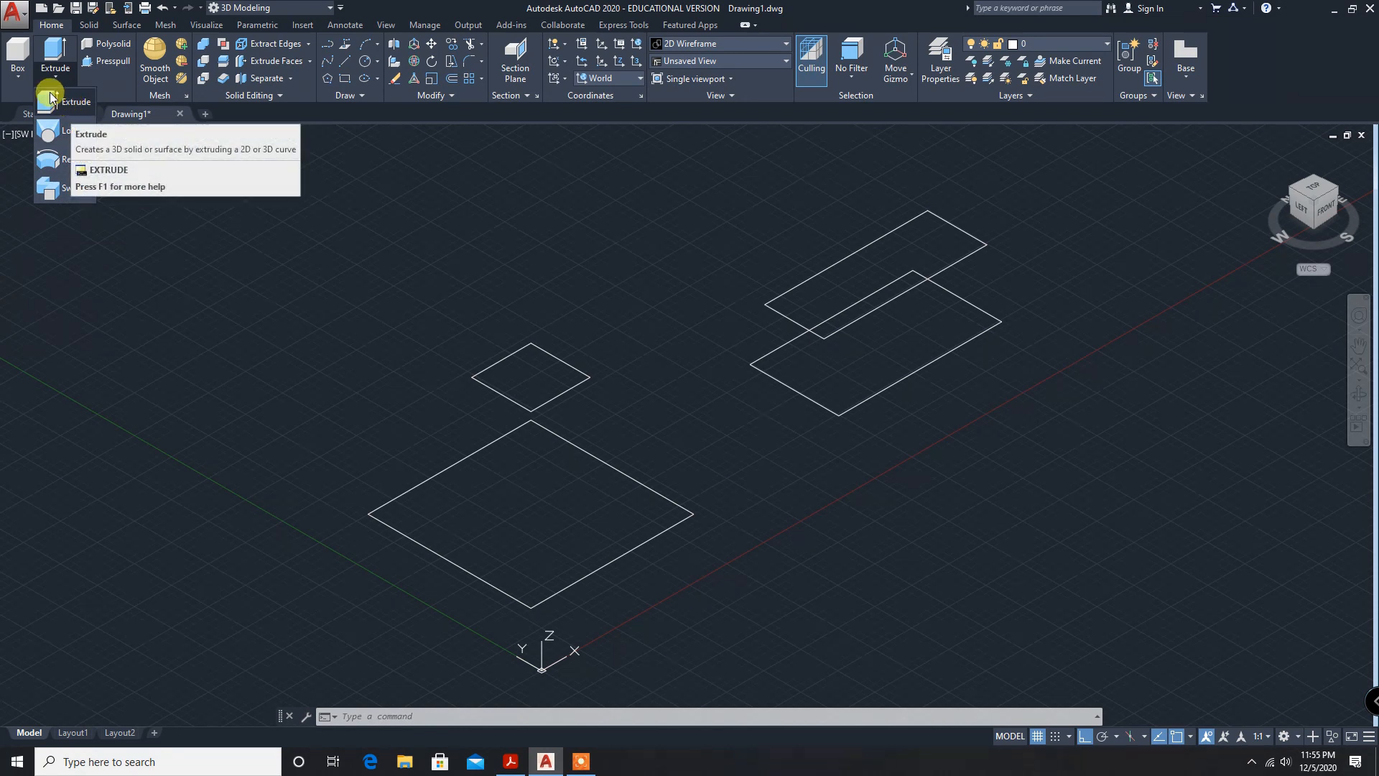
{"action": "left_click", "coordinate": [54, 79]}
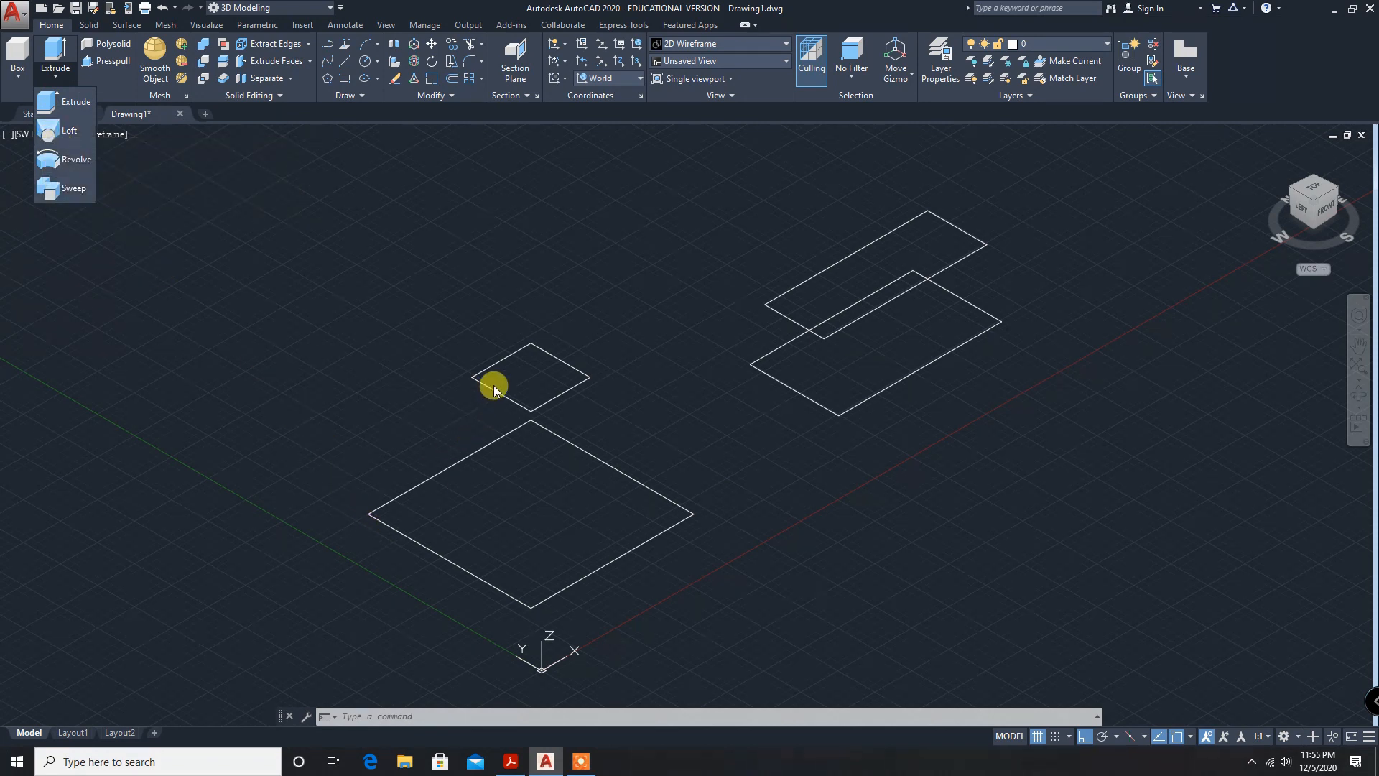
{"action": "mouse_move", "coordinate": [465, 495]}
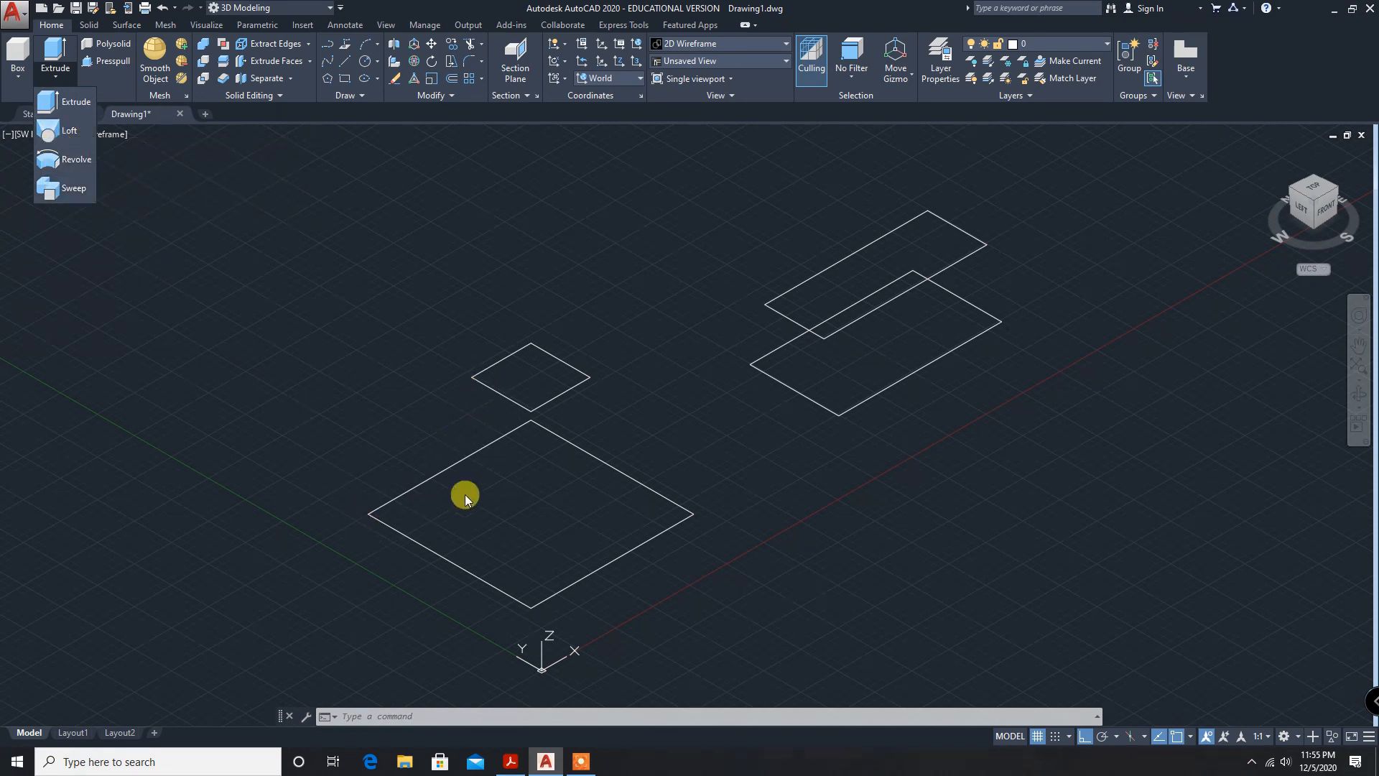
{"action": "mouse_move", "coordinate": [78, 158]}
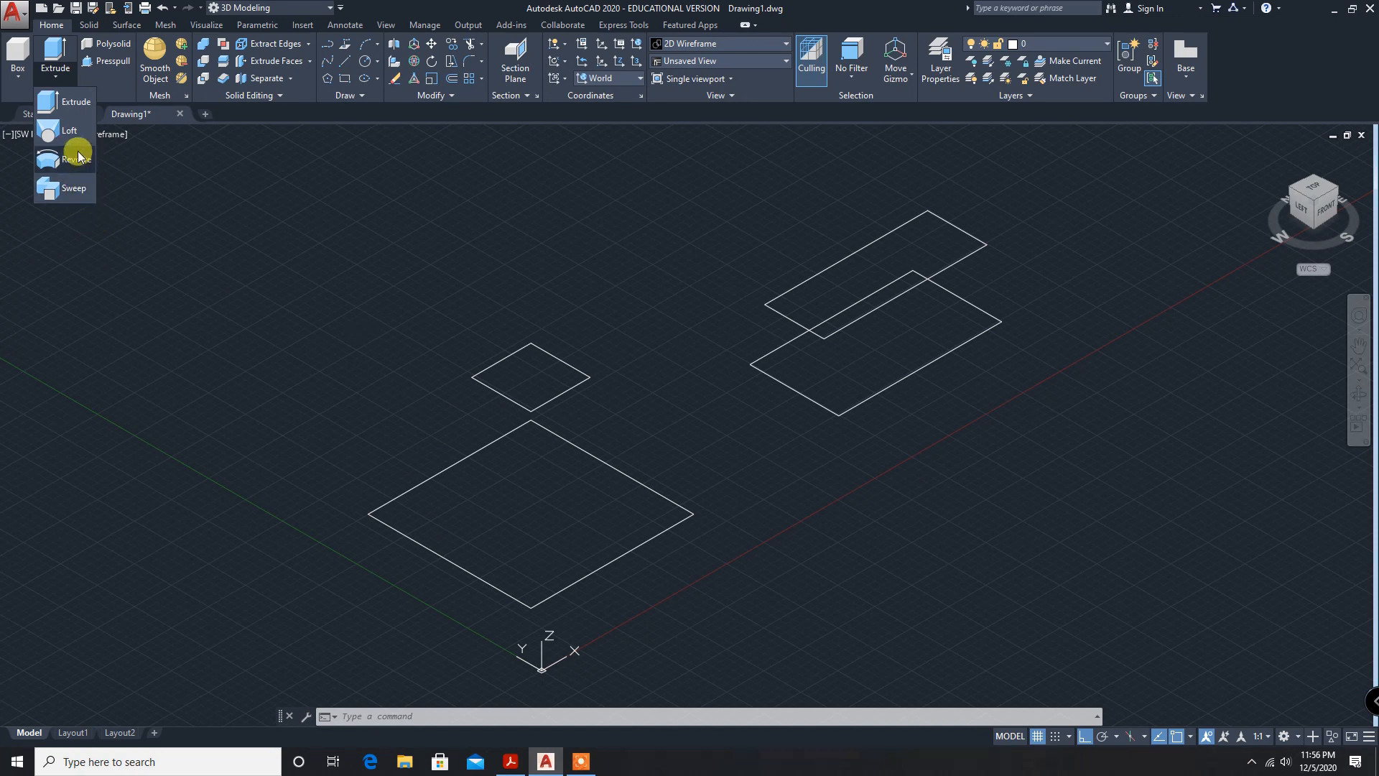
Start LOFT and pick the large square as the first cross section.
{"action": "left_click", "coordinate": [70, 130]}
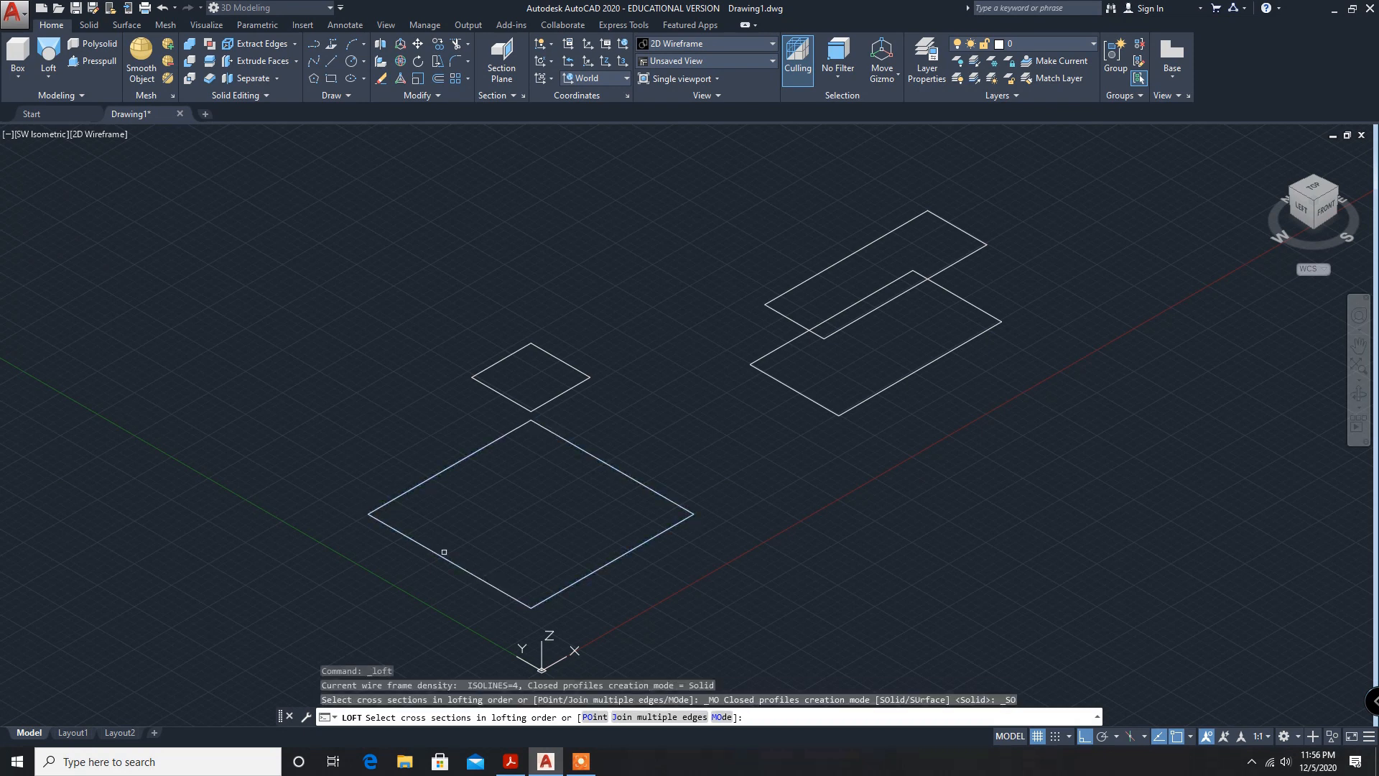
{"action": "left_click", "coordinate": [505, 396]}
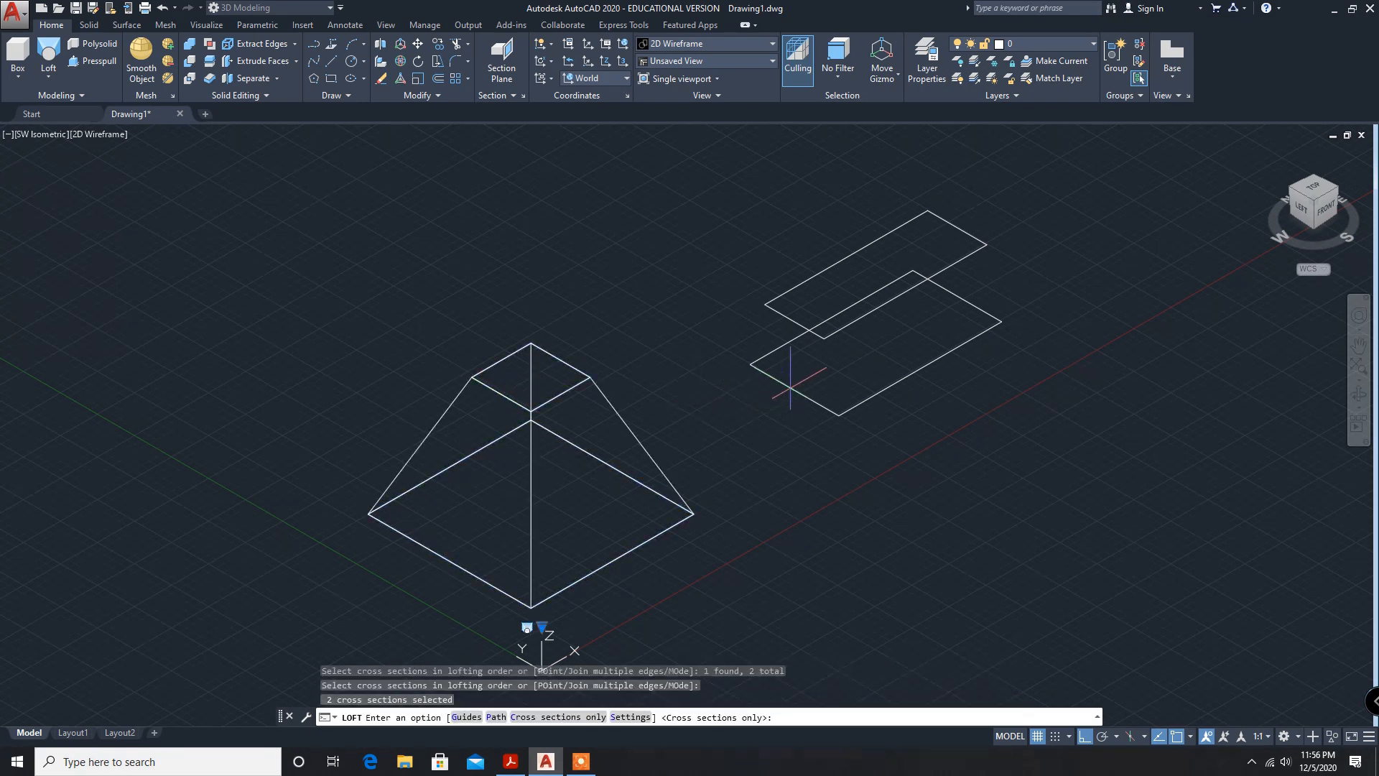
{"action": "mouse_move", "coordinate": [48, 55]}
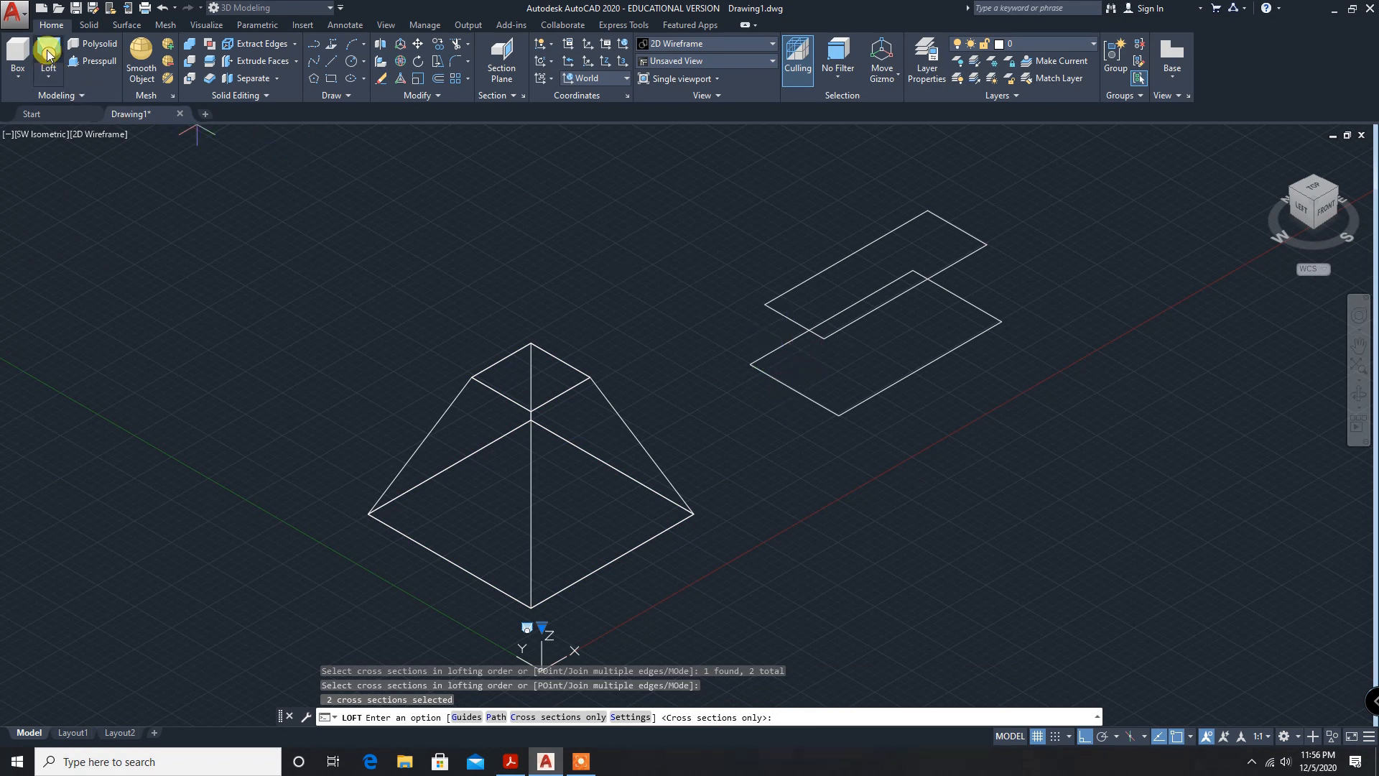
{"action": "mouse_move", "coordinate": [716, 456]}
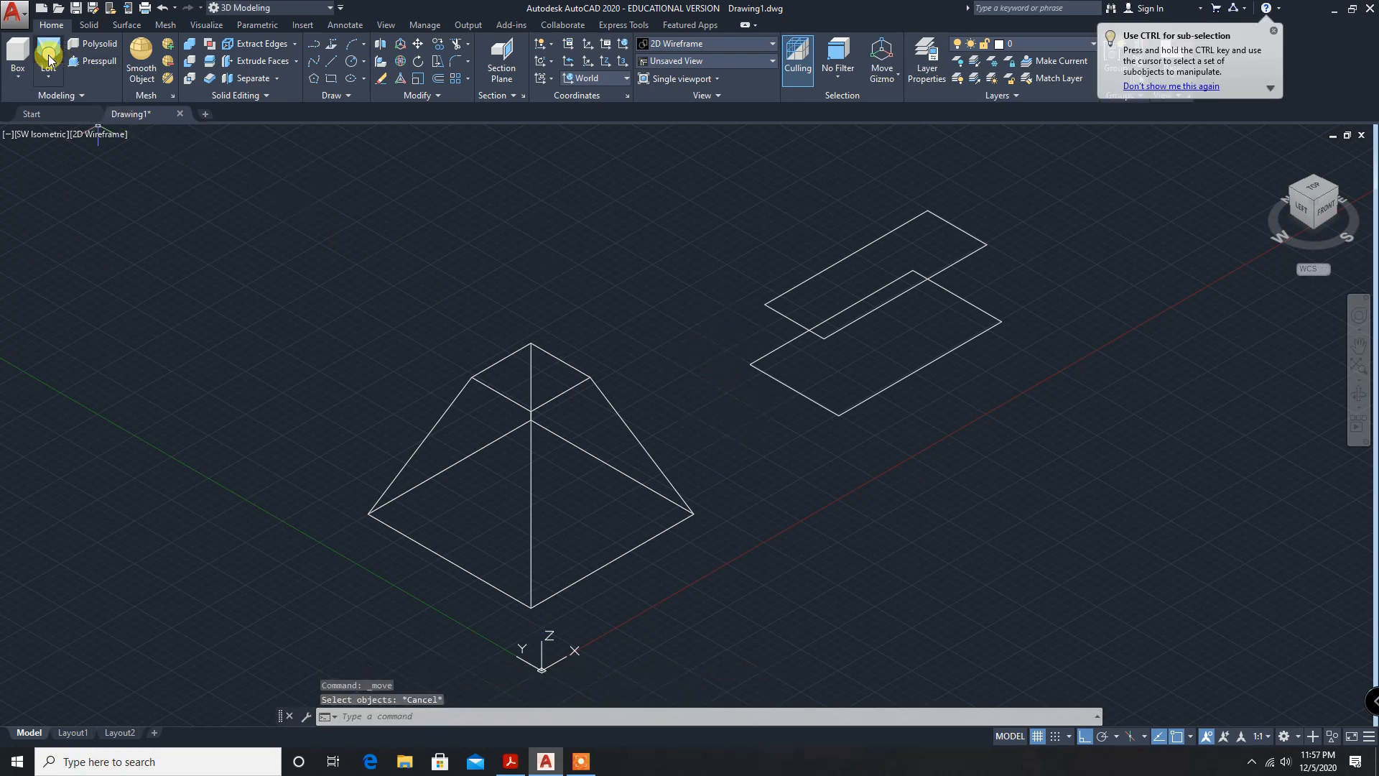
Loft the lower and upper rectangles into a tapered block using cross sections only.
{"action": "left_click", "coordinate": [48, 62]}
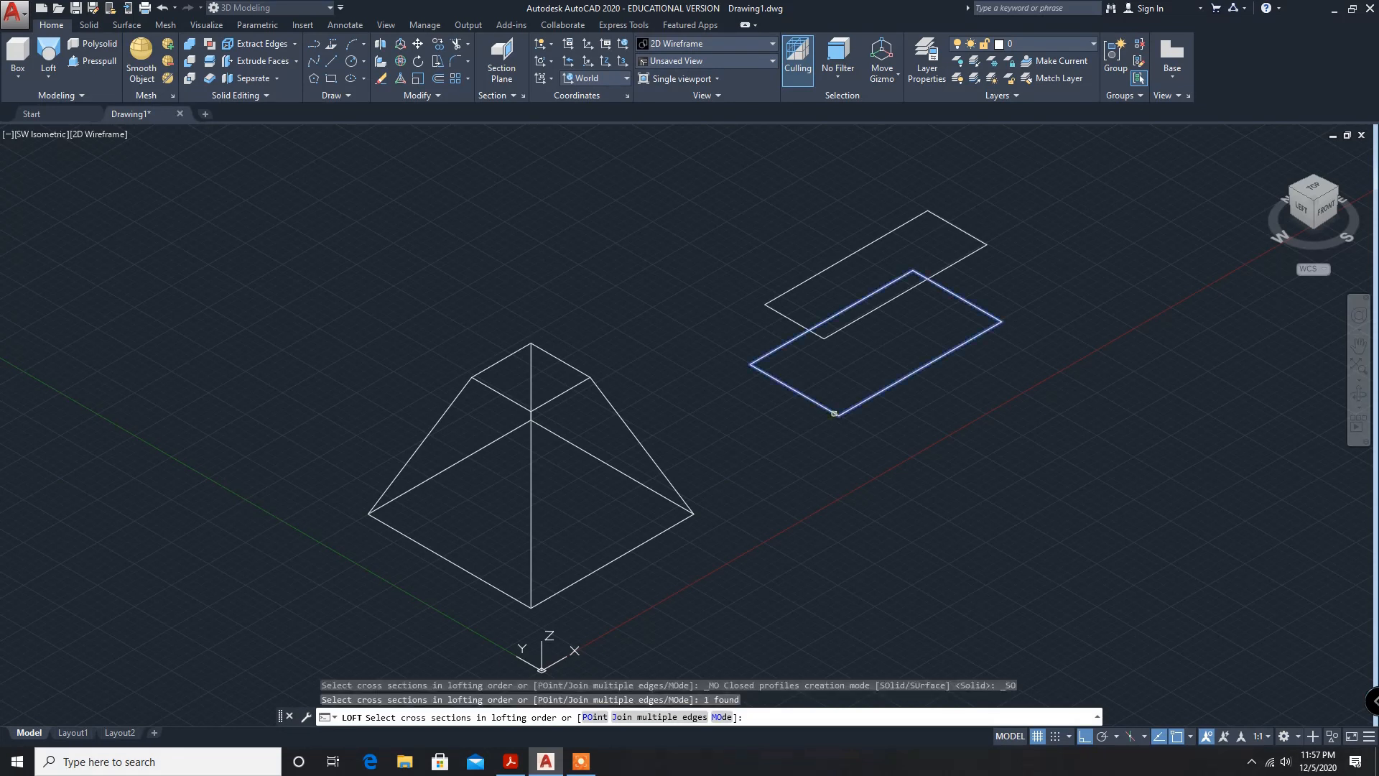
{"action": "left_click", "coordinate": [838, 414]}
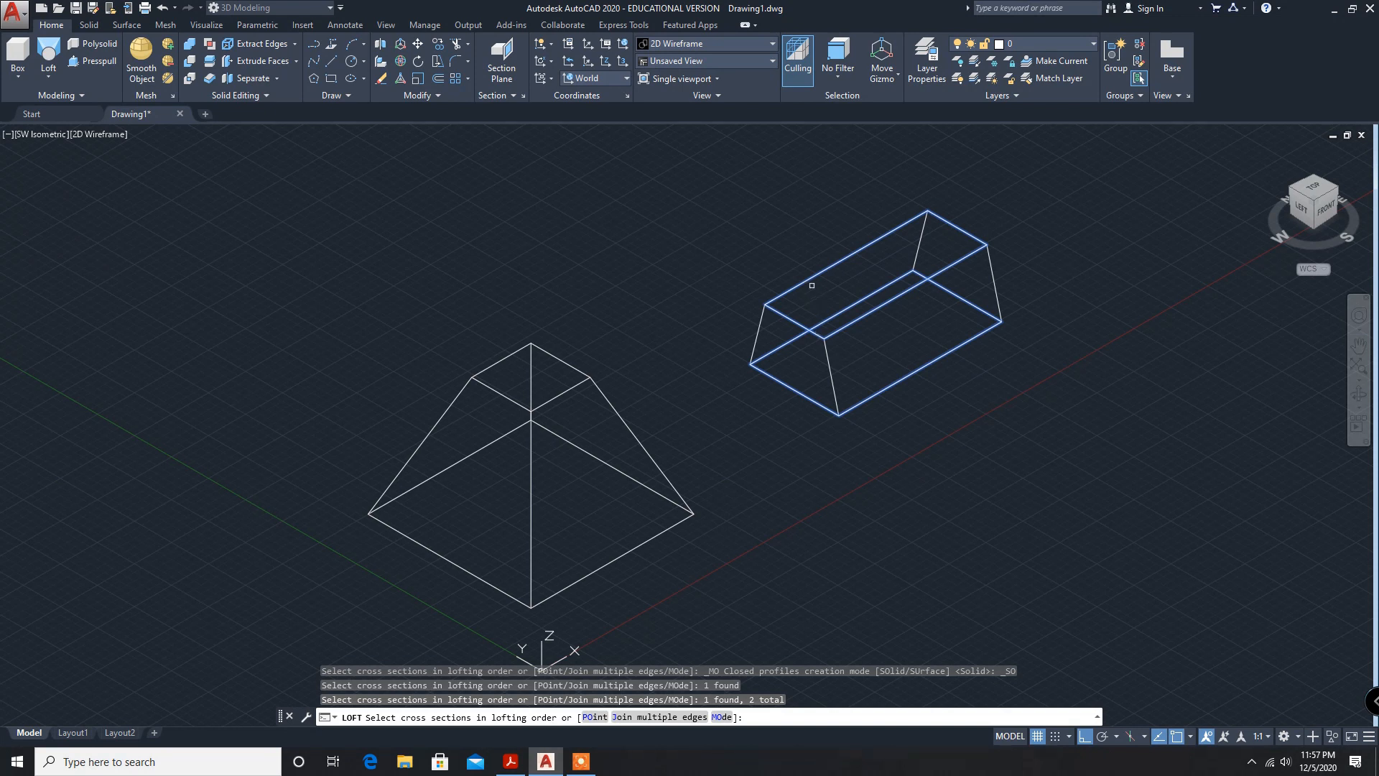
{"action": "left_click", "coordinate": [780, 271]}
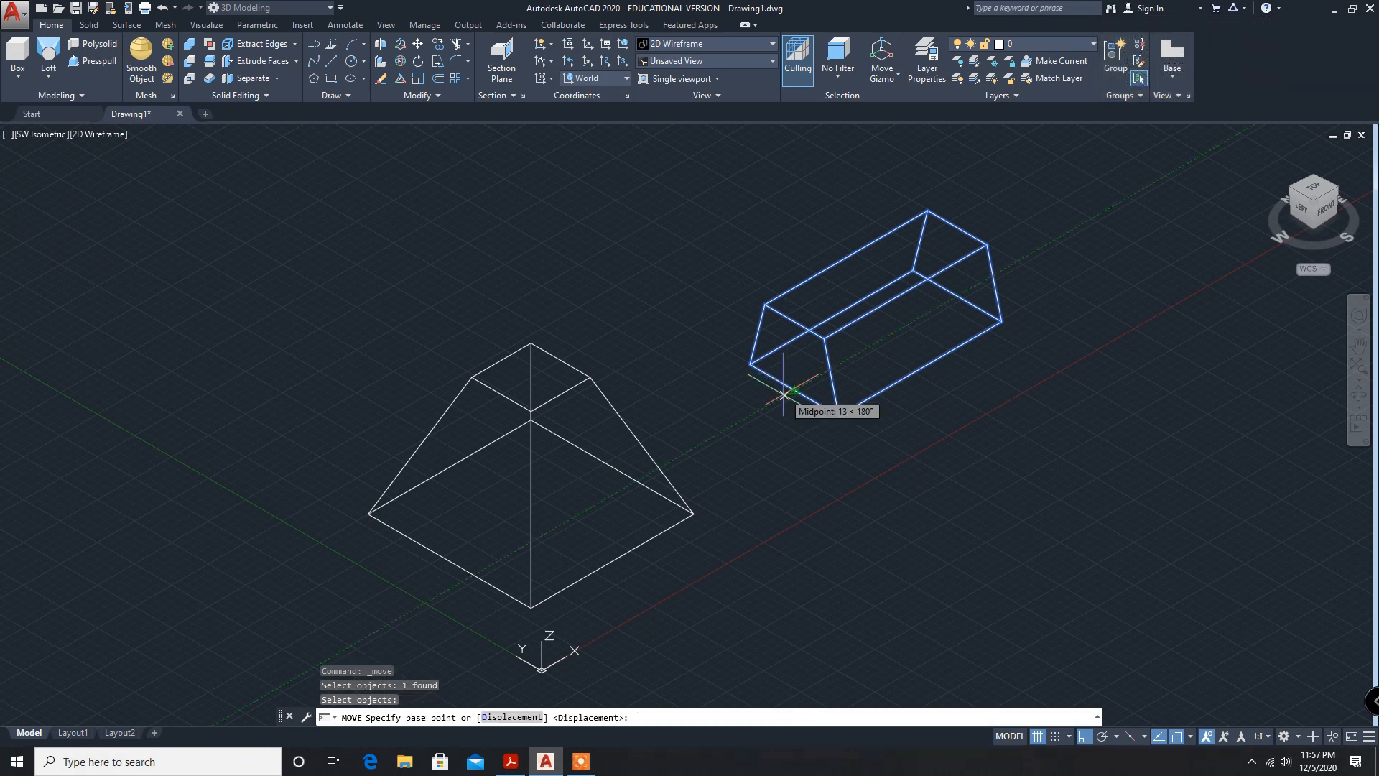
Snap the block's base point to its edge midpoint.
{"action": "left_click", "coordinate": [783, 392]}
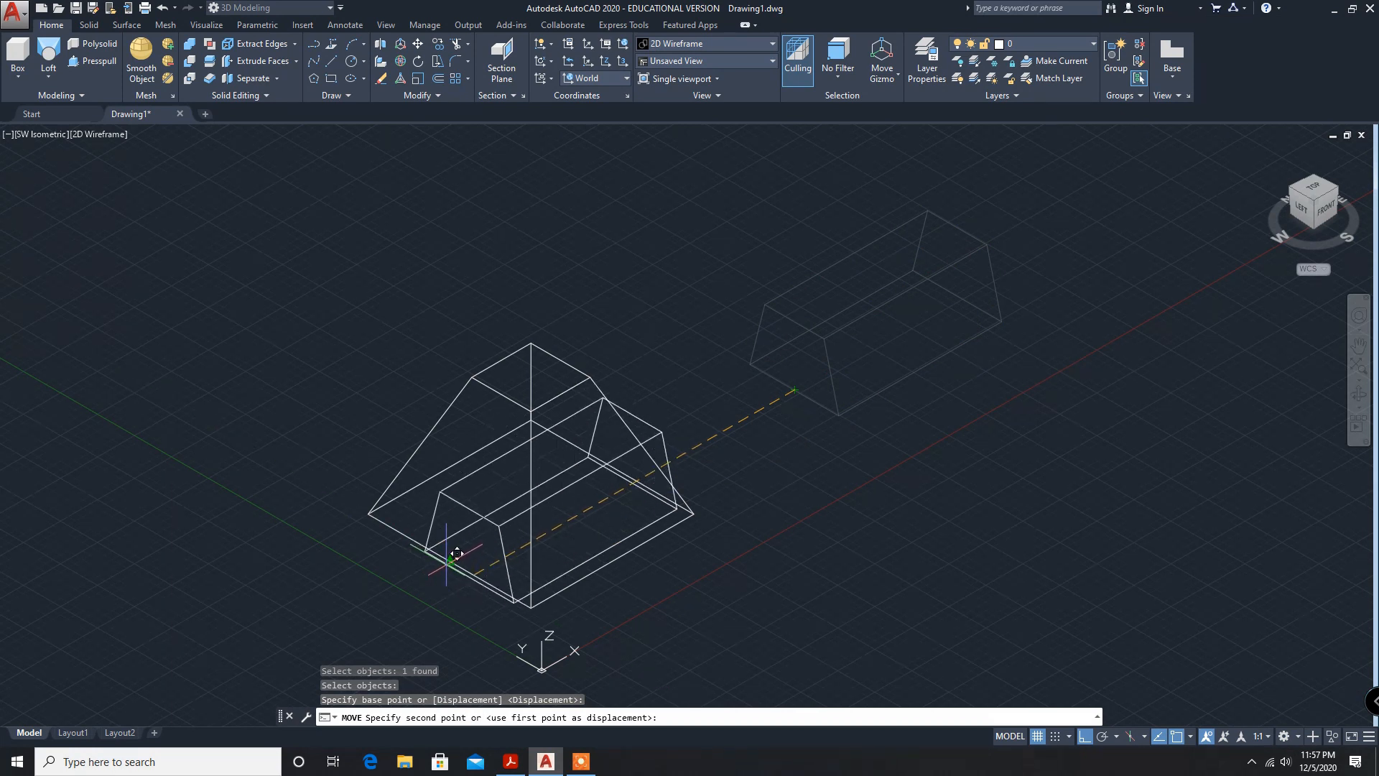
{"action": "mouse_move", "coordinate": [458, 550]}
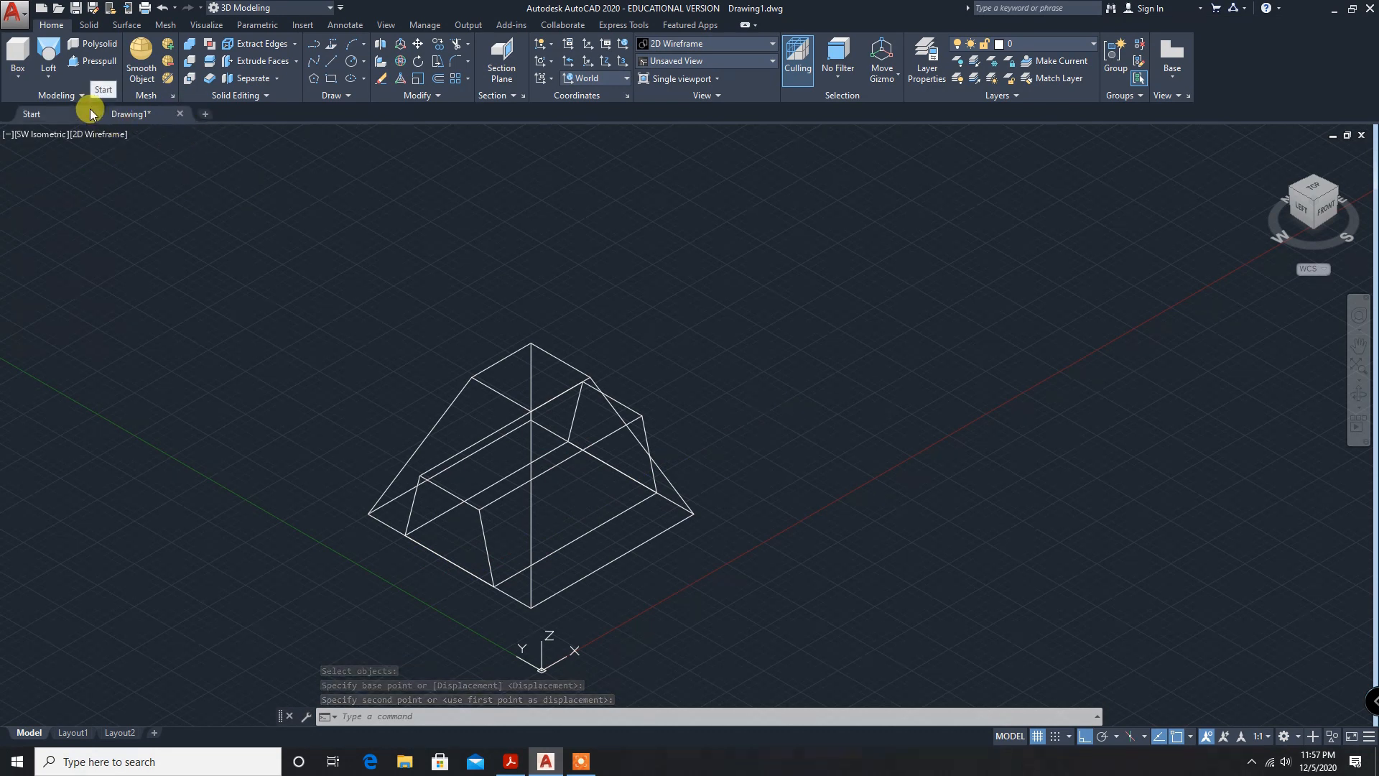
{"action": "mouse_move", "coordinate": [189, 78]}
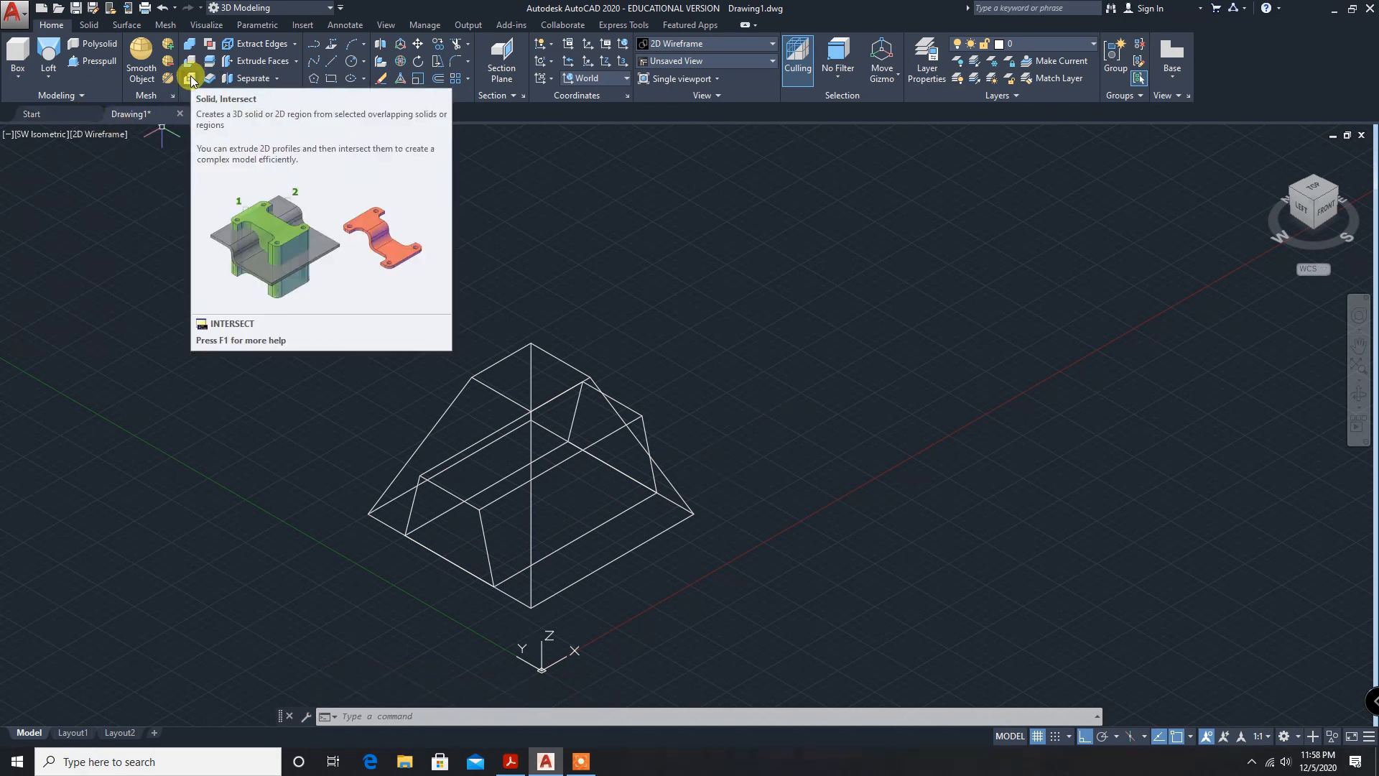
{"action": "mouse_move", "coordinate": [715, 482]}
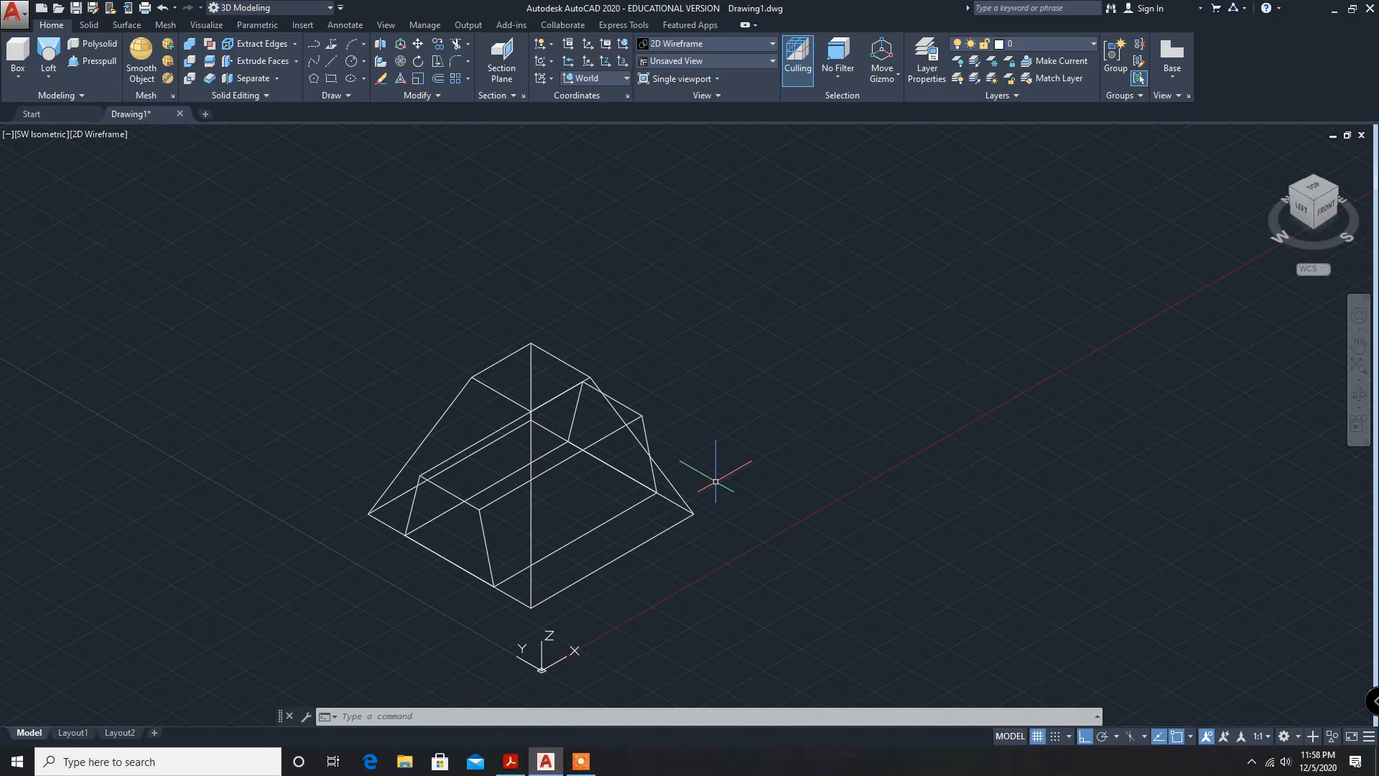
{"action": "mouse_move", "coordinate": [360, 209]}
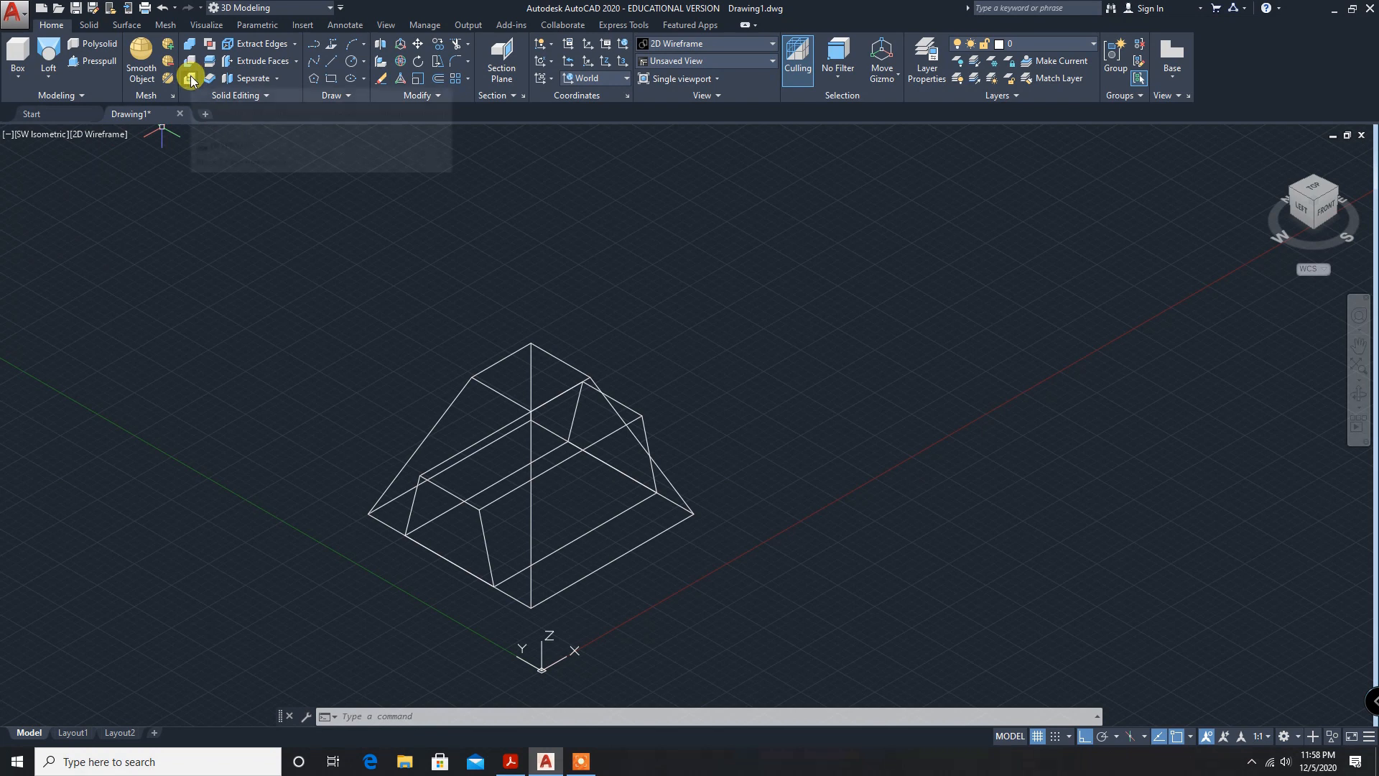
{"action": "mouse_move", "coordinate": [191, 79]}
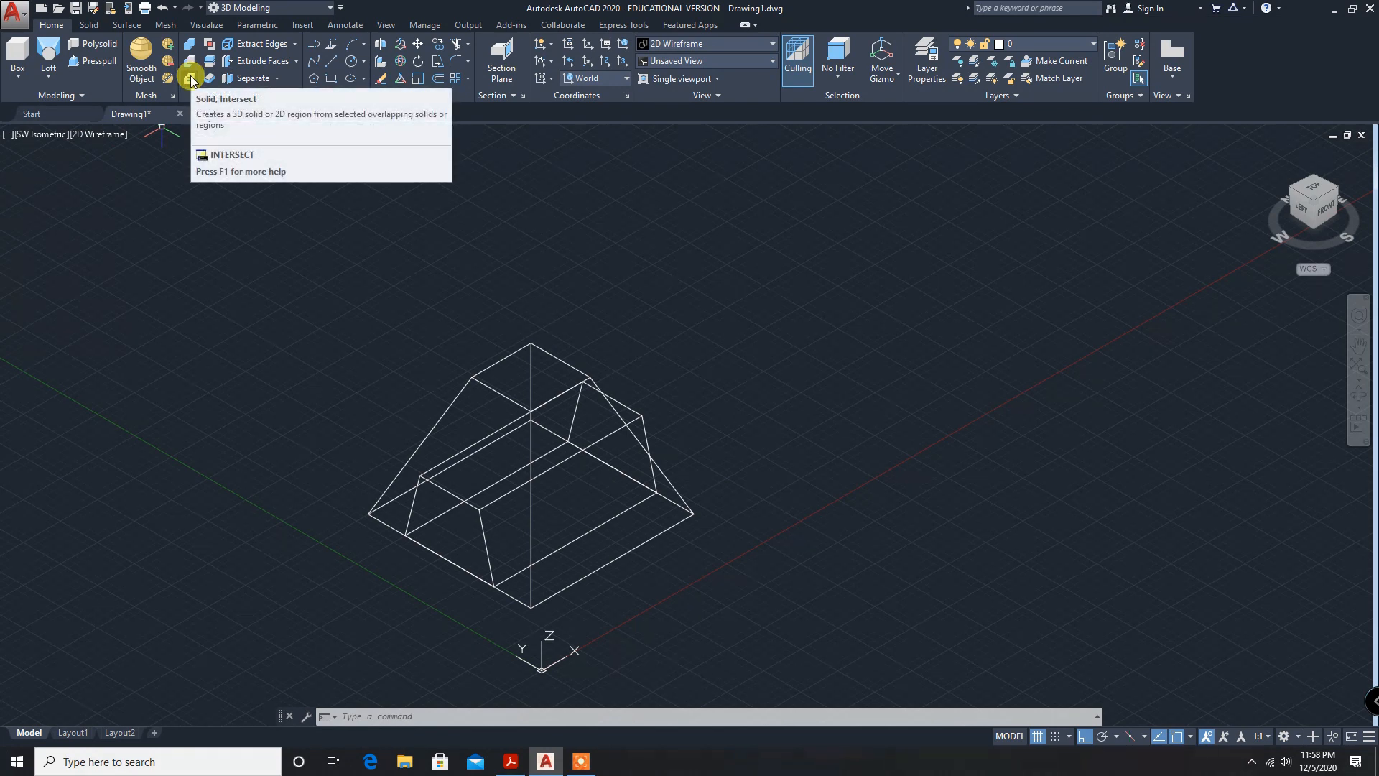
{"action": "mouse_move", "coordinate": [191, 79]}
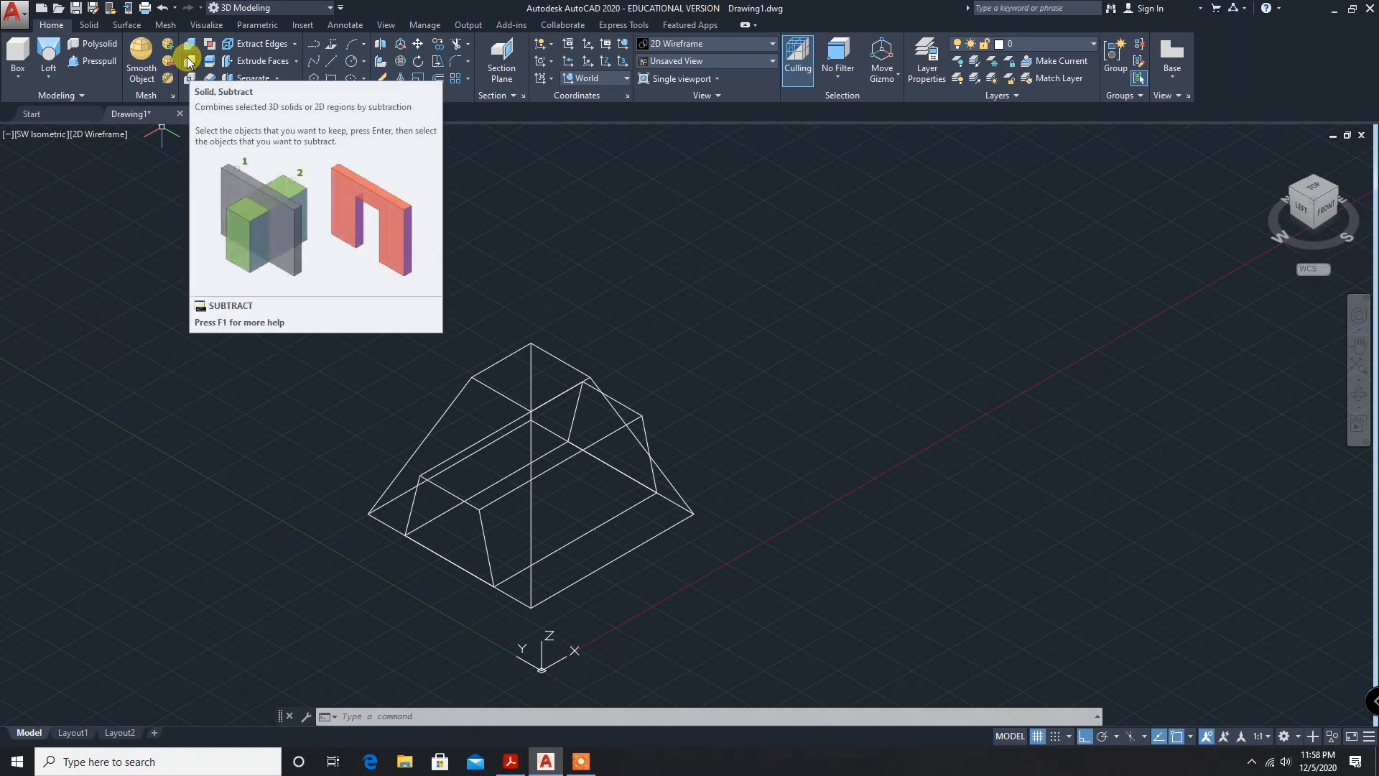
Subtract the tapered block from the frustum, cutting the passage.
{"action": "left_click", "coordinate": [188, 59]}
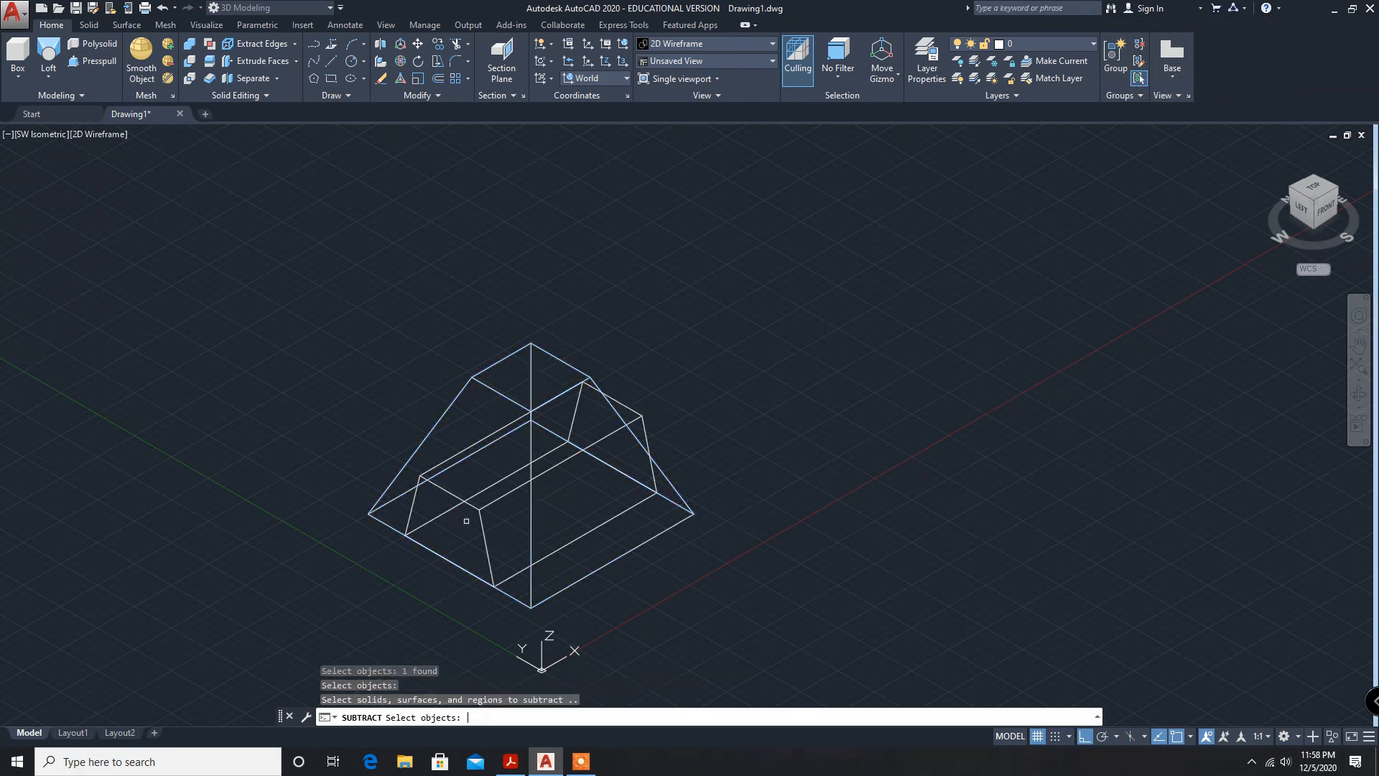
{"action": "left_click", "coordinate": [466, 521]}
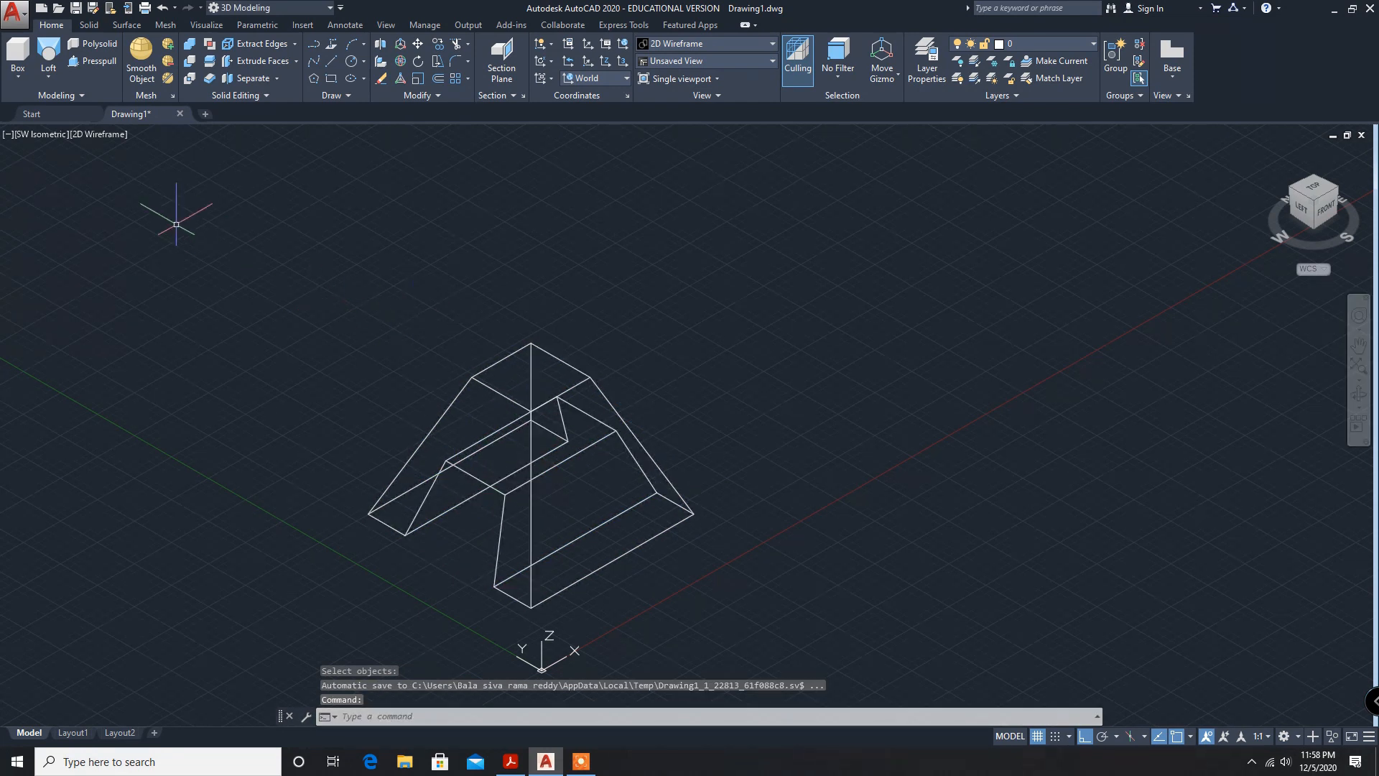
Switch the viewport visual style to Conceptual.
{"action": "left_click", "coordinate": [99, 133]}
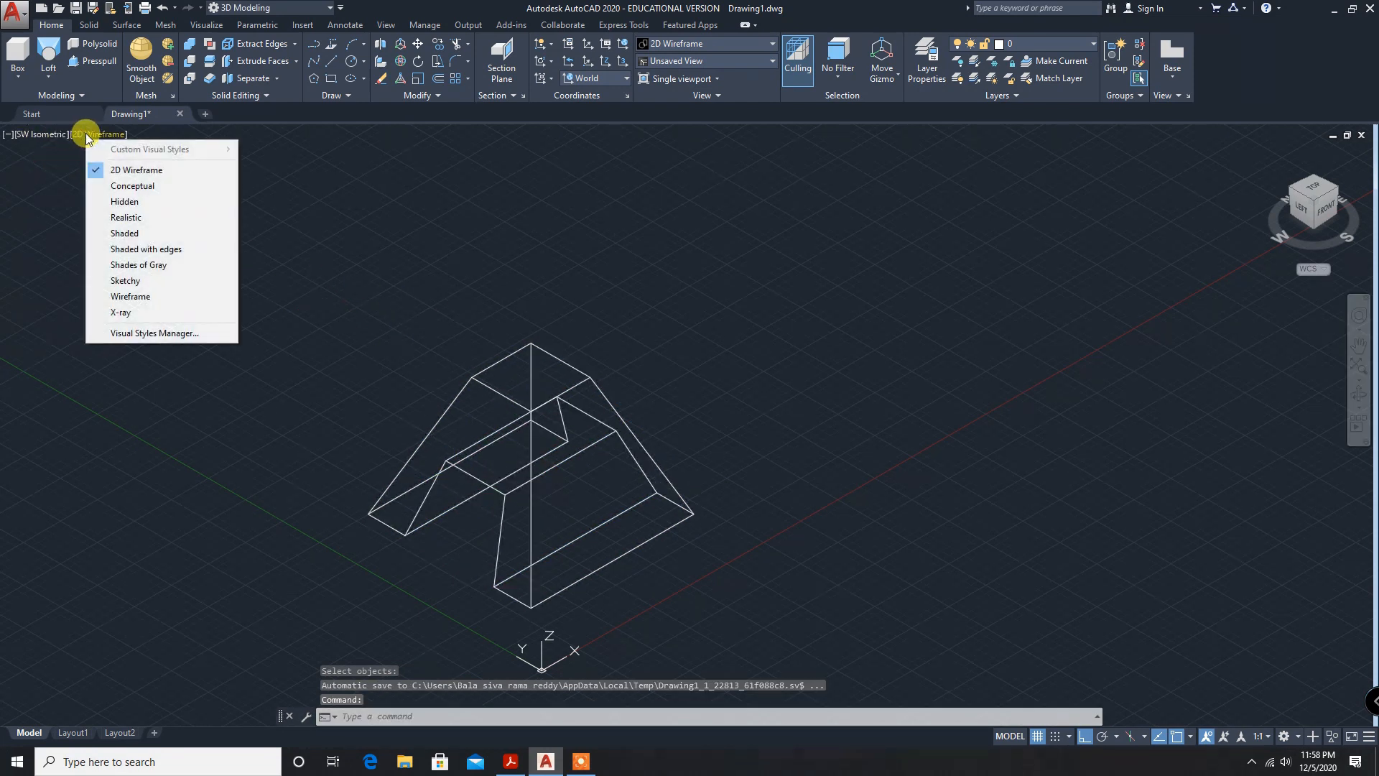
{"action": "left_click", "coordinate": [133, 185]}
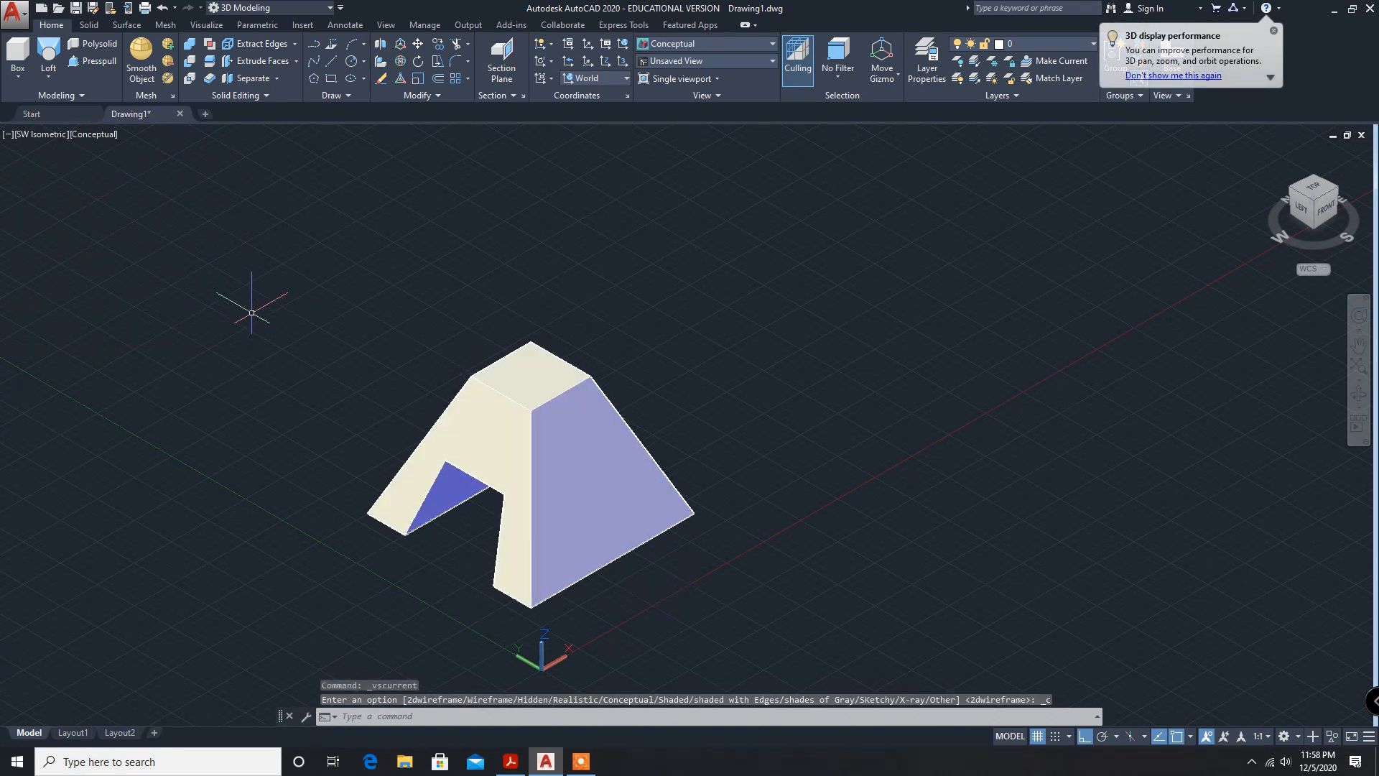
{"action": "mouse_move", "coordinate": [1063, 199]}
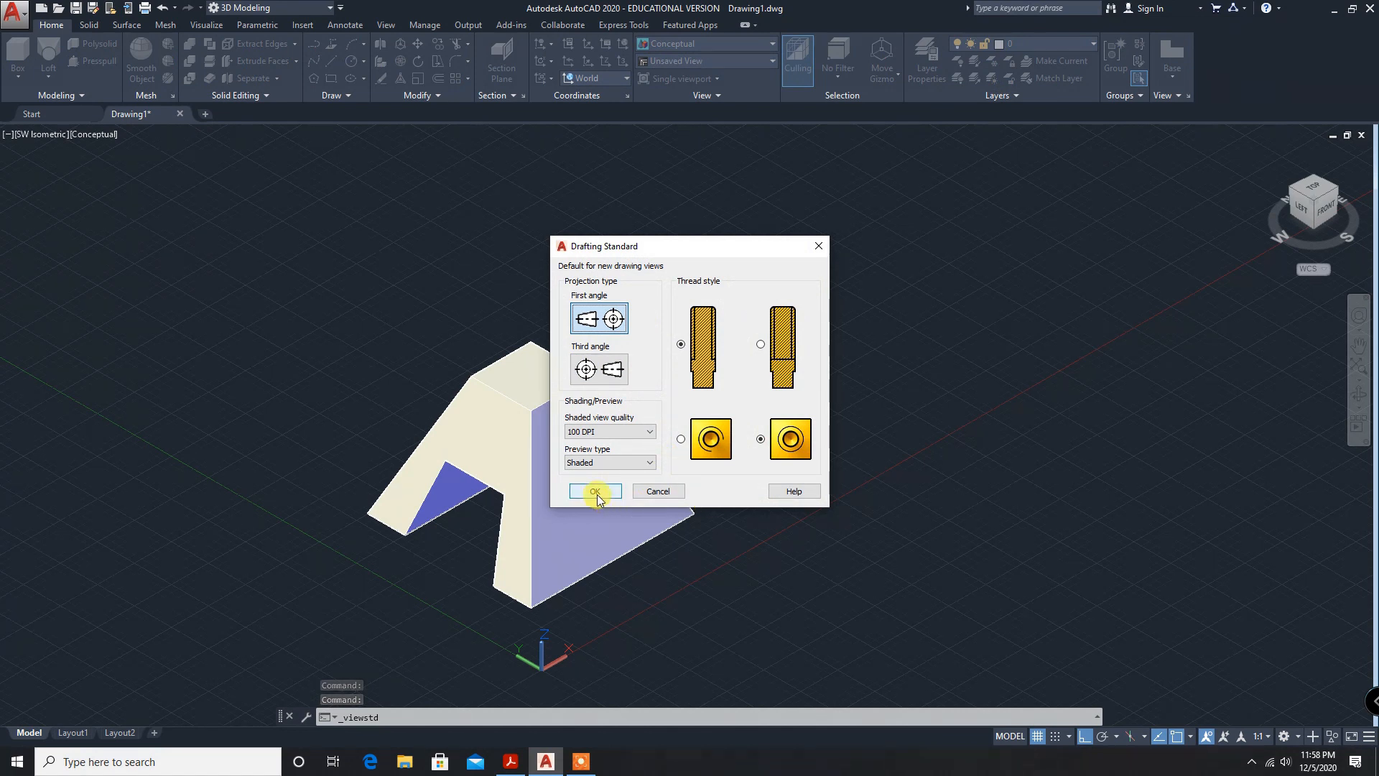
Set first-angle projection, then begin a base view from model space.
{"action": "left_click", "coordinate": [595, 491]}
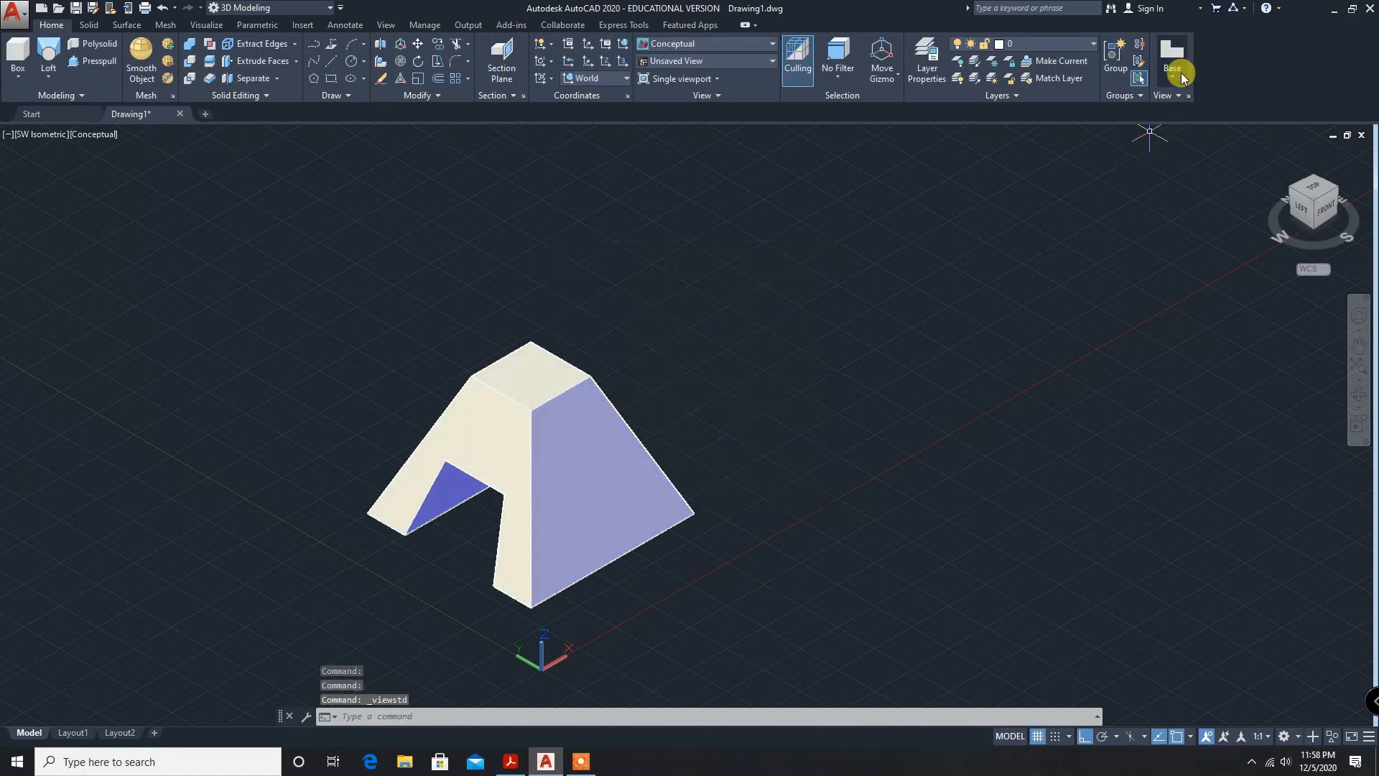
{"action": "left_click", "coordinate": [1171, 63]}
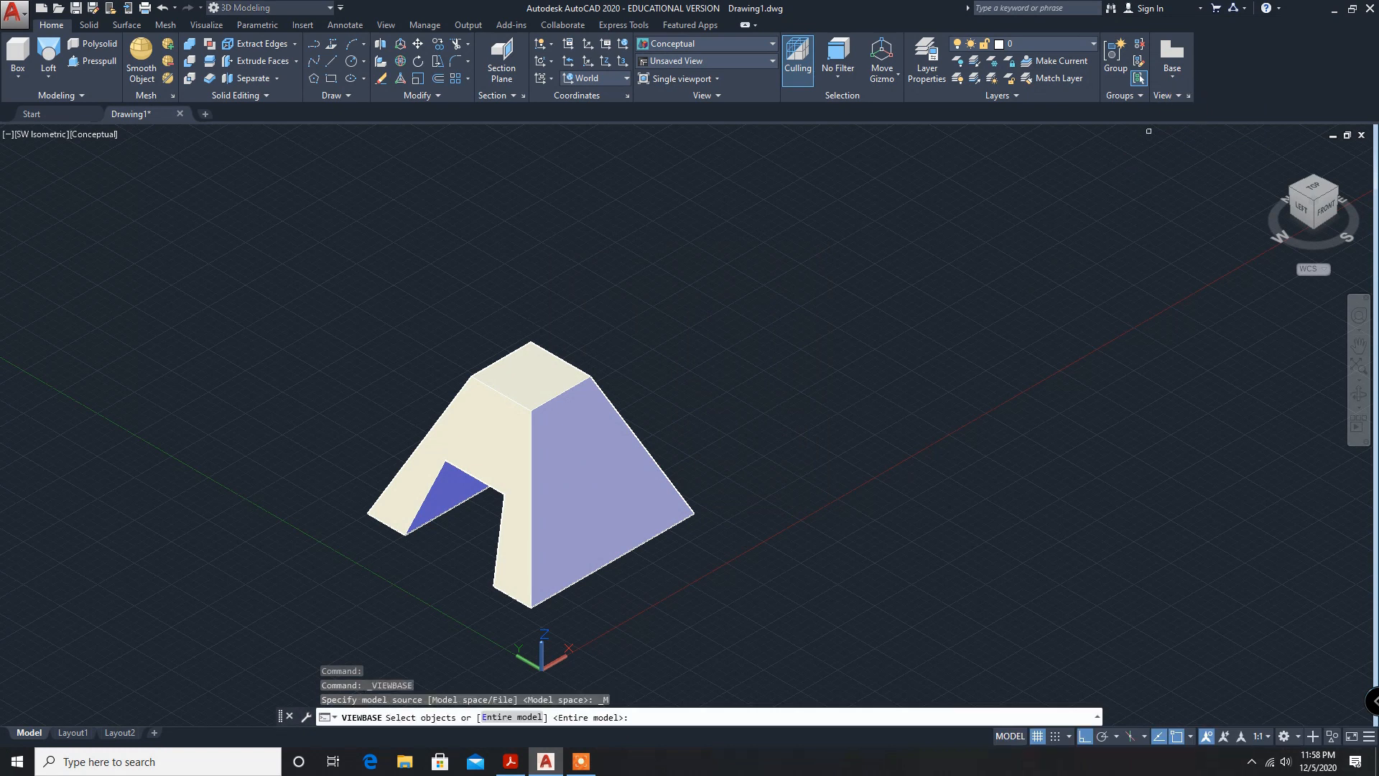
{"action": "mouse_move", "coordinate": [411, 612]}
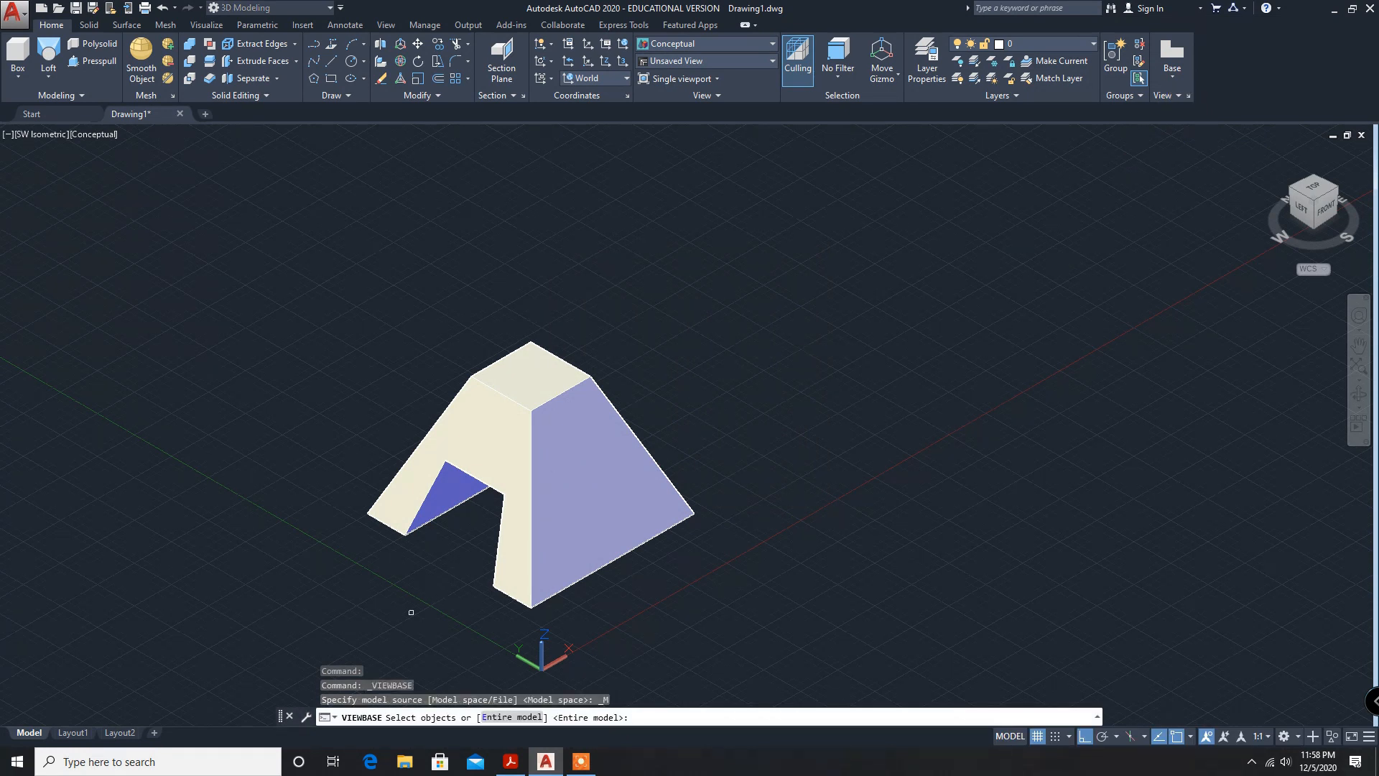
Place front, top, side and isometric views of the whole model on Layout1, then return to Model.
{"action": "left_click", "coordinate": [528, 439]}
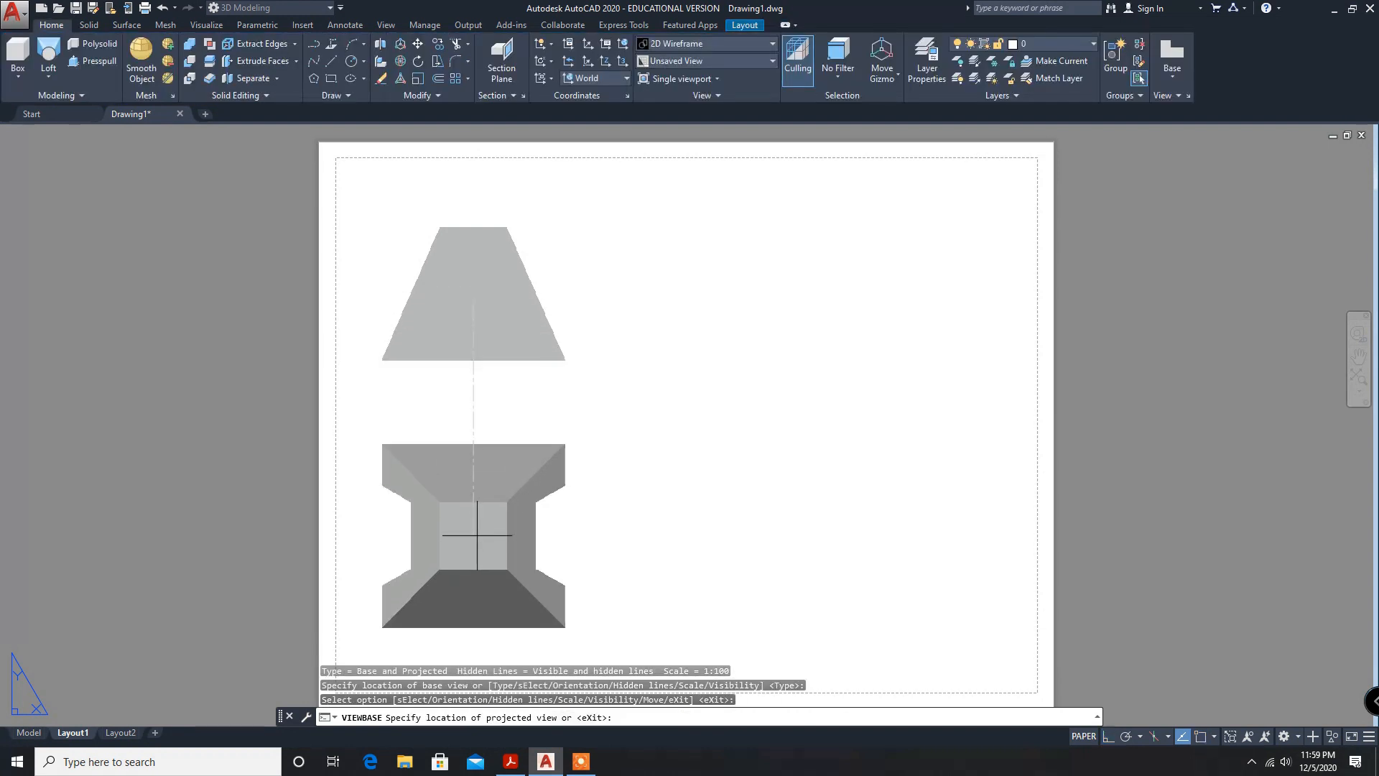
{"action": "left_click", "coordinate": [764, 338]}
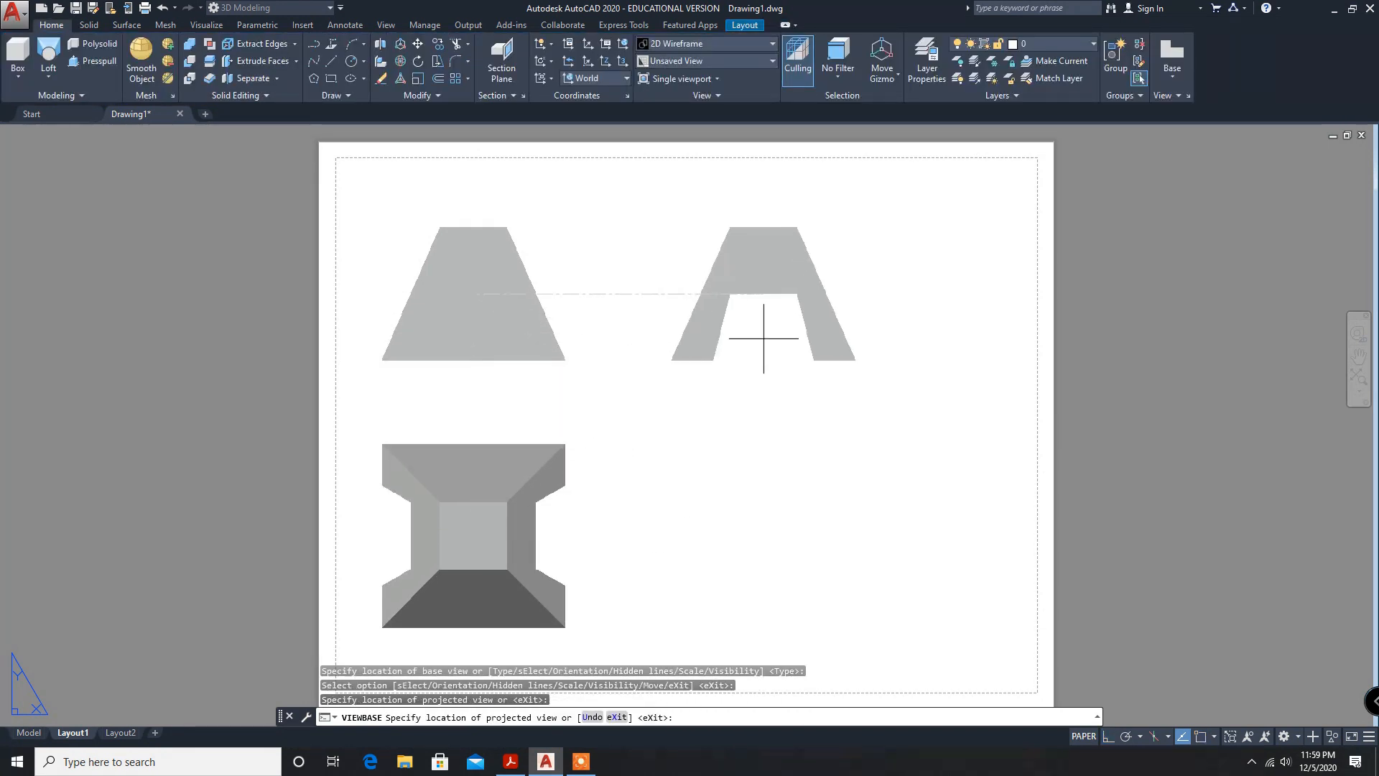
{"action": "left_click", "coordinate": [816, 509]}
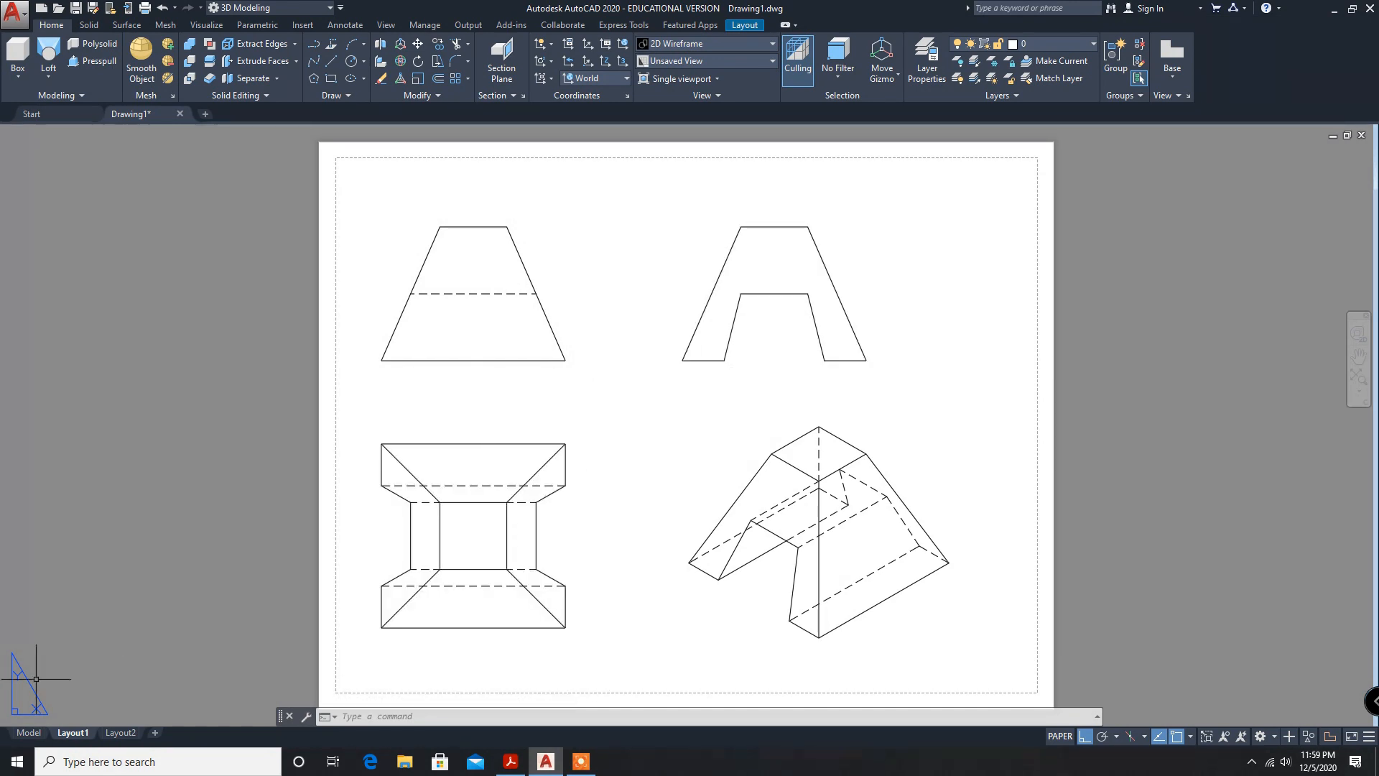
{"action": "left_click", "coordinate": [28, 732]}
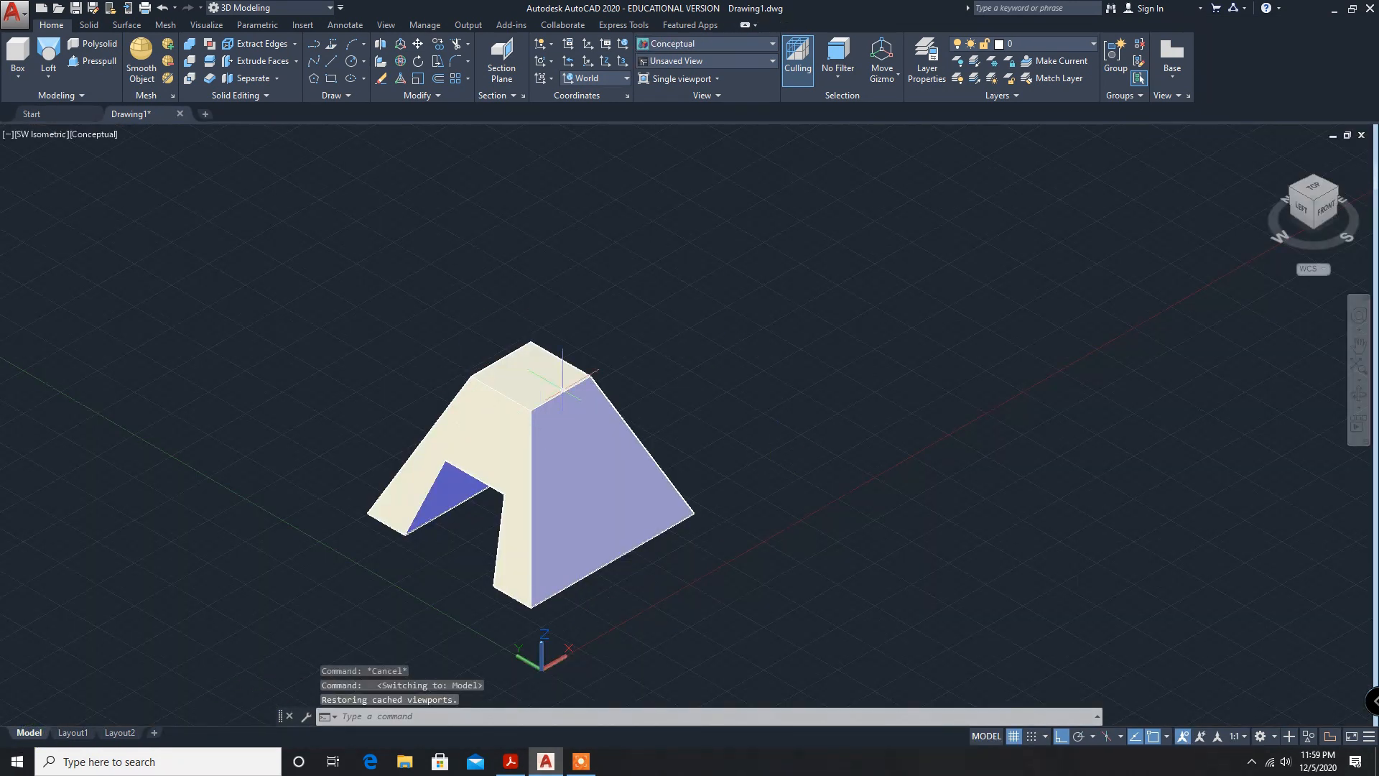